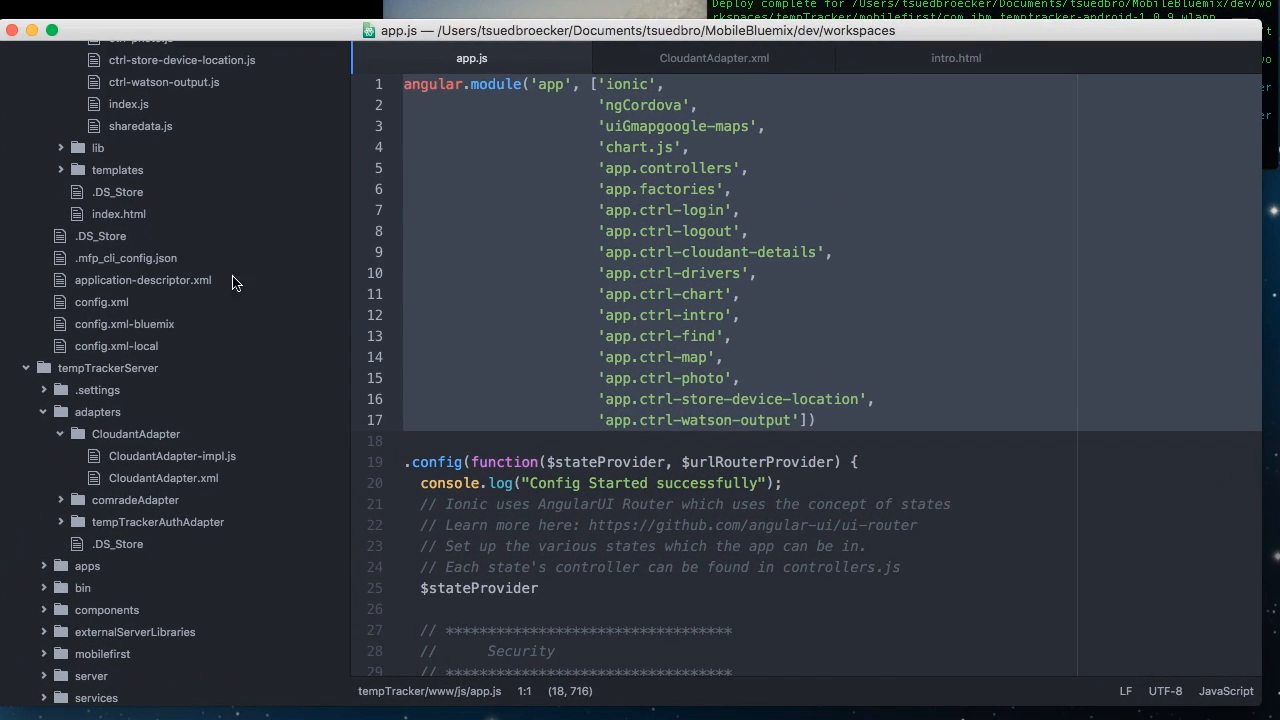
pyautogui.moveTo(210, 308)
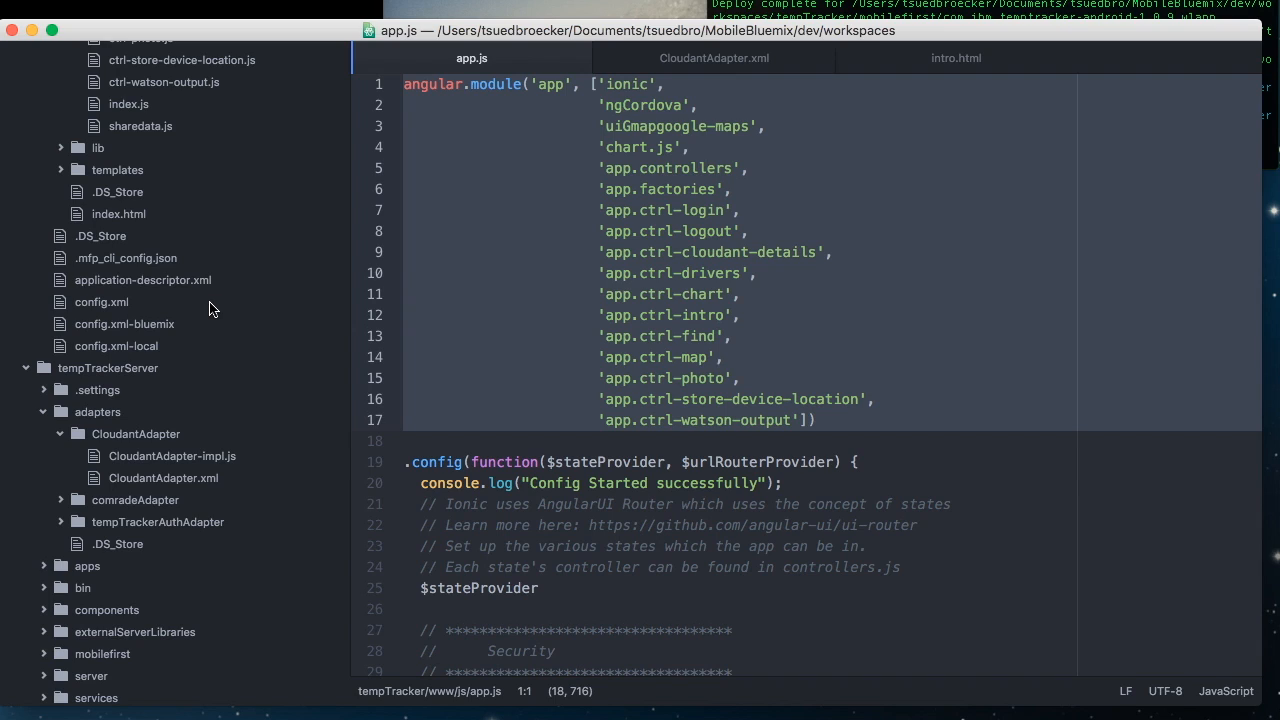
pyautogui.moveTo(244, 296)
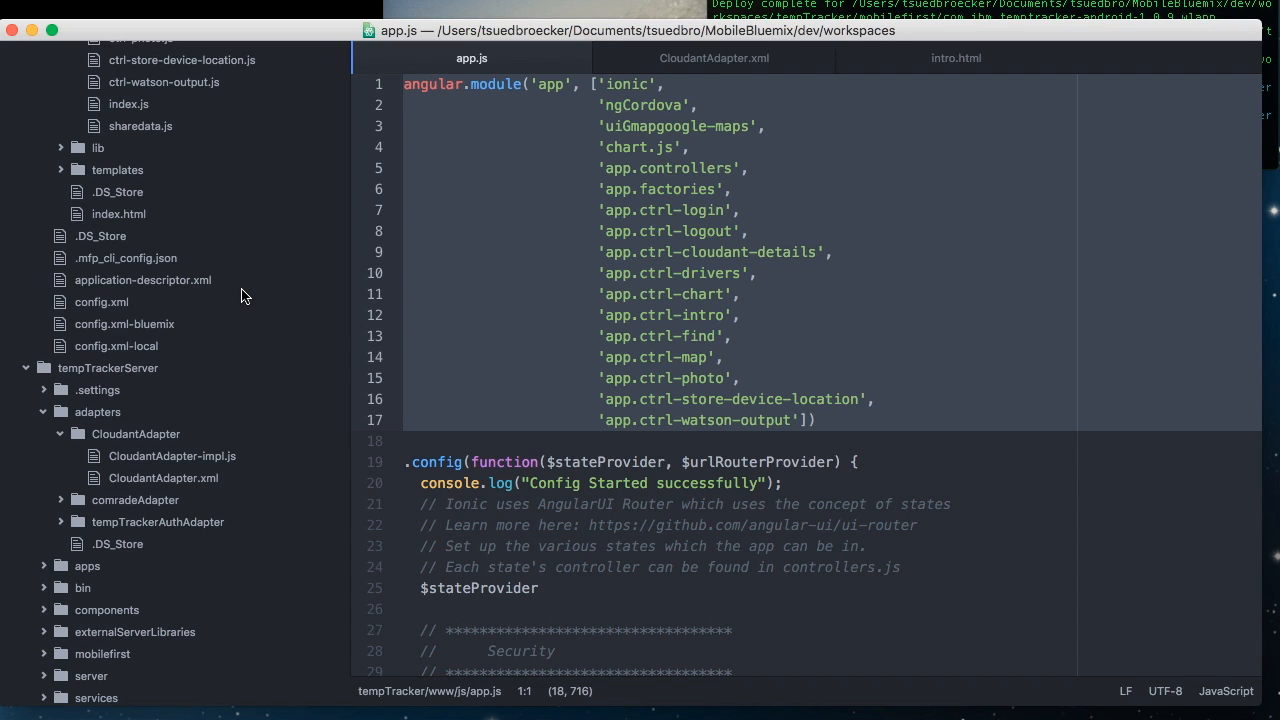
pyautogui.moveTo(284, 304)
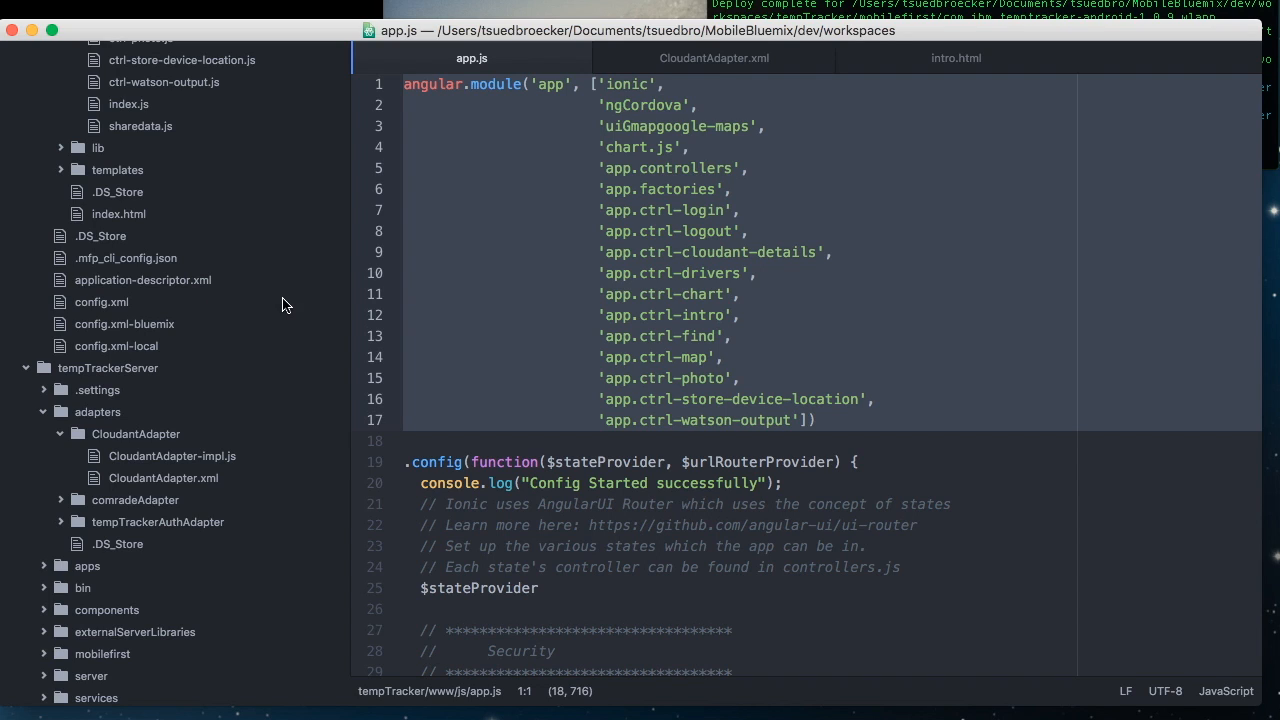
# Step: Run 'mfp push BluemixServer' and emulate TempTracker on the iPad-Air-2 simulator
pyautogui.scroll(-3)
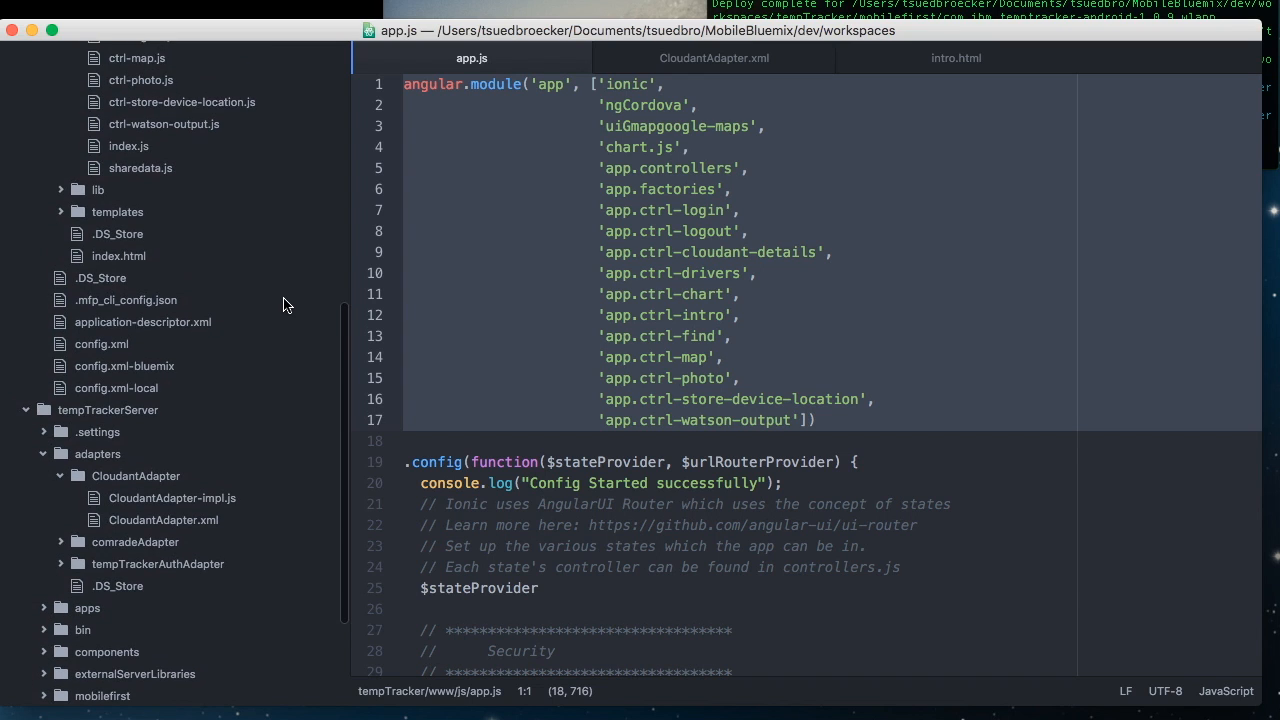
pyautogui.scroll(-3)
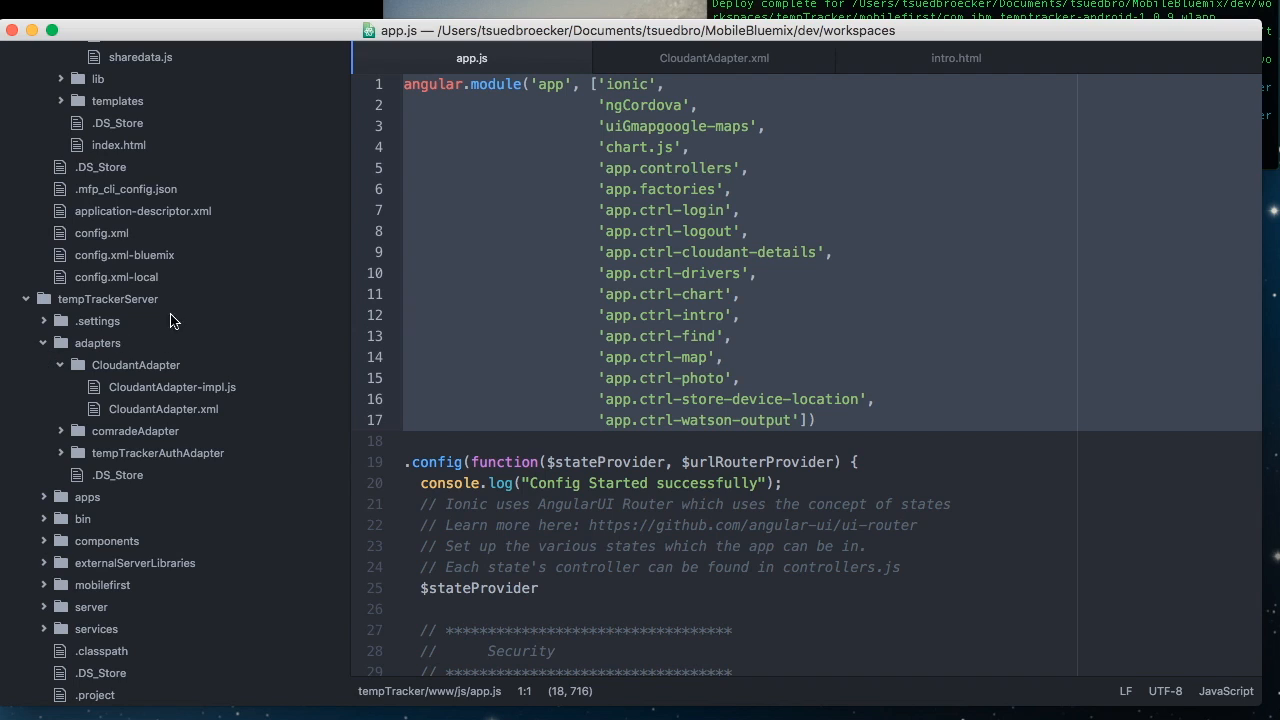
pyautogui.moveTo(298, 296)
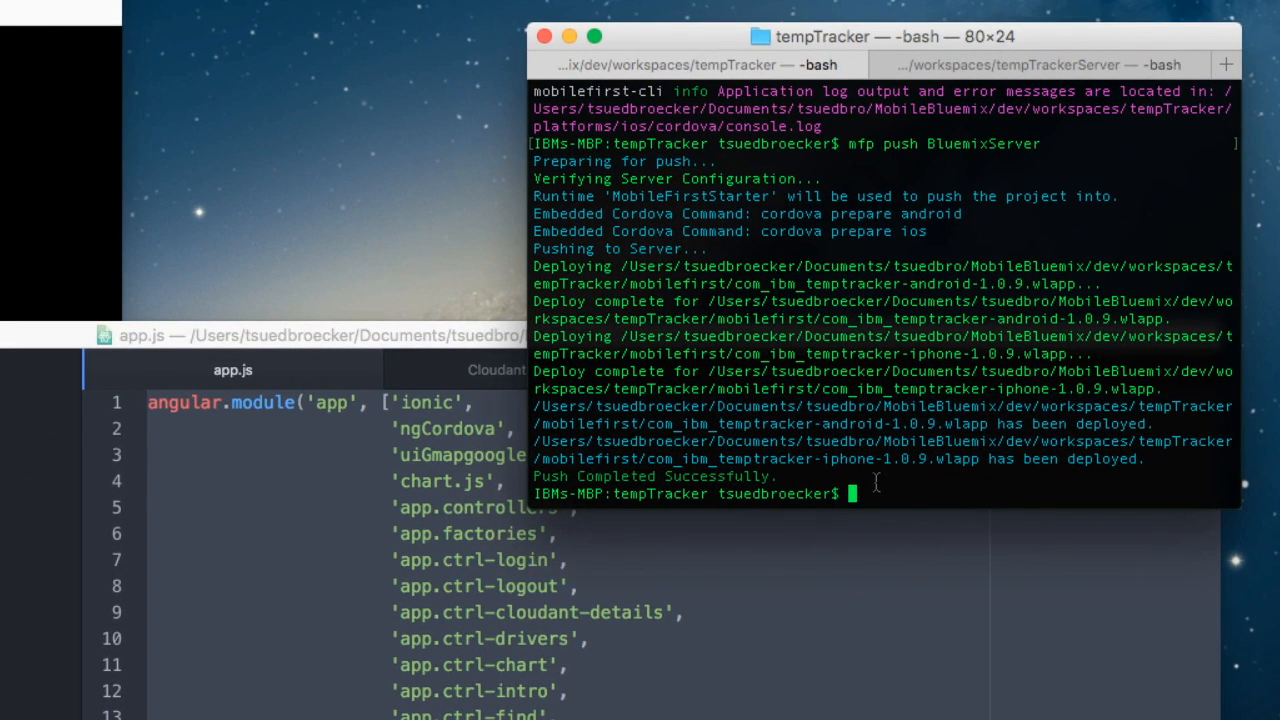
pyautogui.write('mfp push BluemixServer')
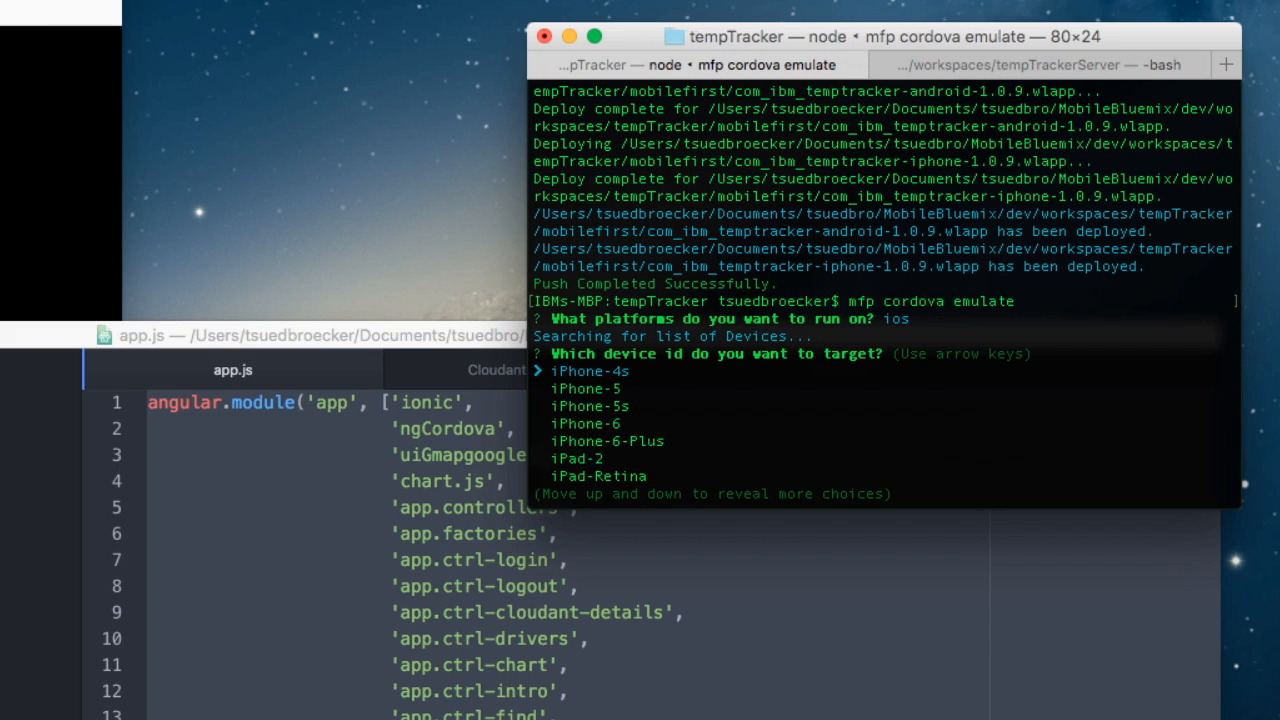
pyautogui.press('down')
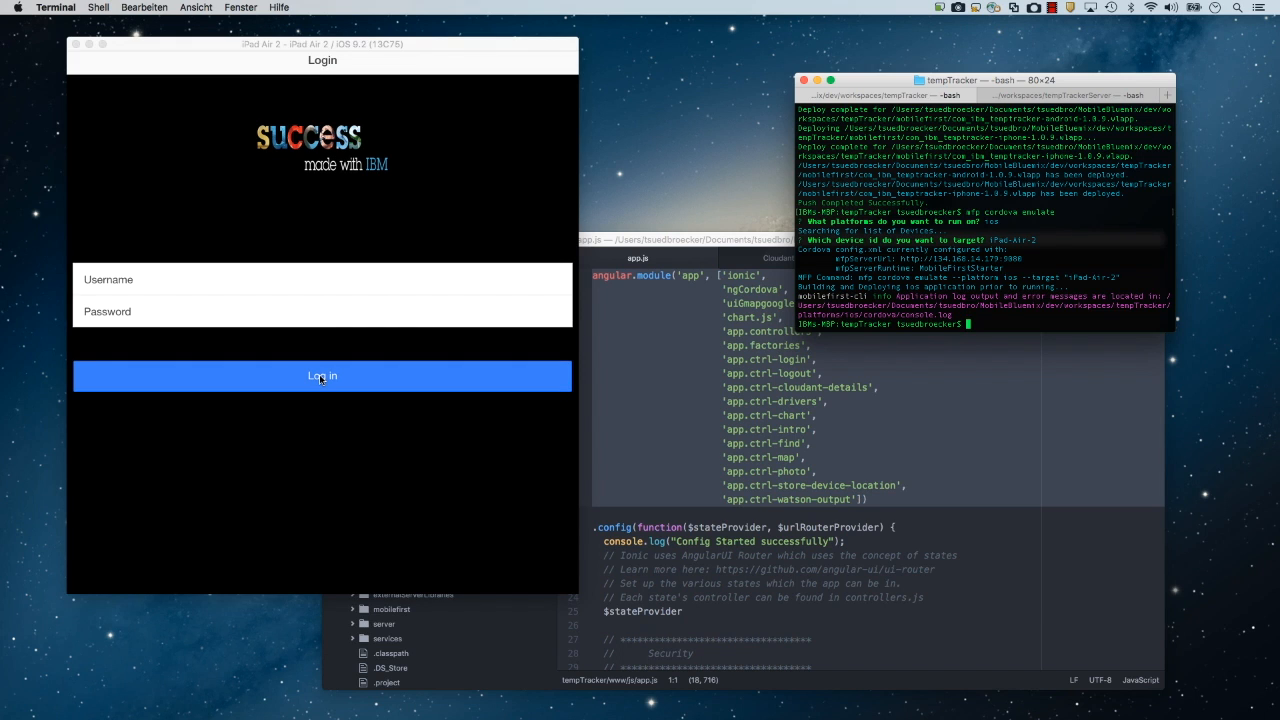
# Step: Log into TempTracker, view sensor data and show the first reading's location on the map
pyautogui.click(322, 376)
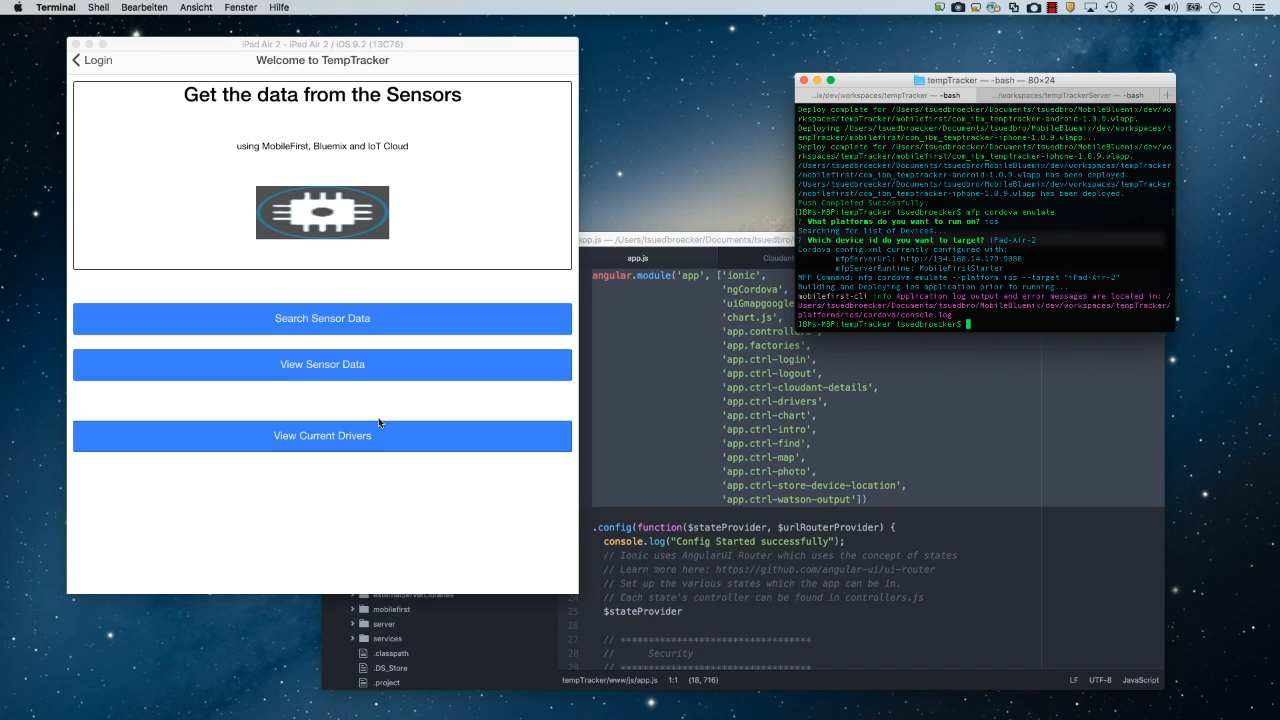
pyautogui.moveTo(482, 414)
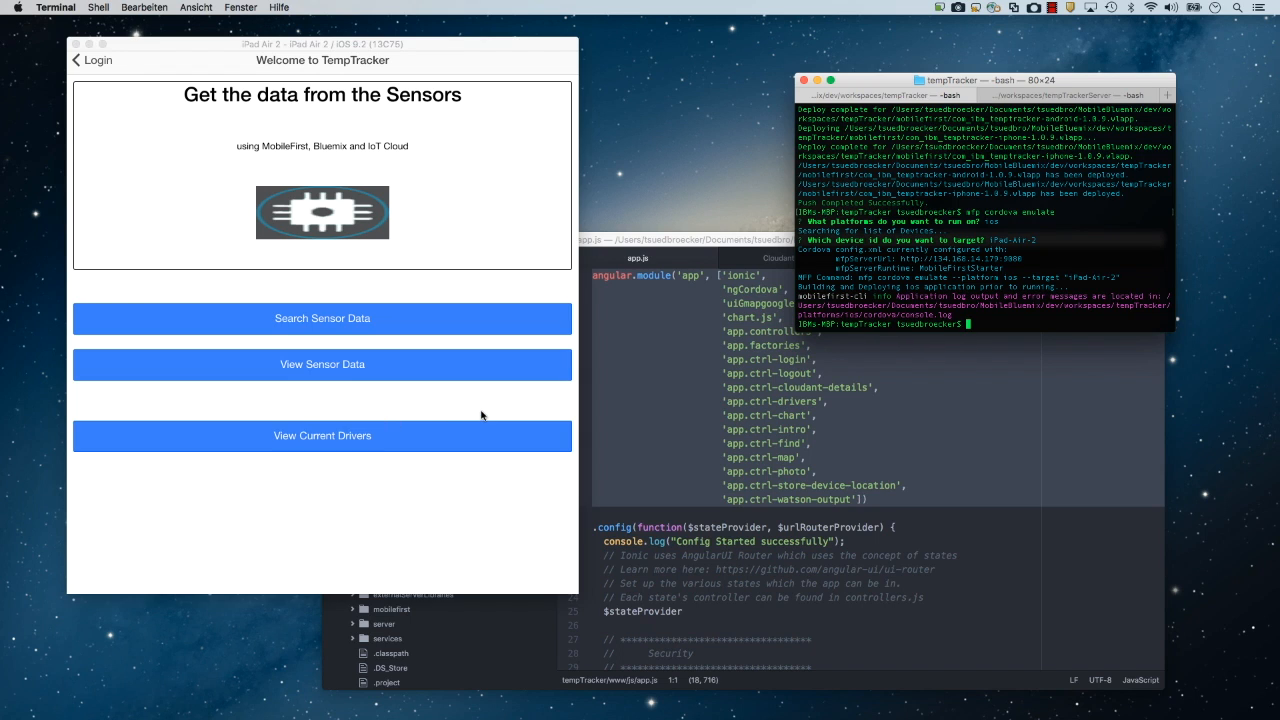
pyautogui.moveTo(496, 398)
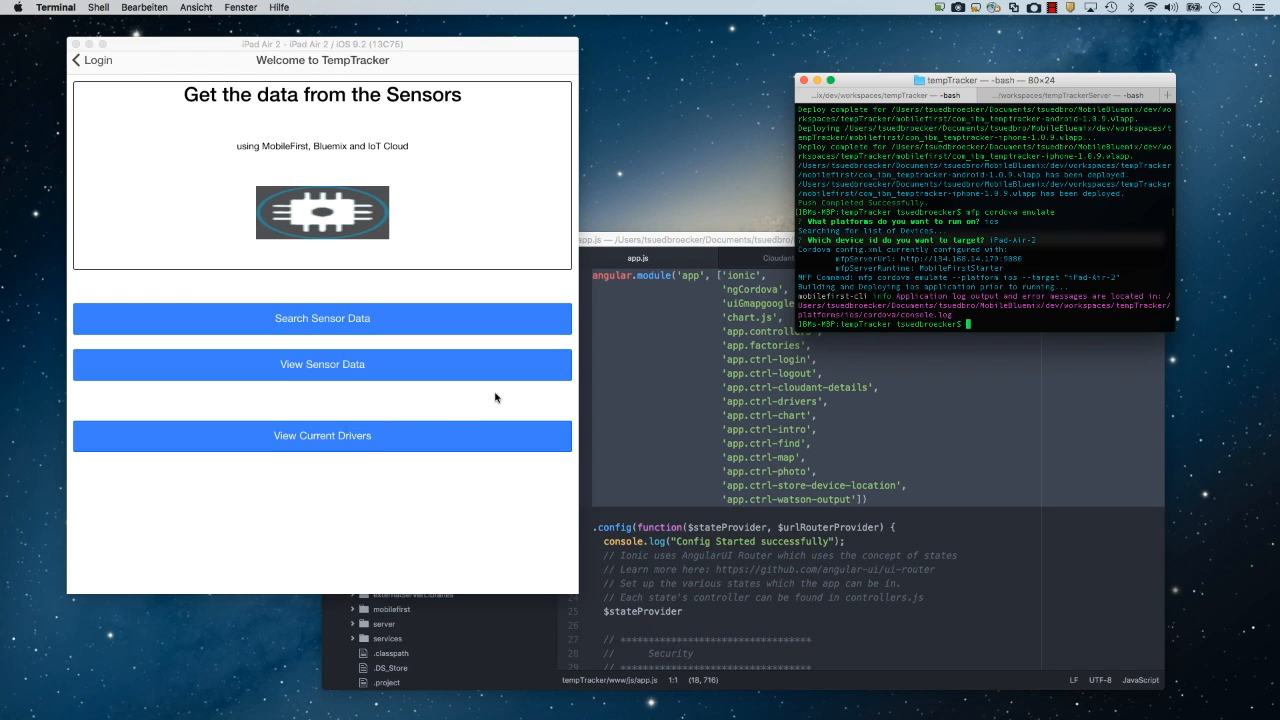
pyautogui.moveTo(460, 364)
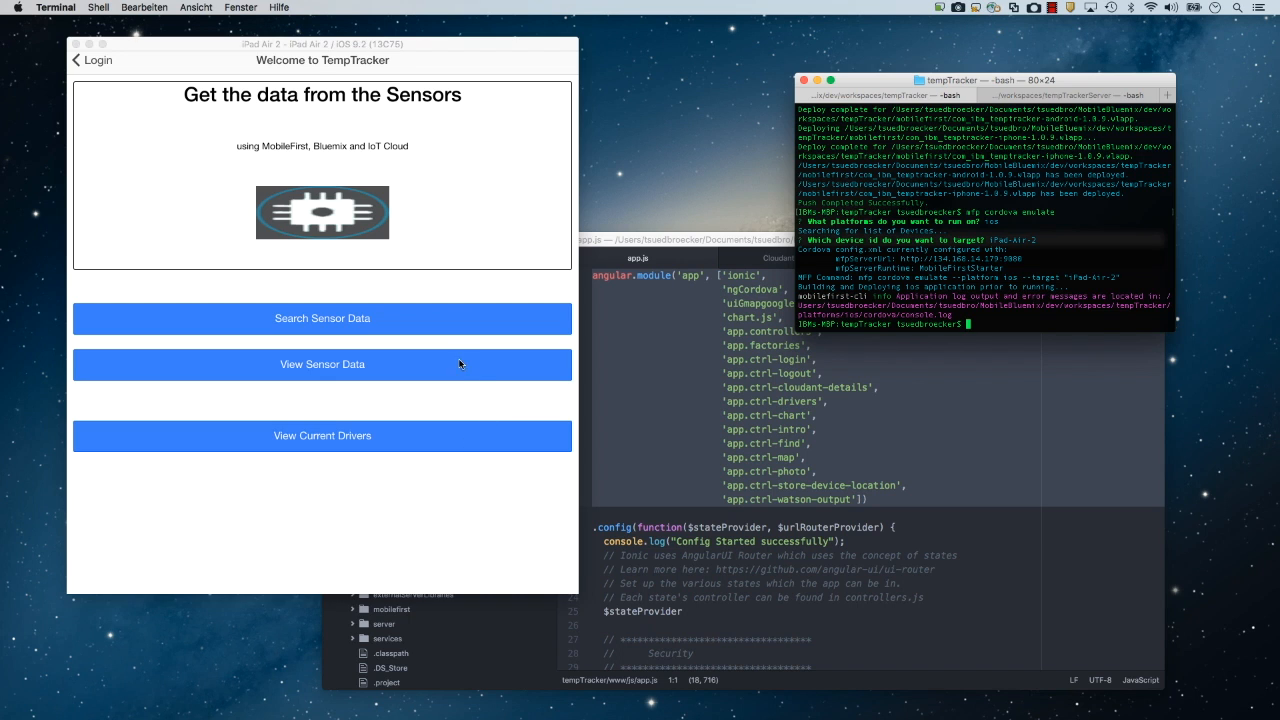
pyautogui.click(322, 364)
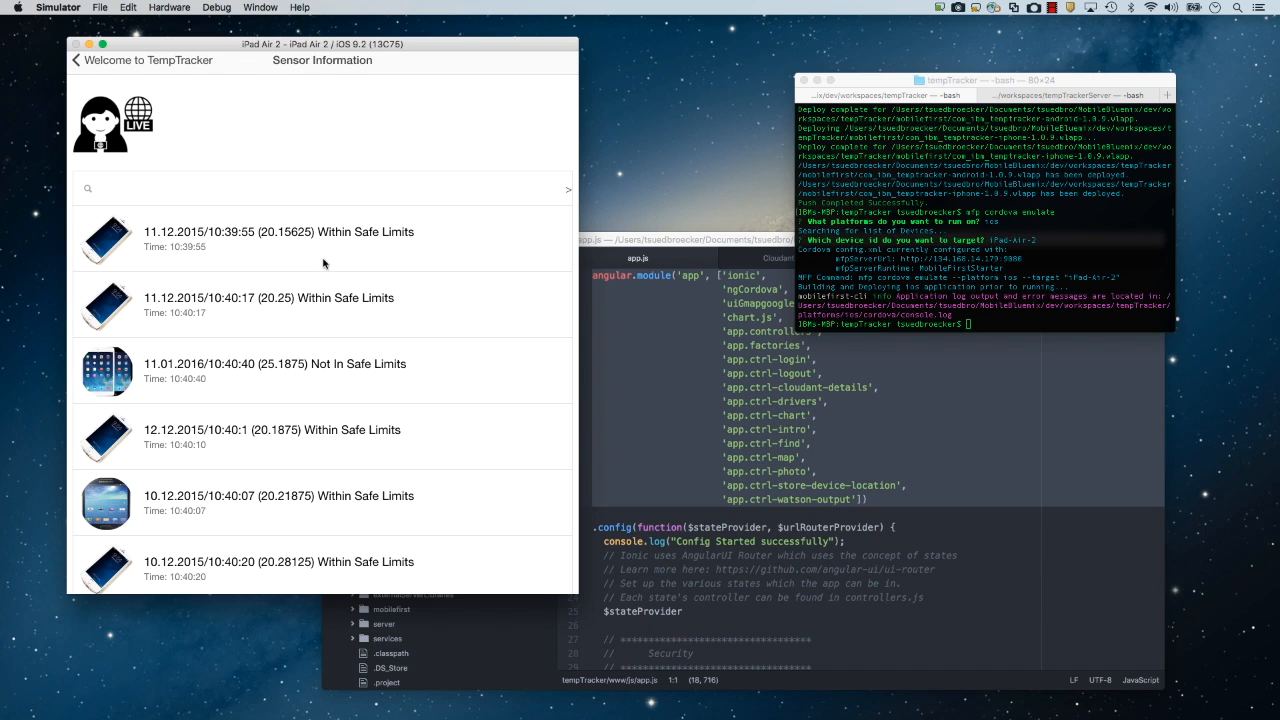
pyautogui.click(280, 232)
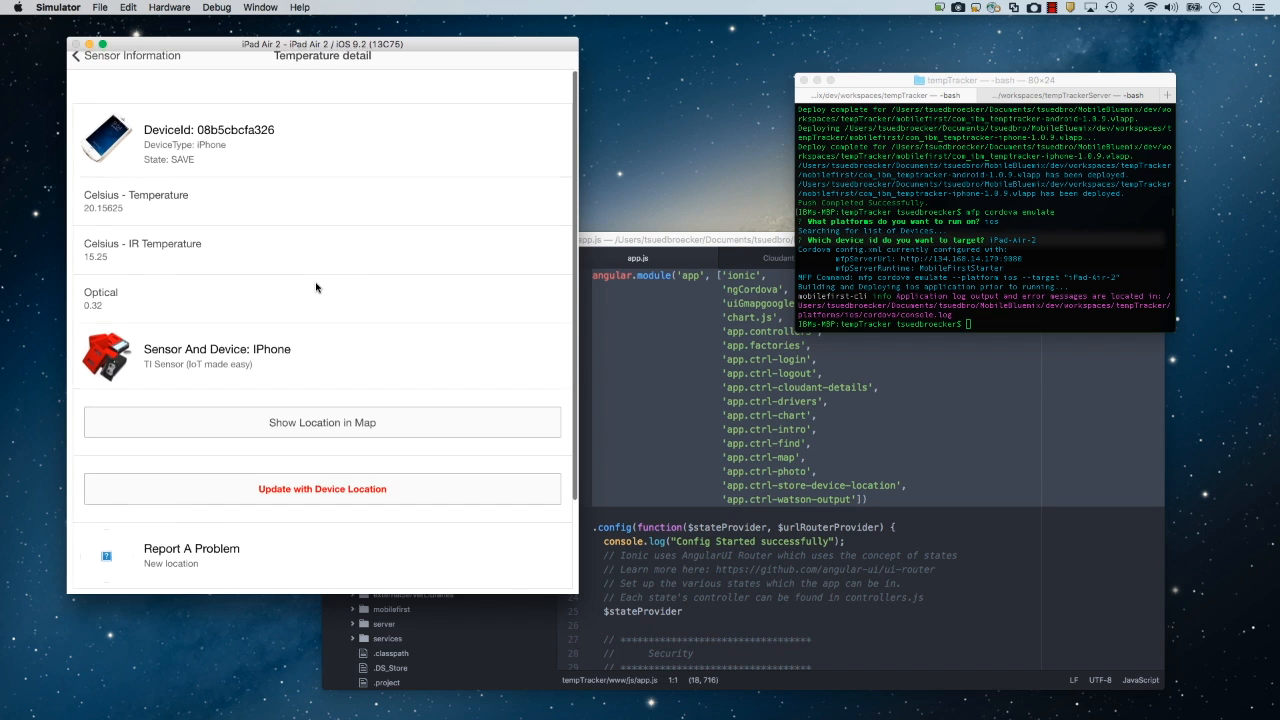
pyautogui.click(322, 422)
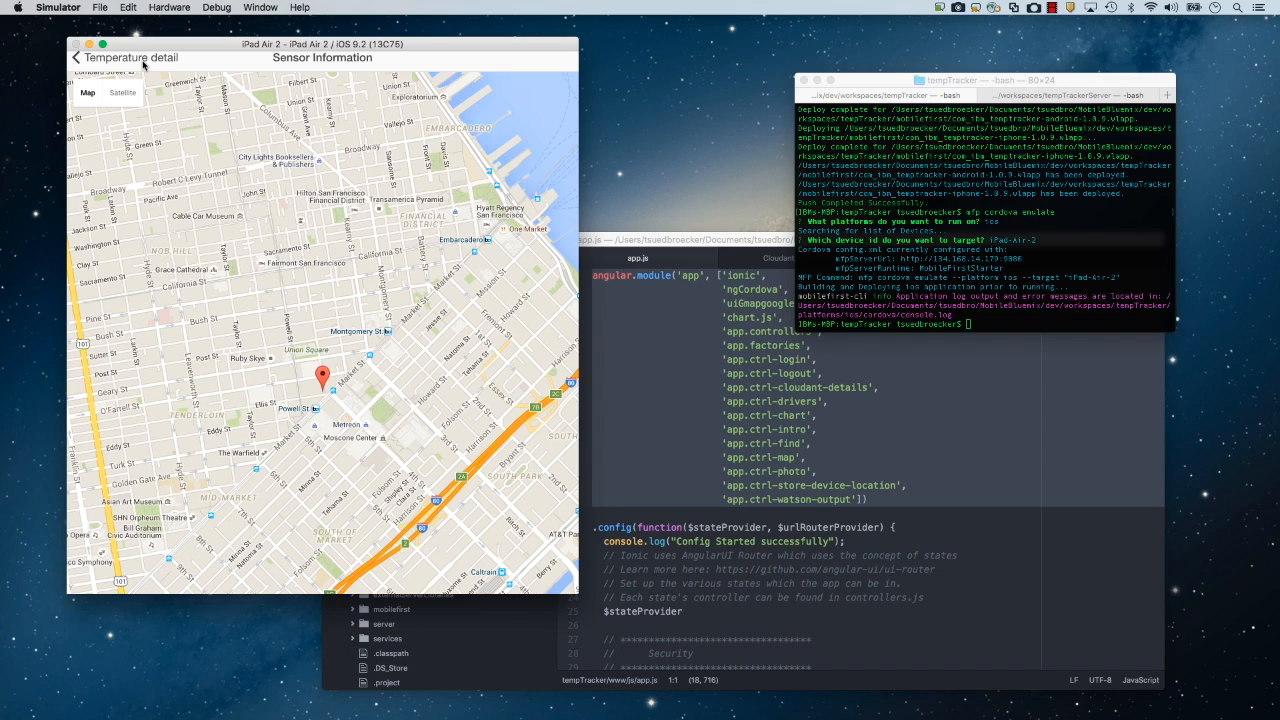
pyautogui.click(76, 56)
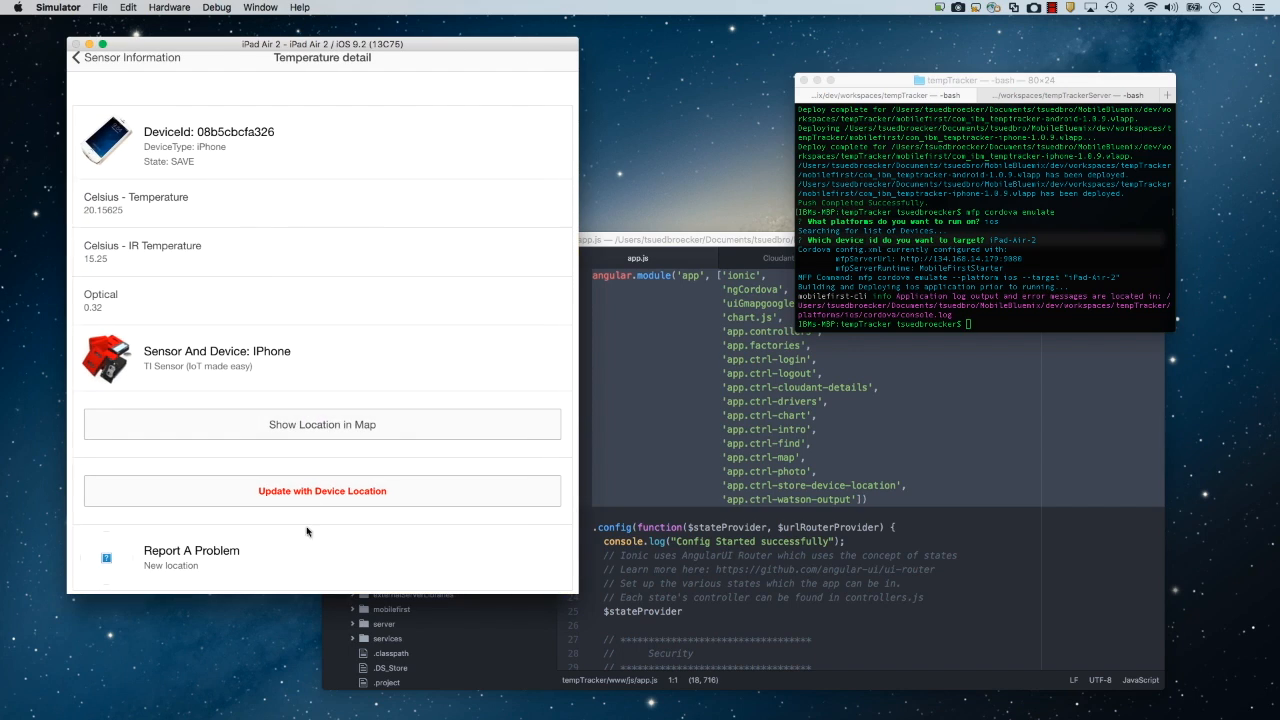
# Step: Update the reading with the device location, confirm, and return to Sensor Information
pyautogui.click(322, 490)
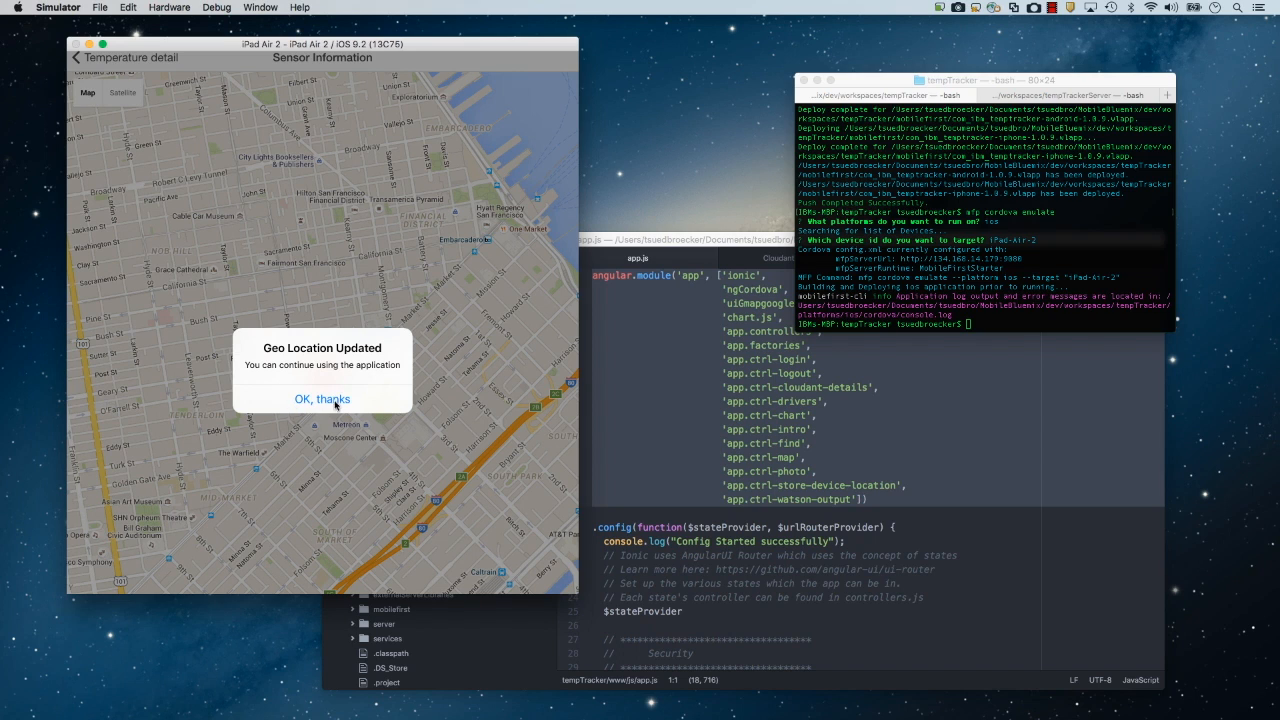
pyautogui.click(322, 398)
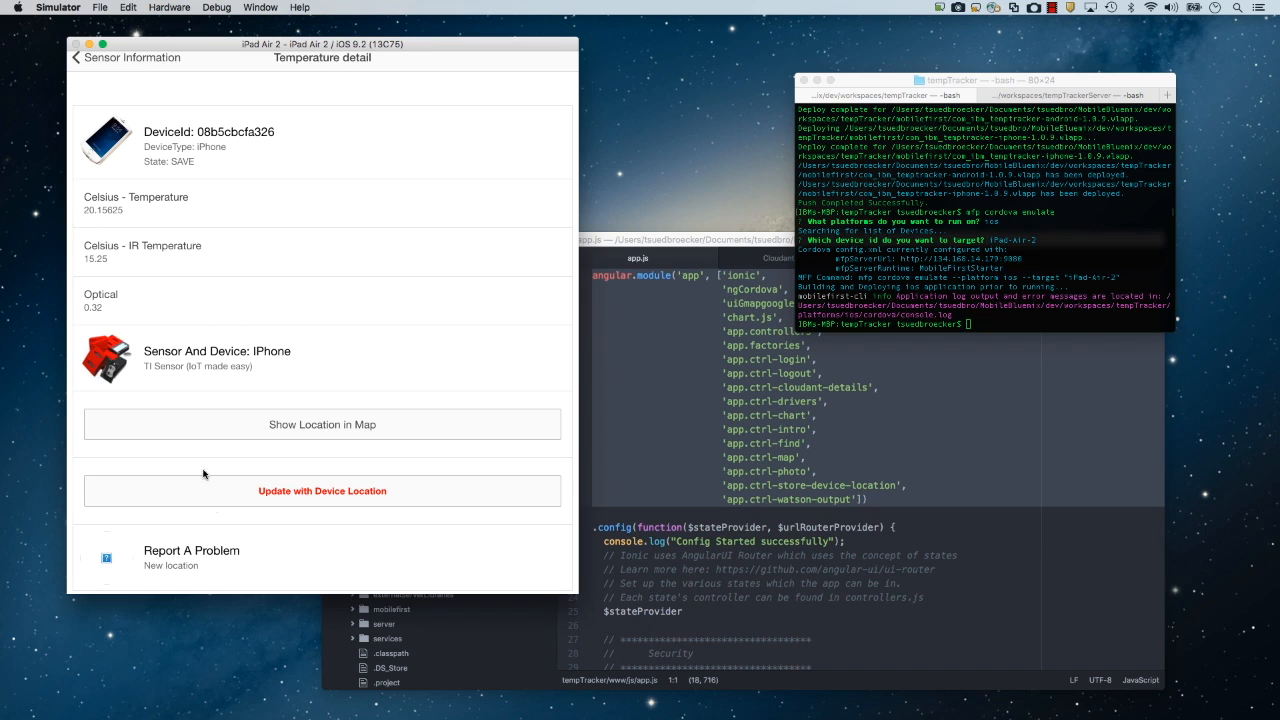
pyautogui.click(192, 556)
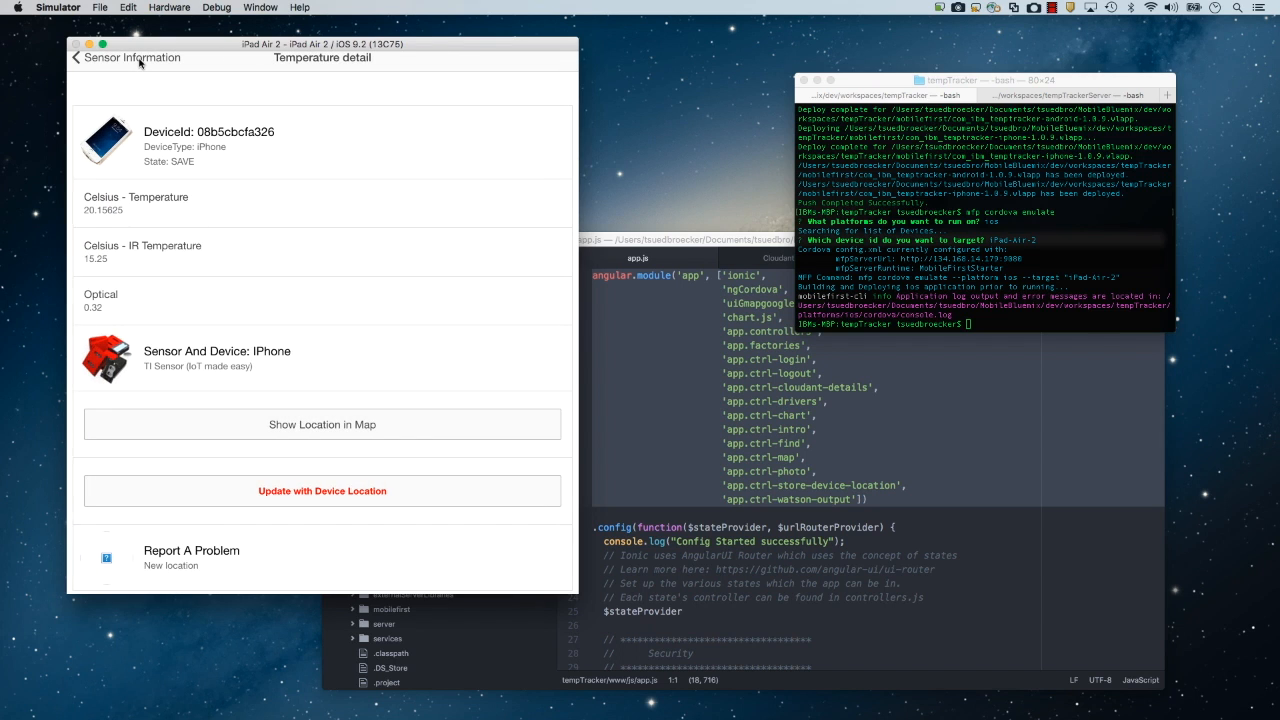
pyautogui.click(76, 56)
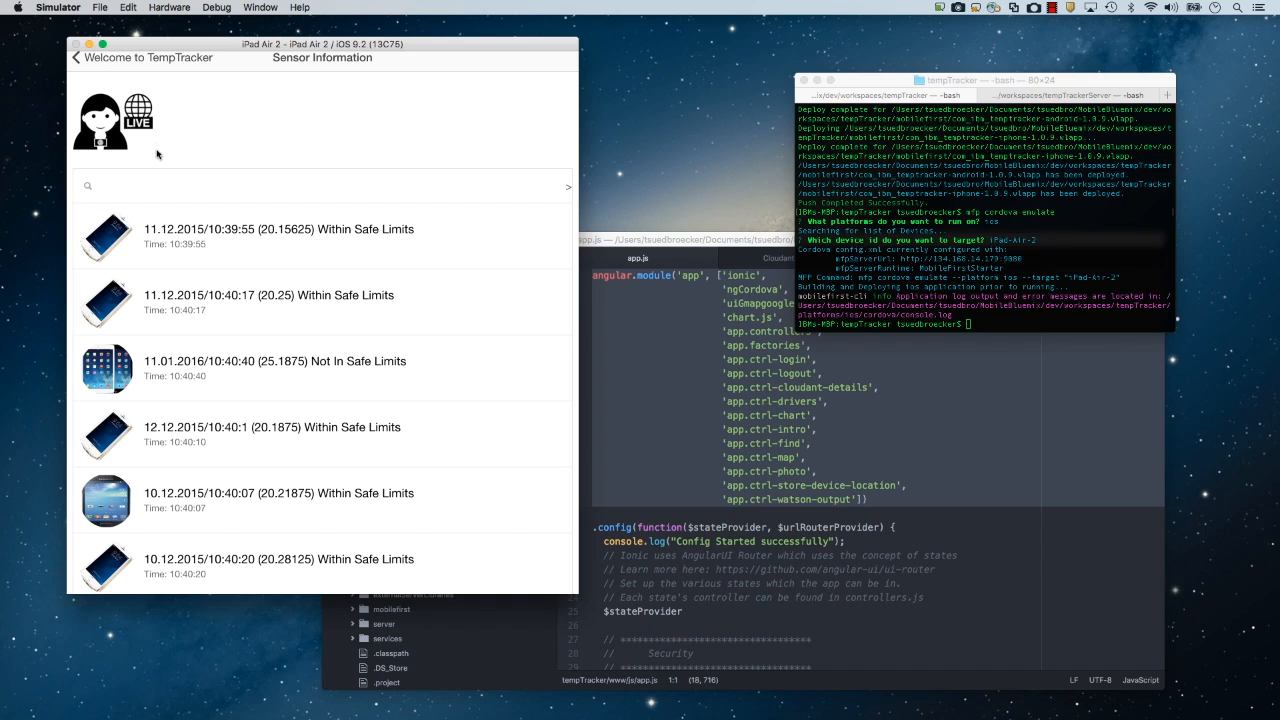
# Step: Return to the Welcome screen and view the list of current drivers
pyautogui.click(76, 56)
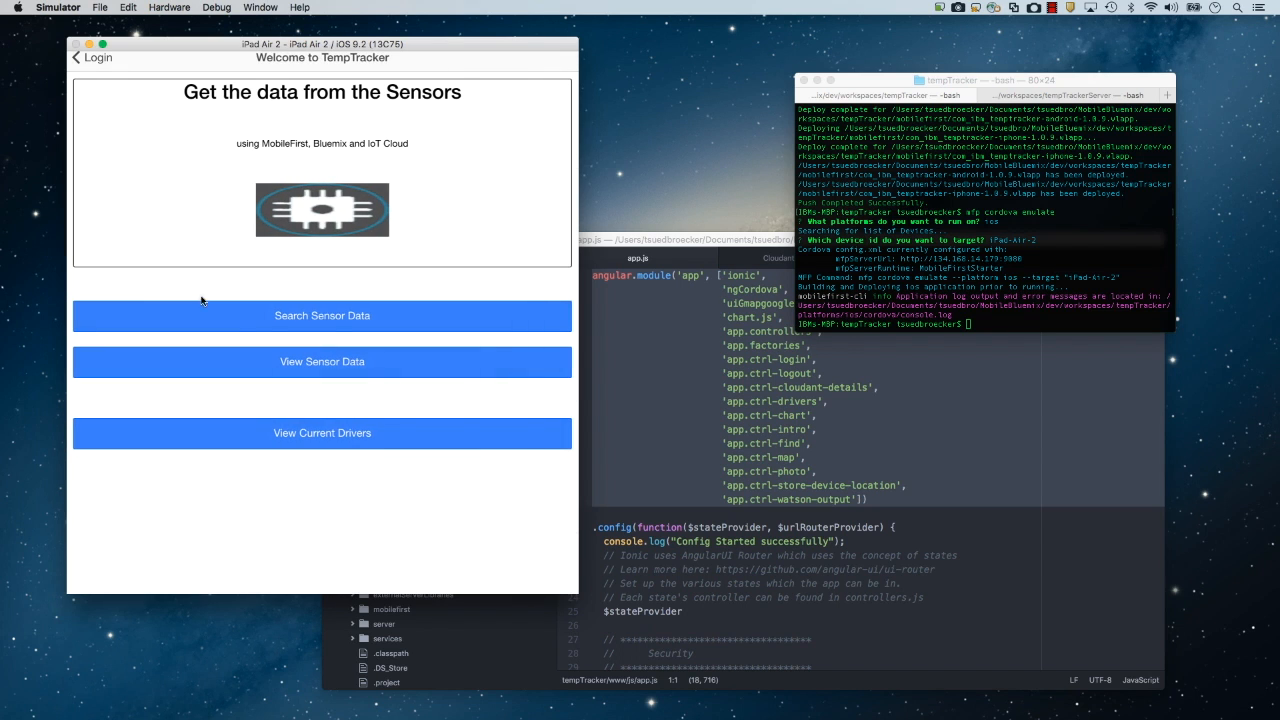
pyautogui.click(322, 432)
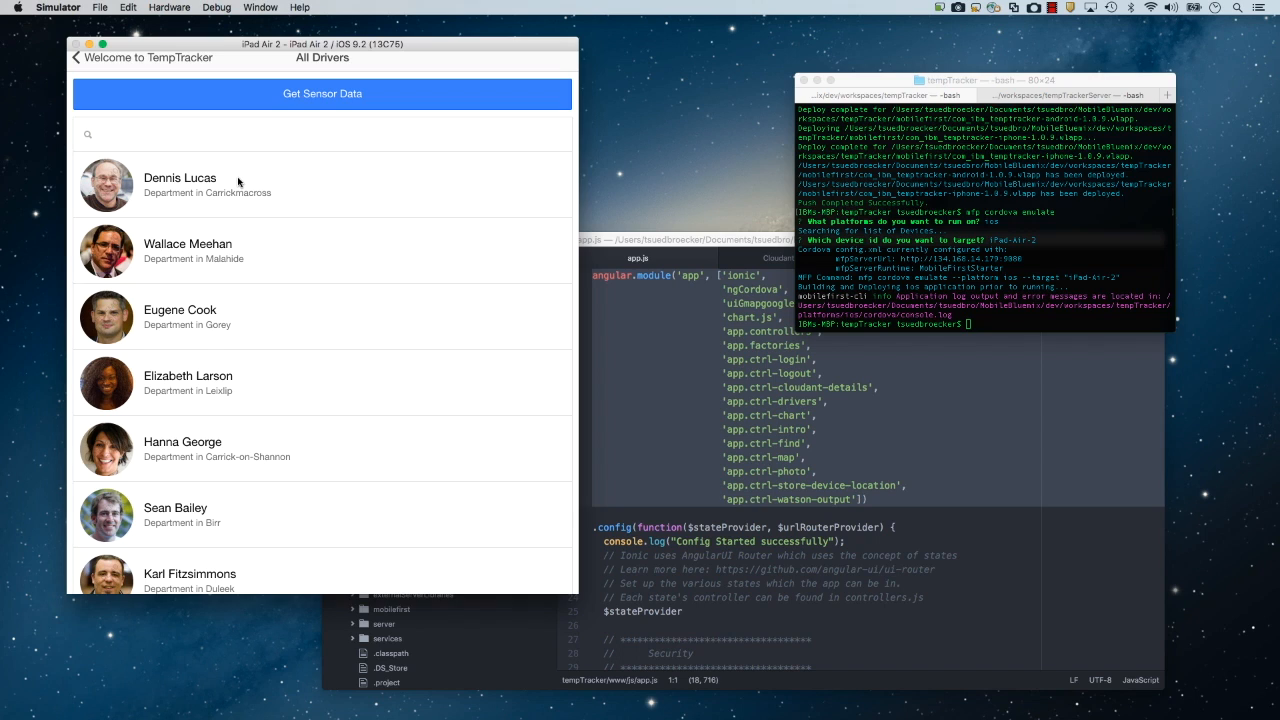
pyautogui.moveTo(280, 132)
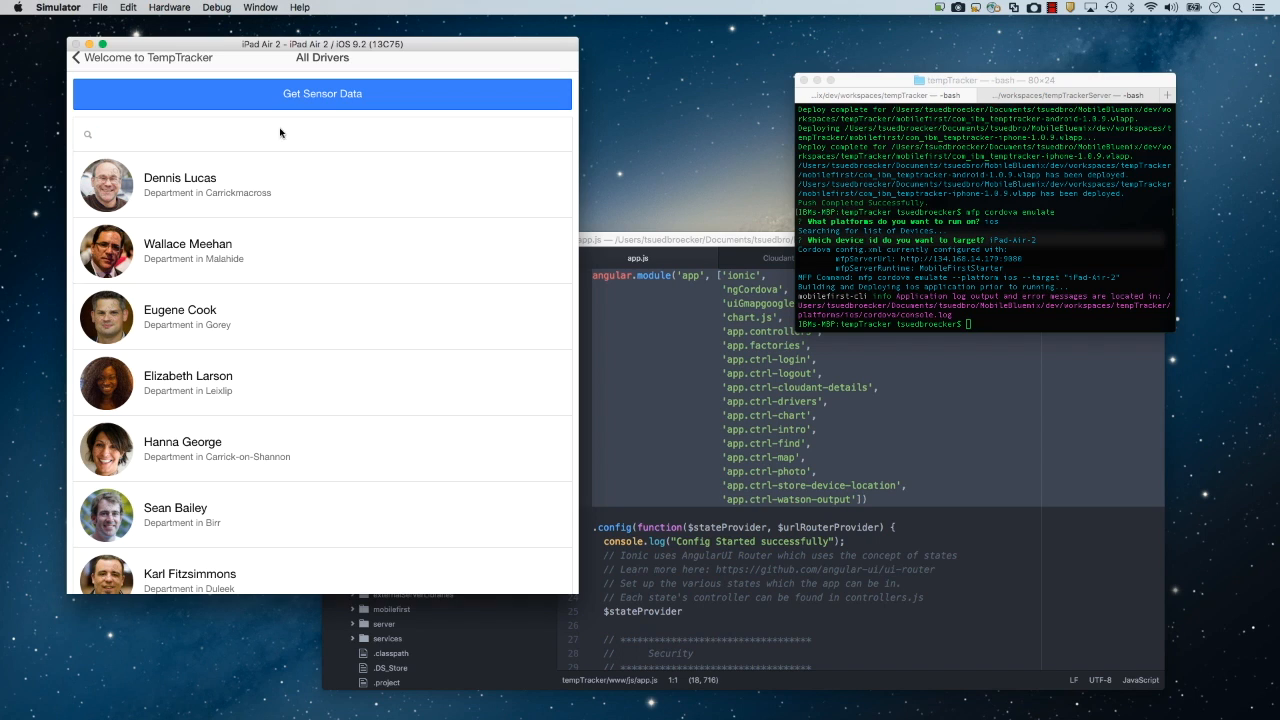
pyautogui.moveTo(68, 292)
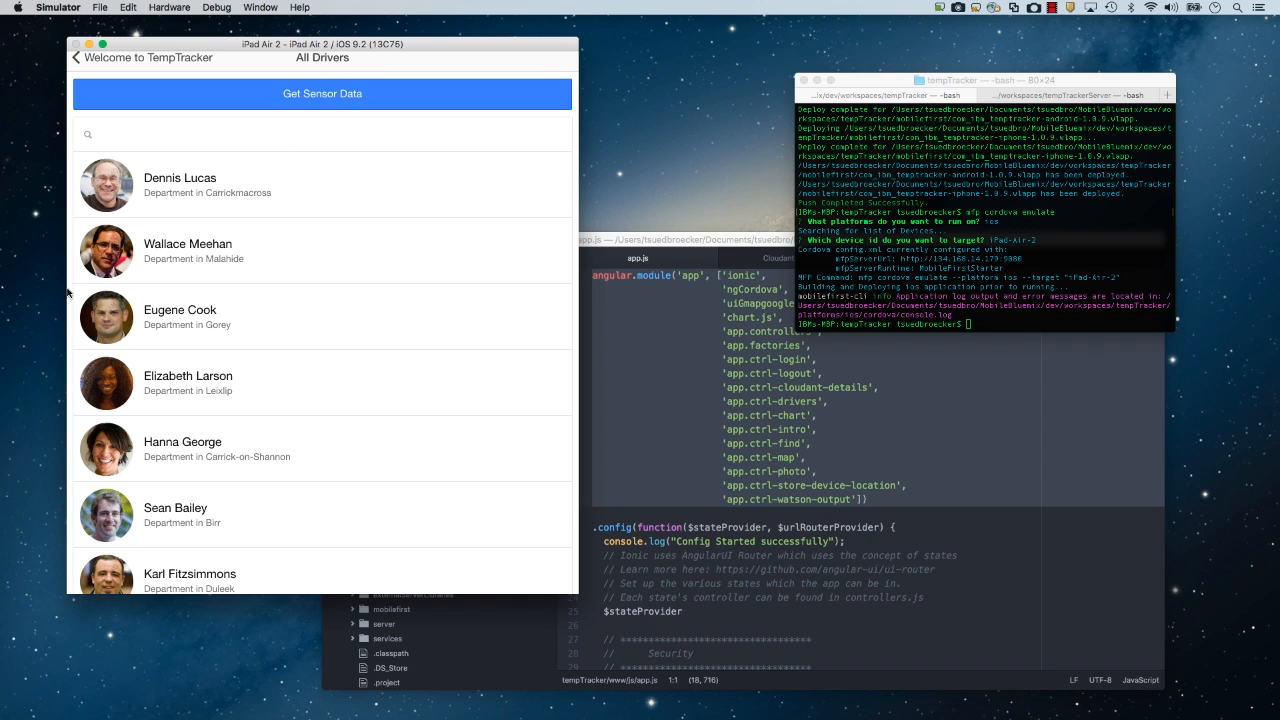
pyautogui.moveTo(156, 120)
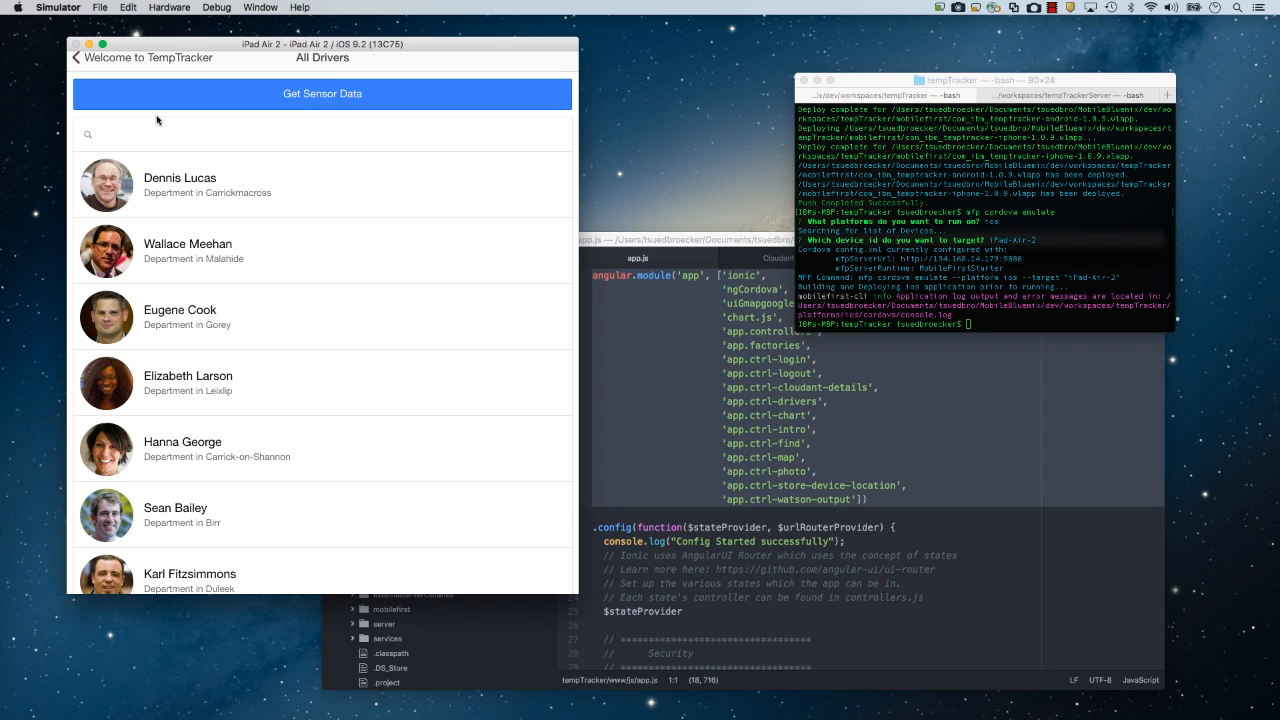
pyautogui.moveTo(220, 172)
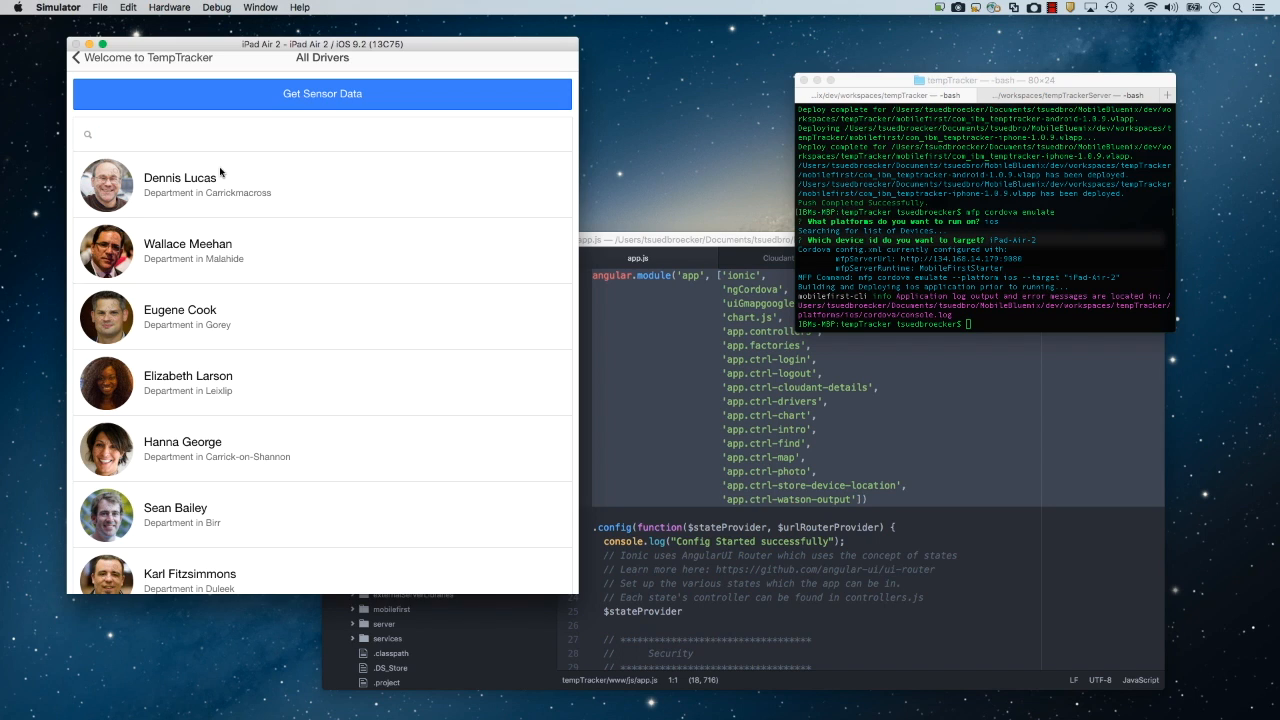
pyautogui.moveTo(212, 268)
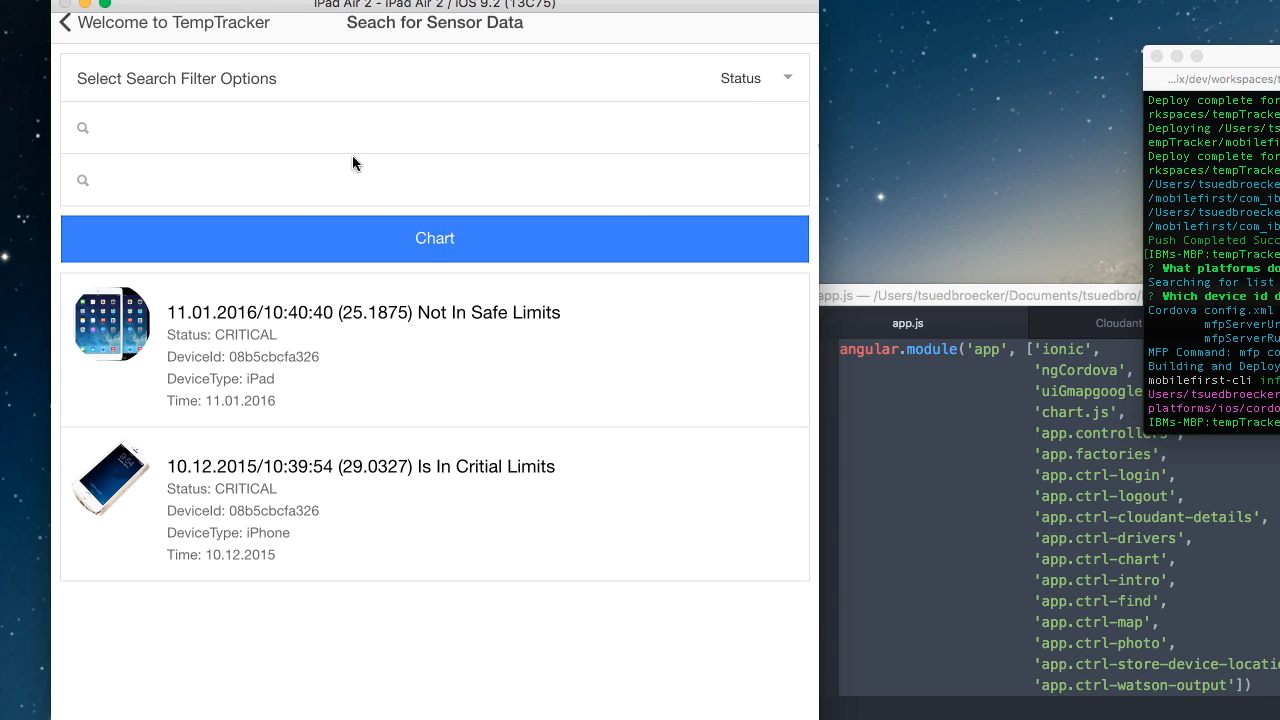
pyautogui.moveTo(248, 334)
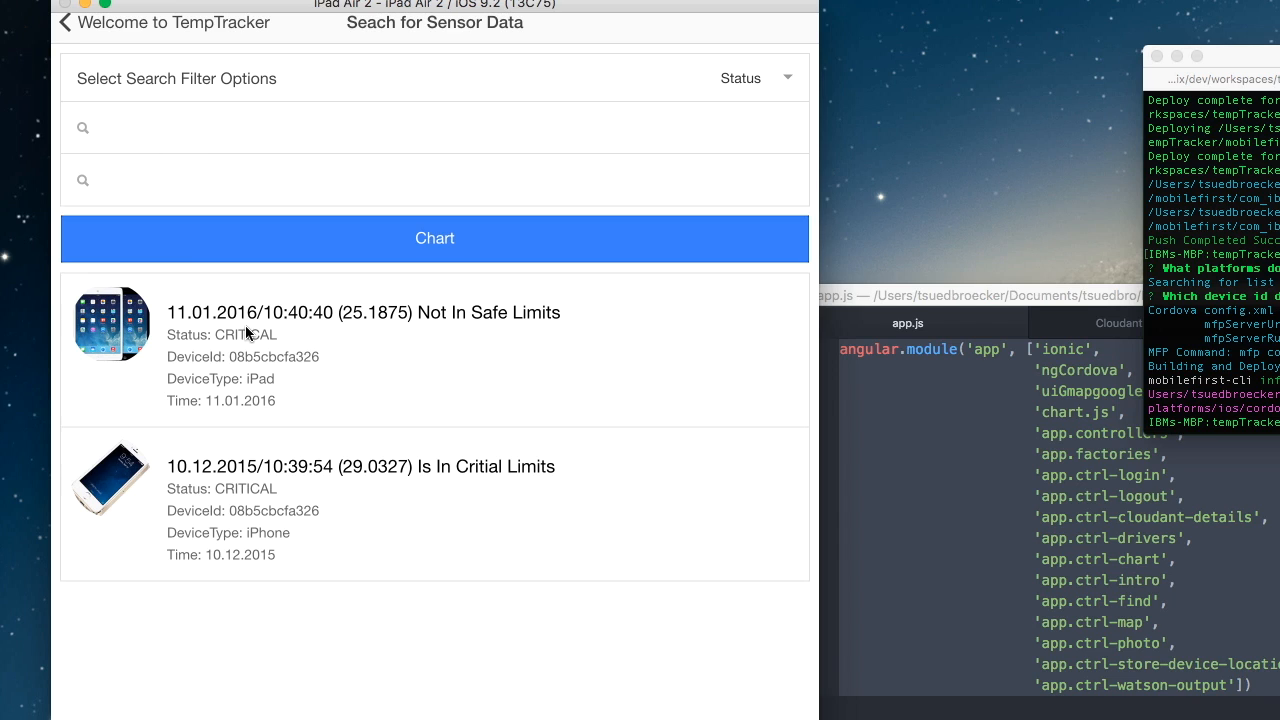
pyautogui.moveTo(168, 142)
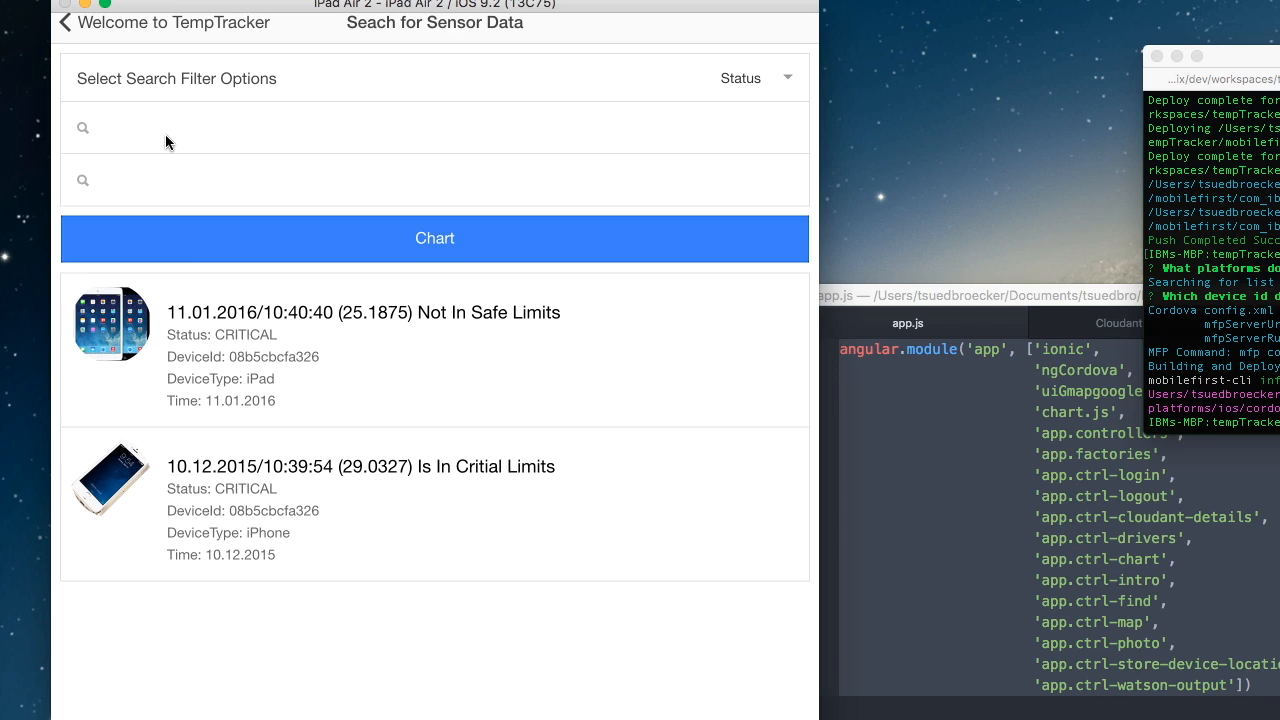
# Step: Chart readings with status starting 'S', then go back to the sensor data search
pyautogui.write('s')
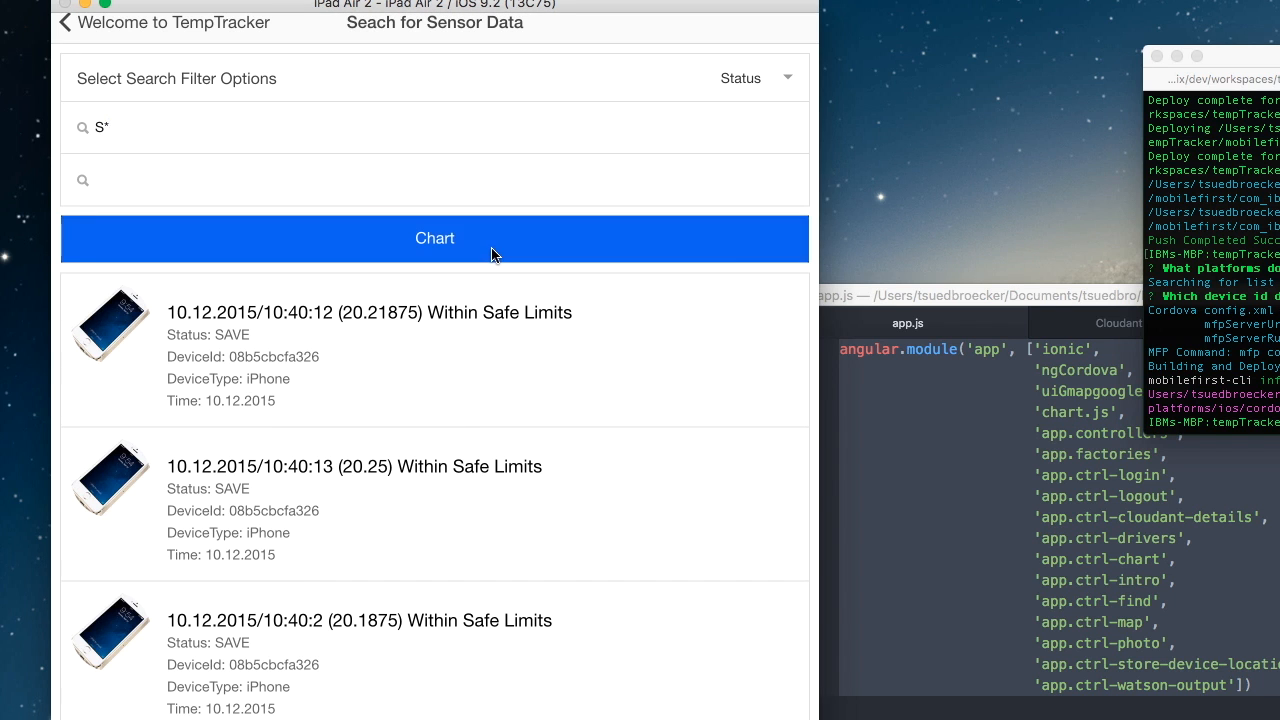
pyautogui.click(434, 238)
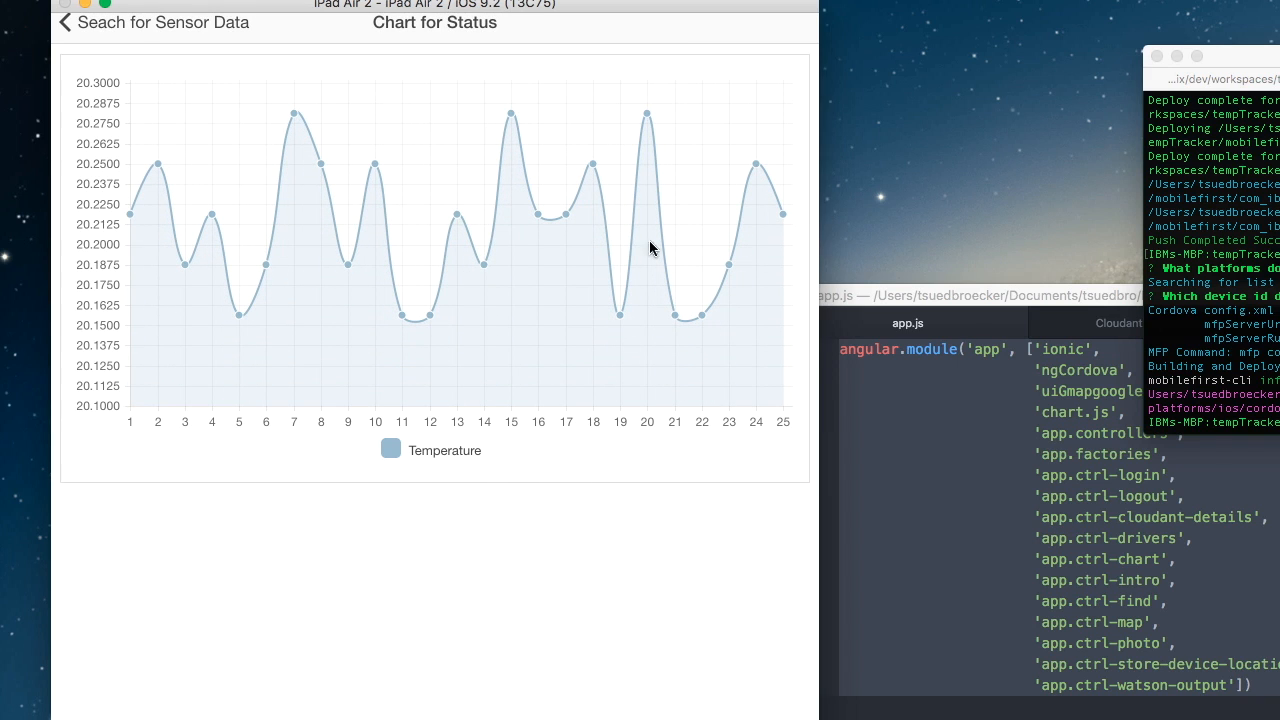
pyautogui.moveTo(200, 30)
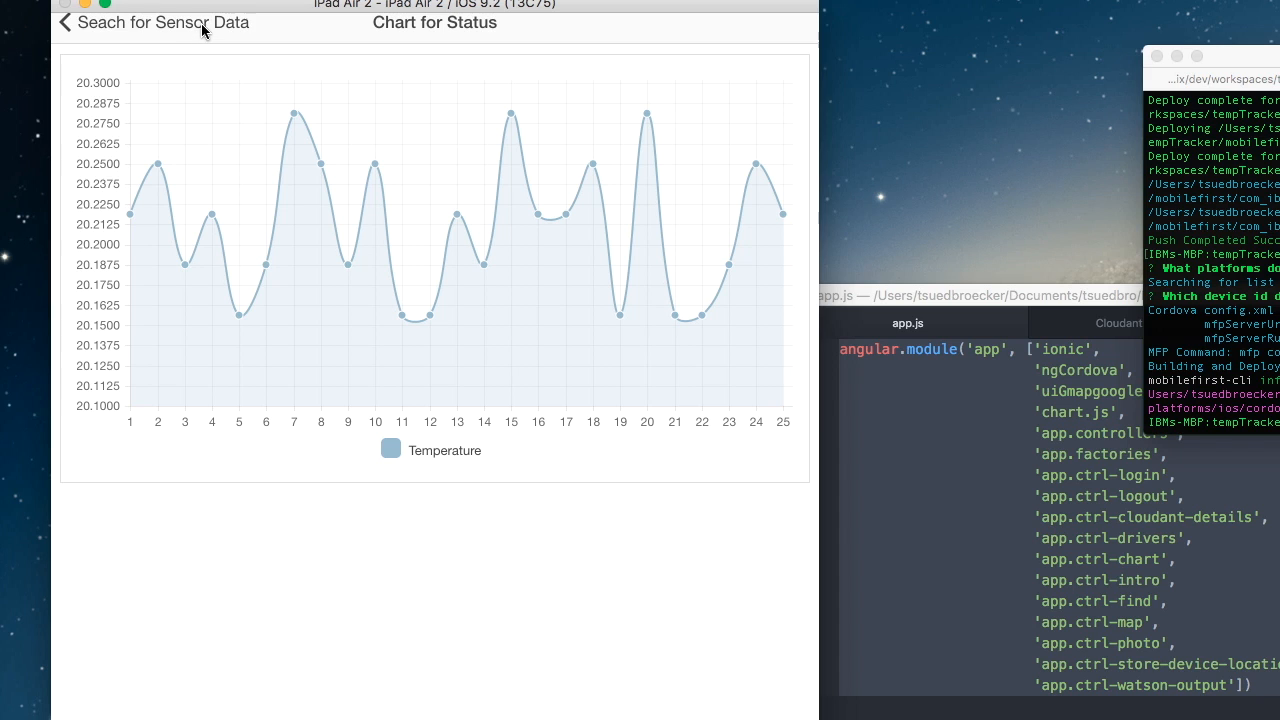
pyautogui.click(64, 22)
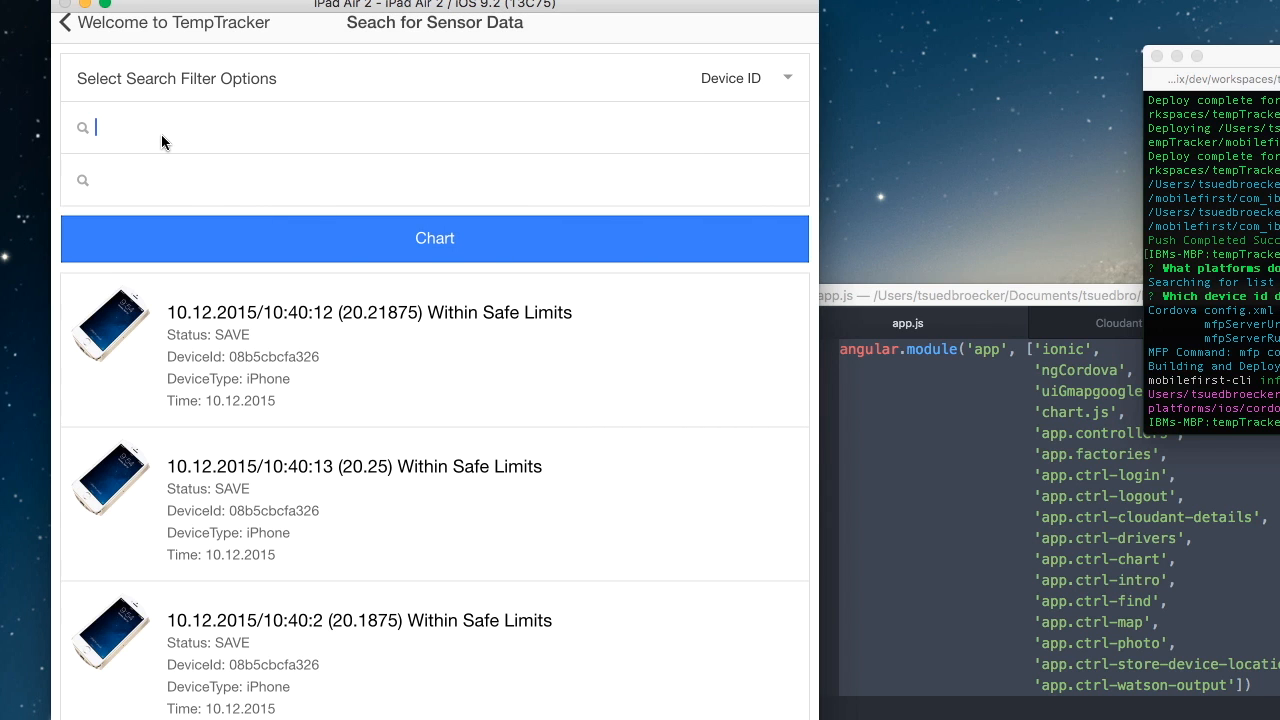
# Step: Chart temperatures for readings whose device ID starts with '08'
pyautogui.write('08*')
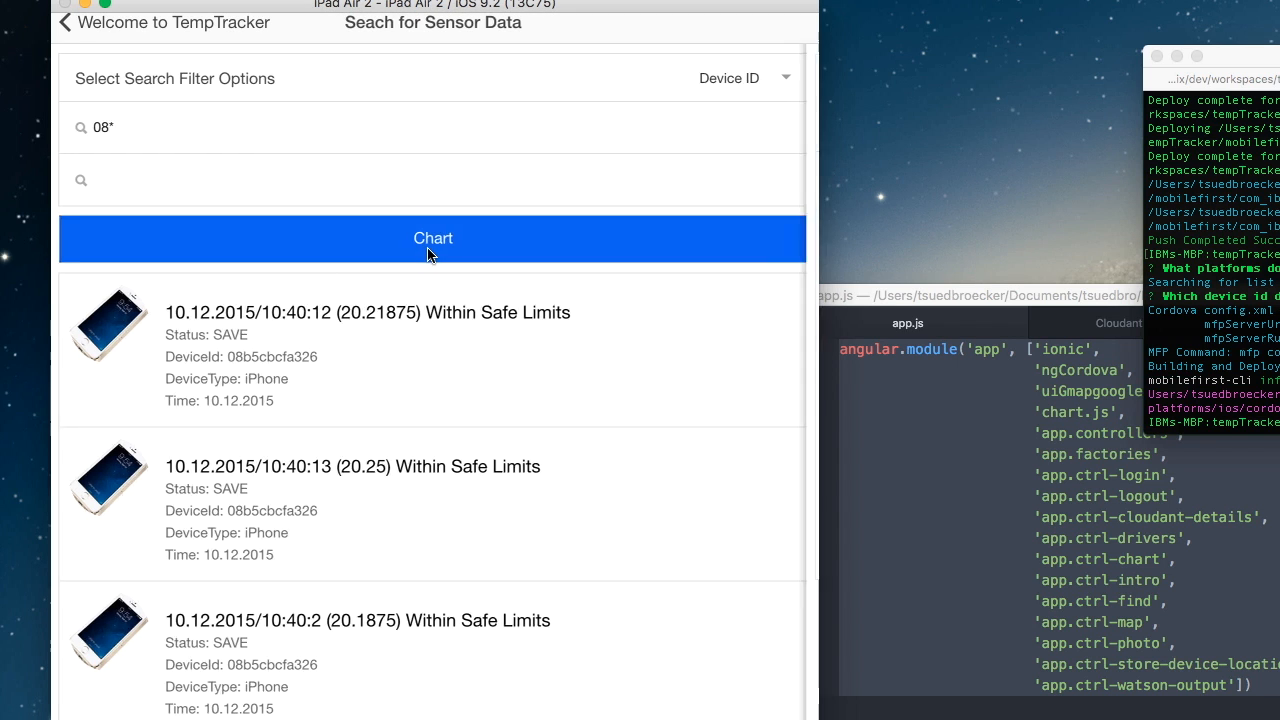
pyautogui.click(432, 238)
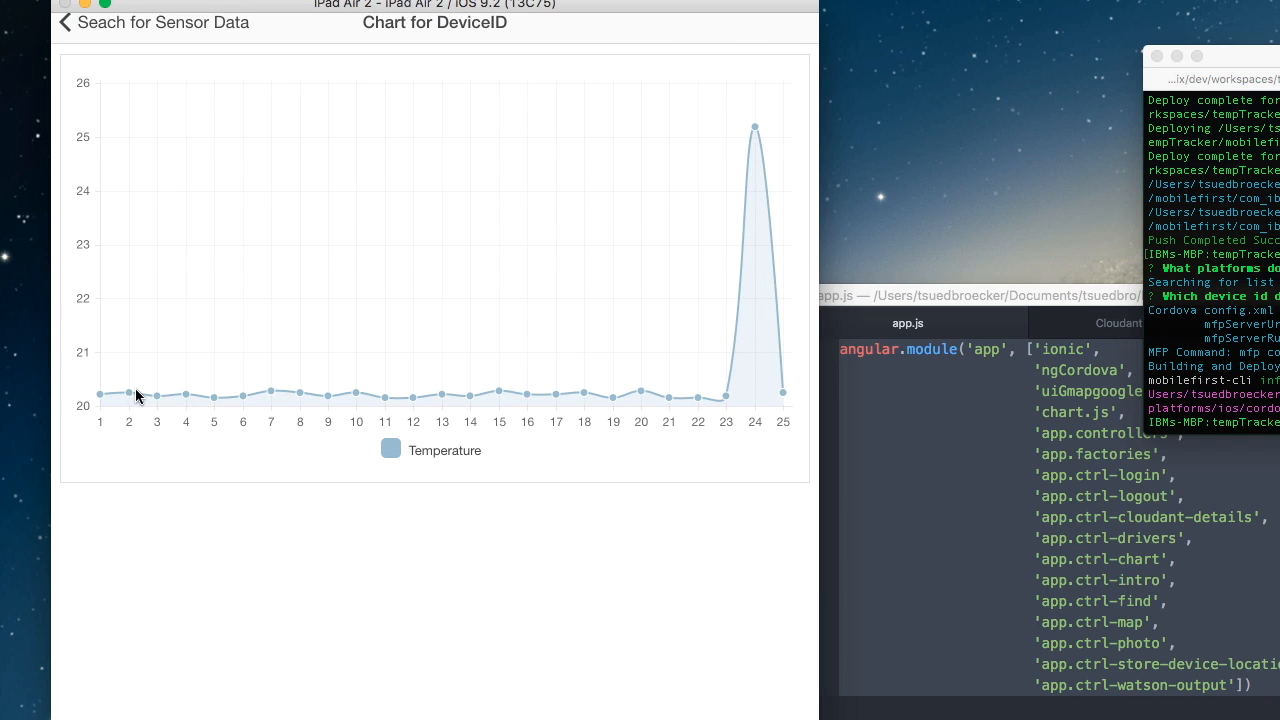
pyautogui.moveTo(412, 414)
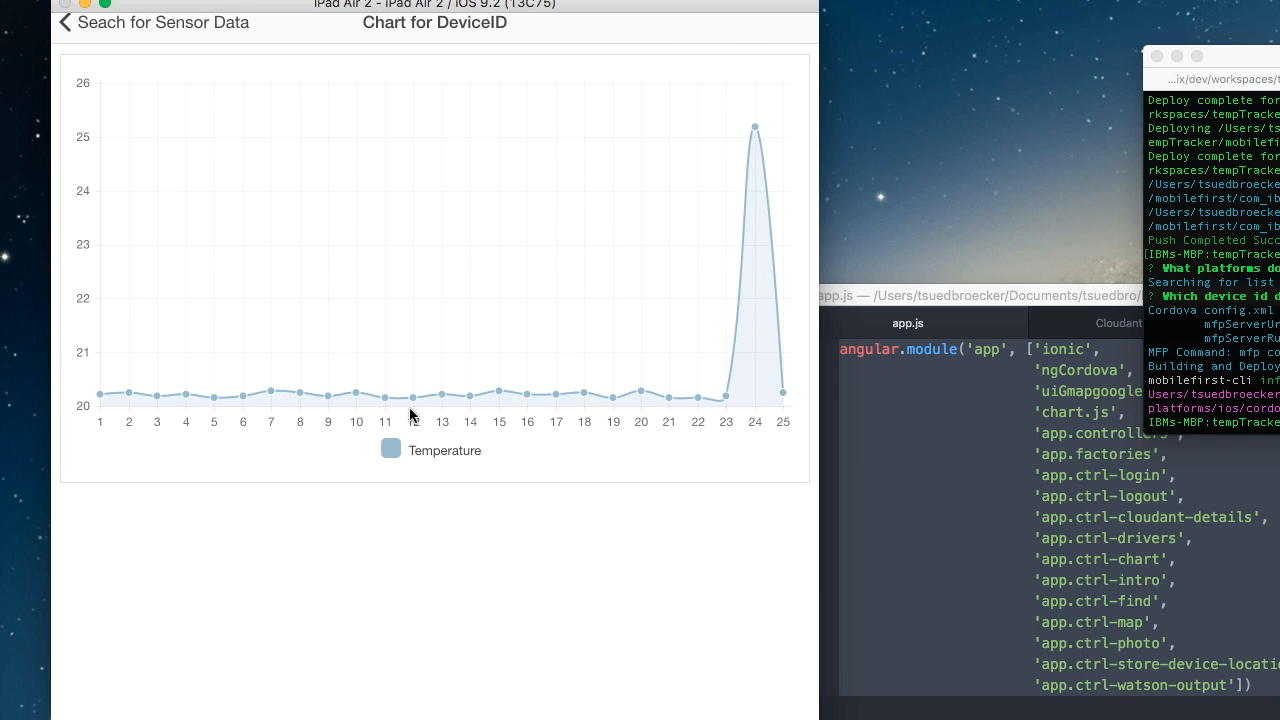
pyautogui.moveTo(756, 376)
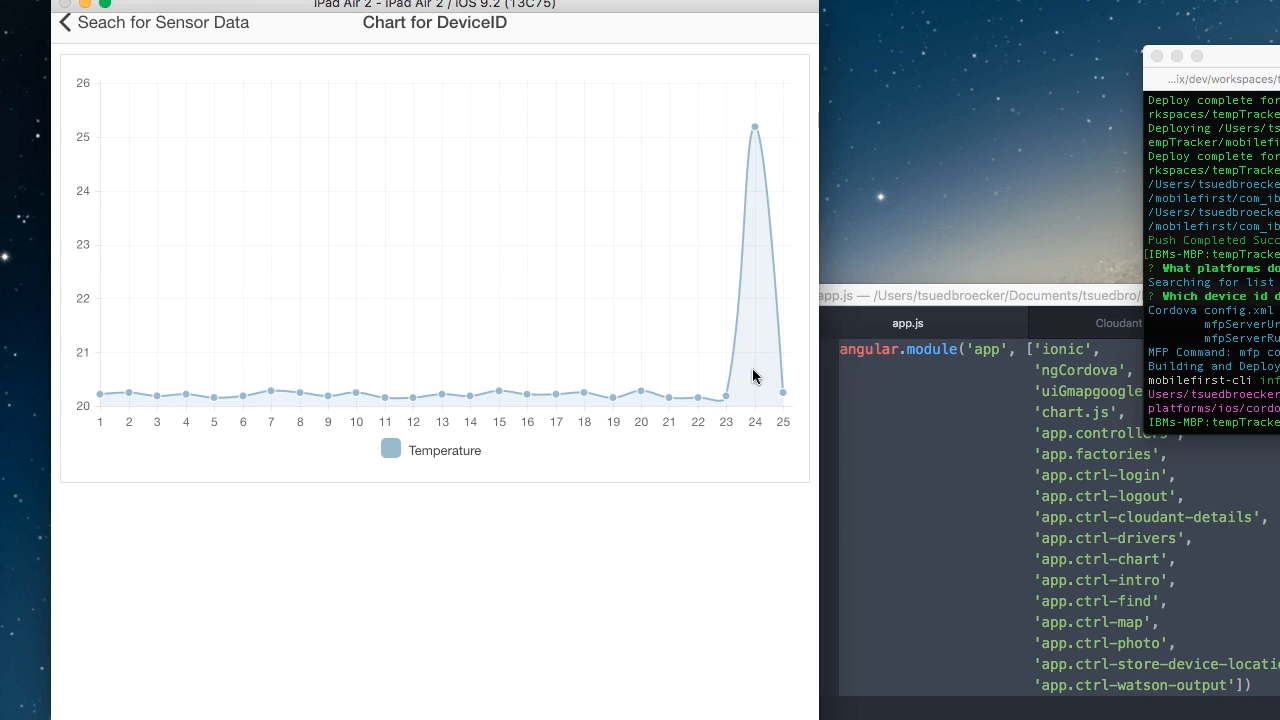
pyautogui.moveTo(756, 130)
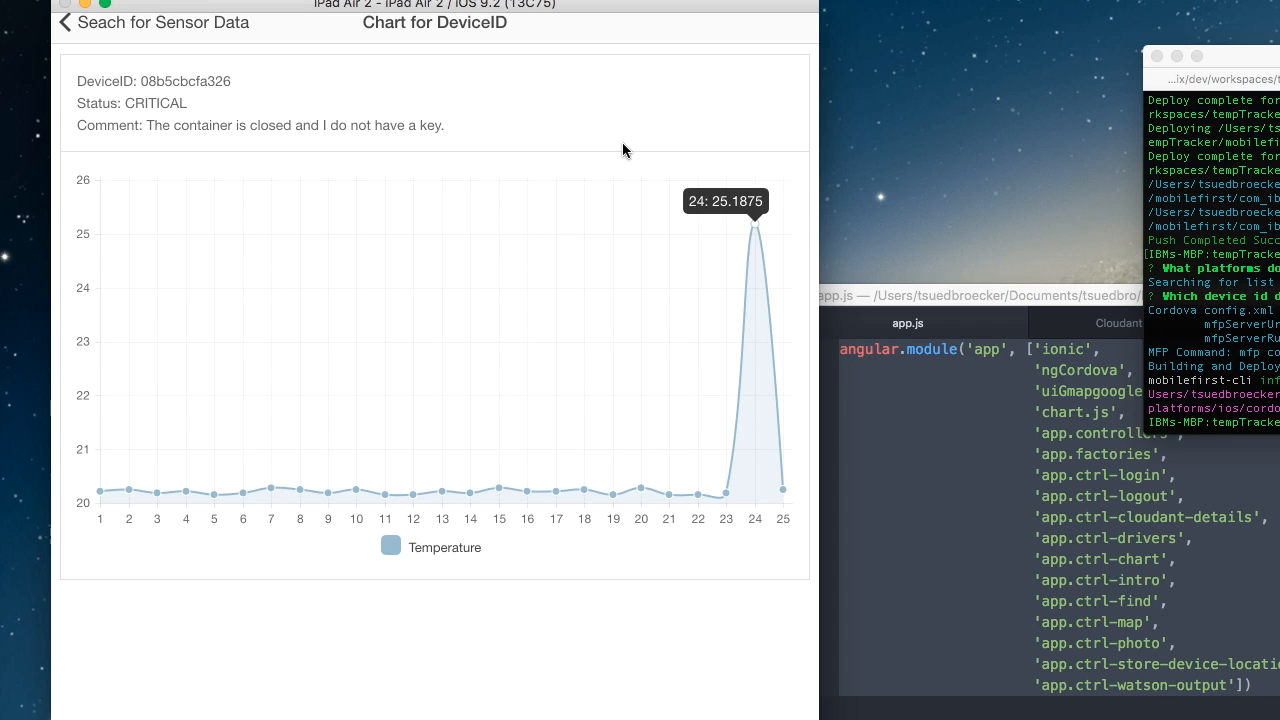
pyautogui.moveTo(732, 230)
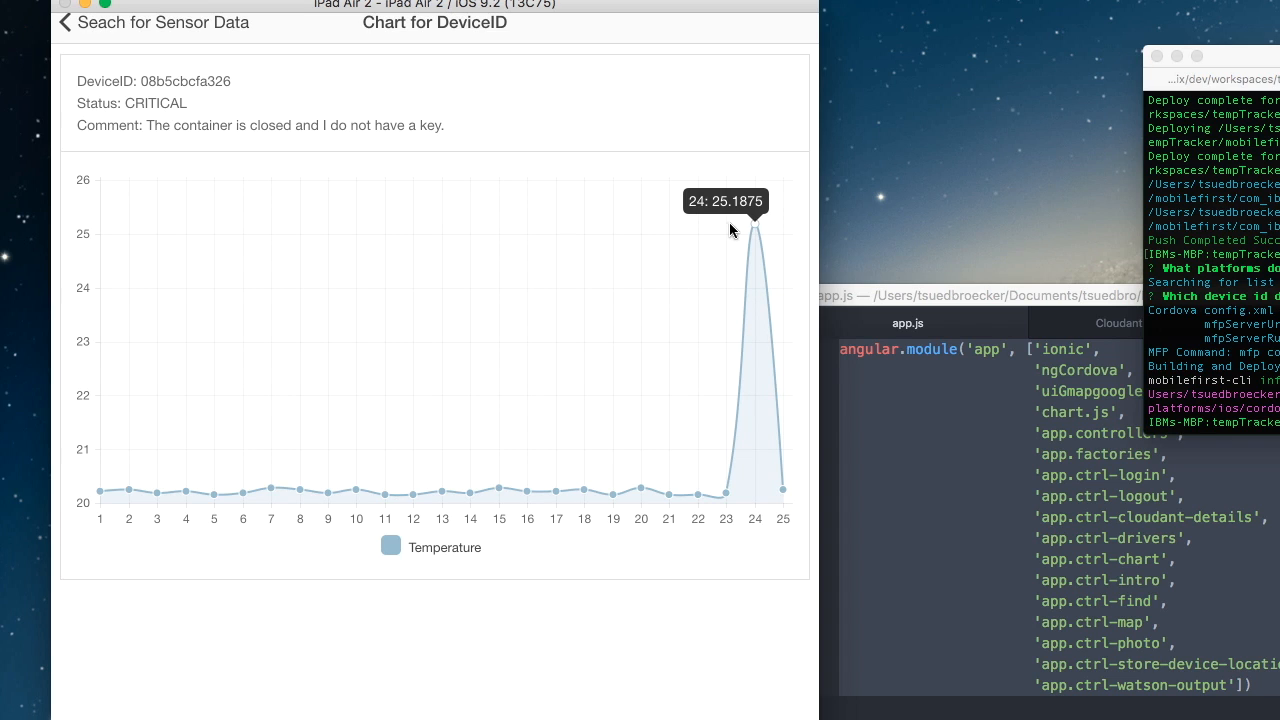
pyautogui.moveTo(118, 104)
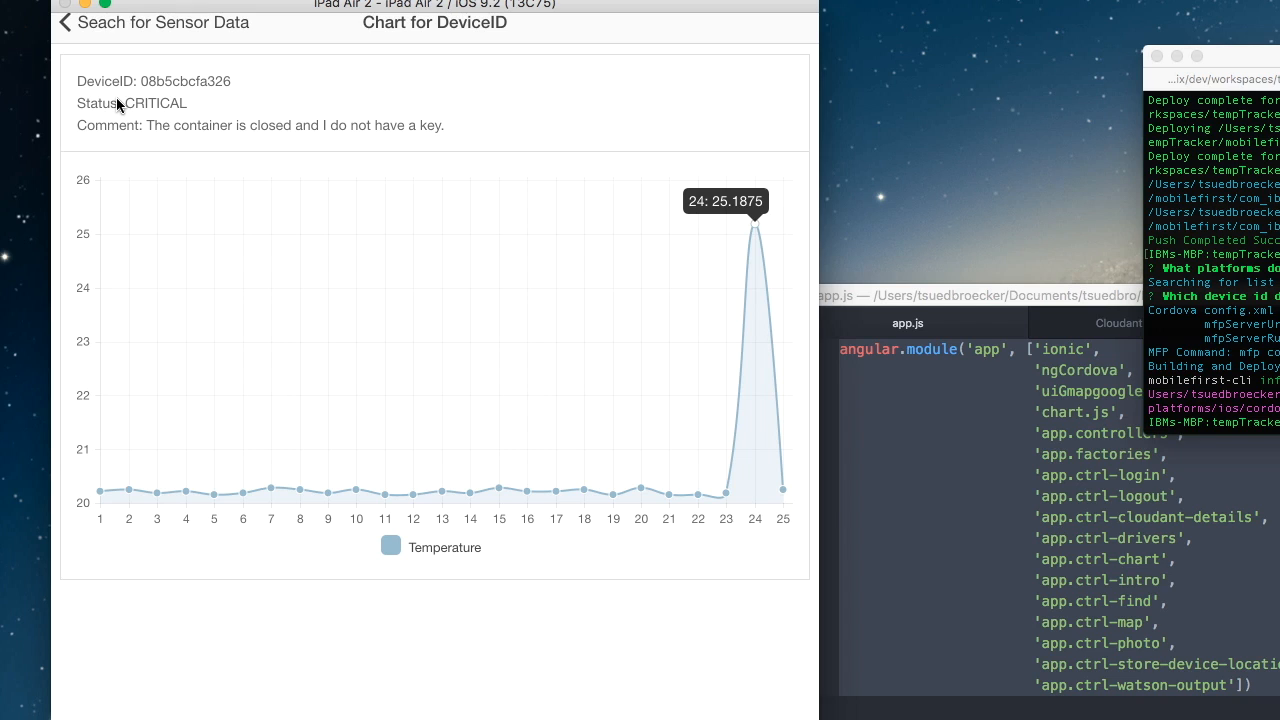
pyautogui.moveTo(192, 112)
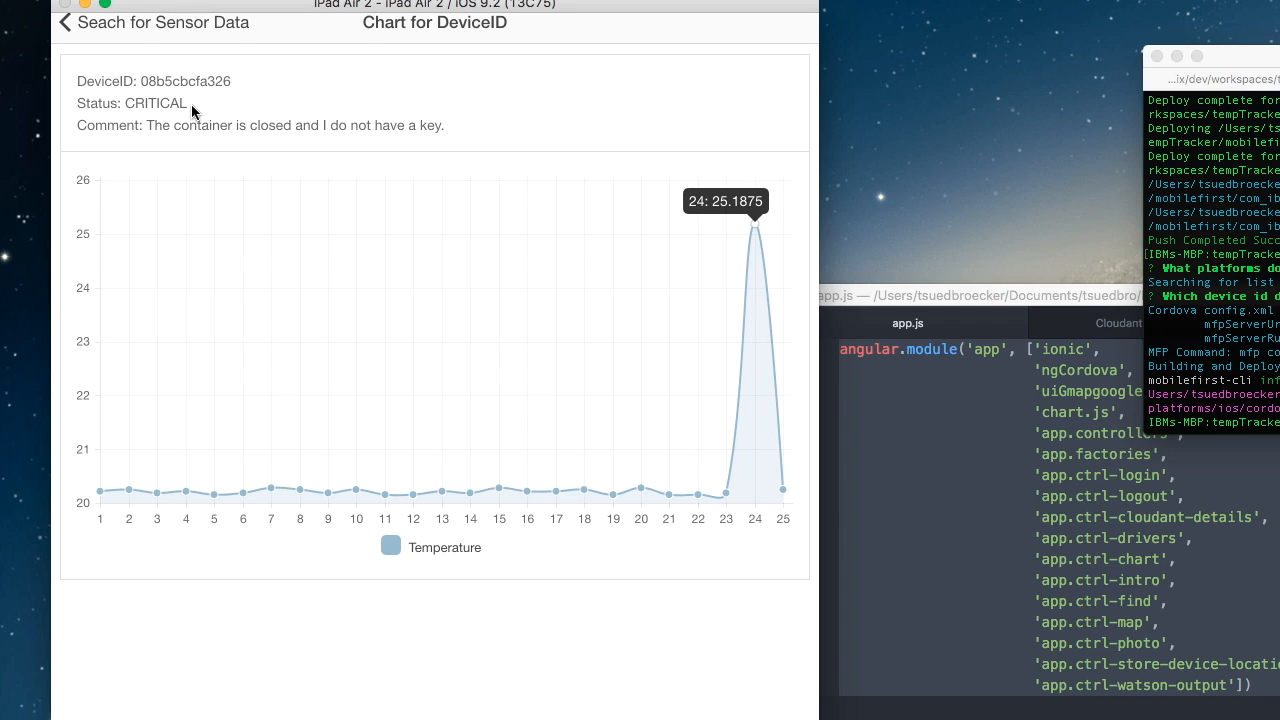
pyautogui.moveTo(134, 112)
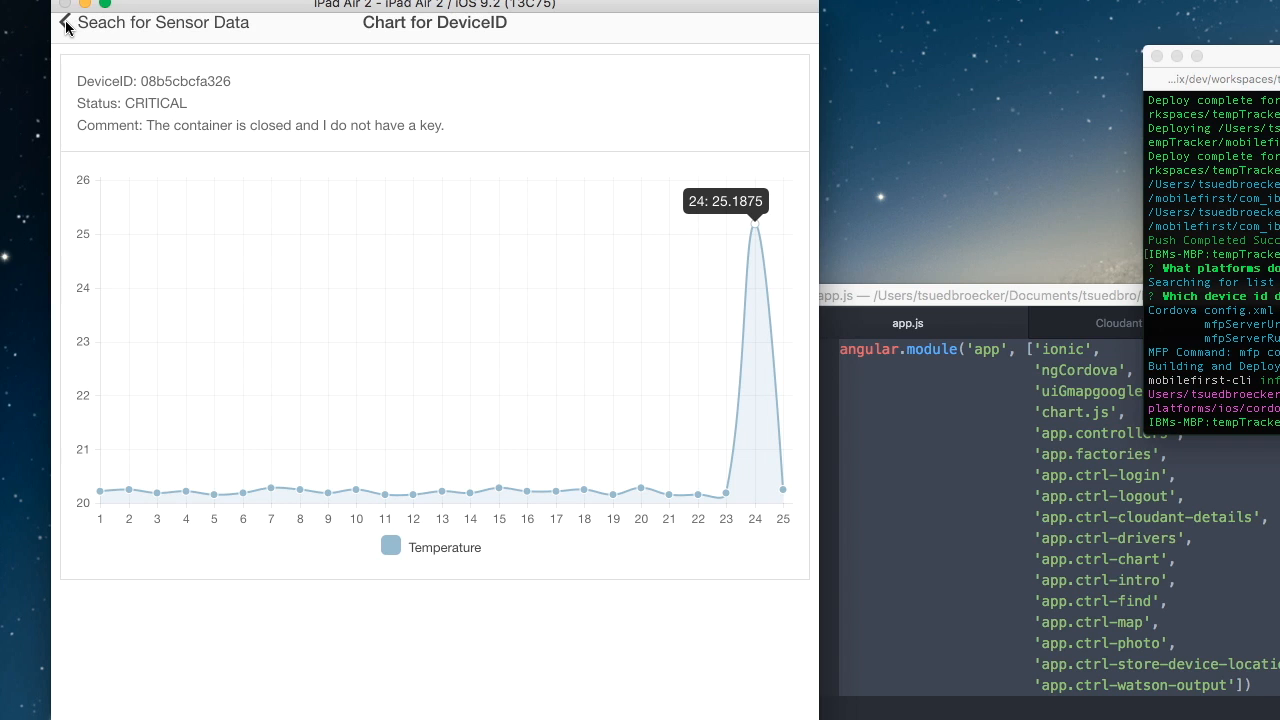
# Step: Back out to the Welcome screen and view the Live Messages sensor information page
pyautogui.click(64, 22)
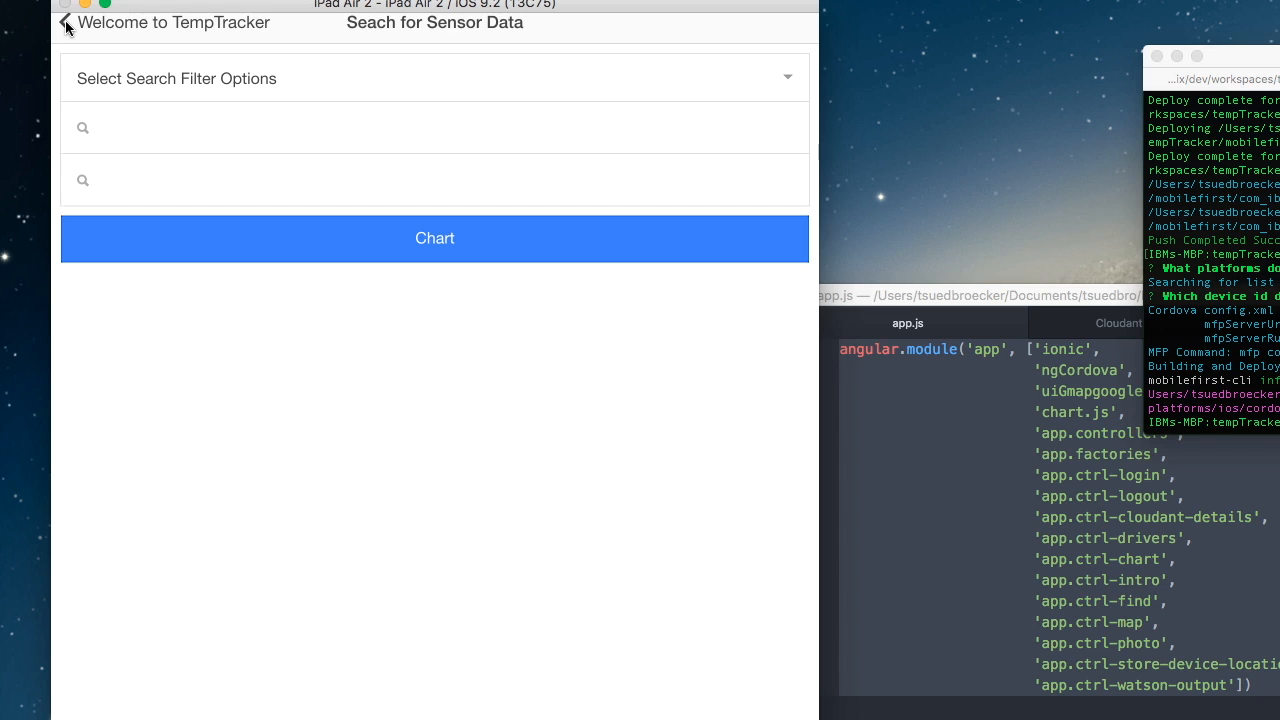
pyautogui.click(64, 22)
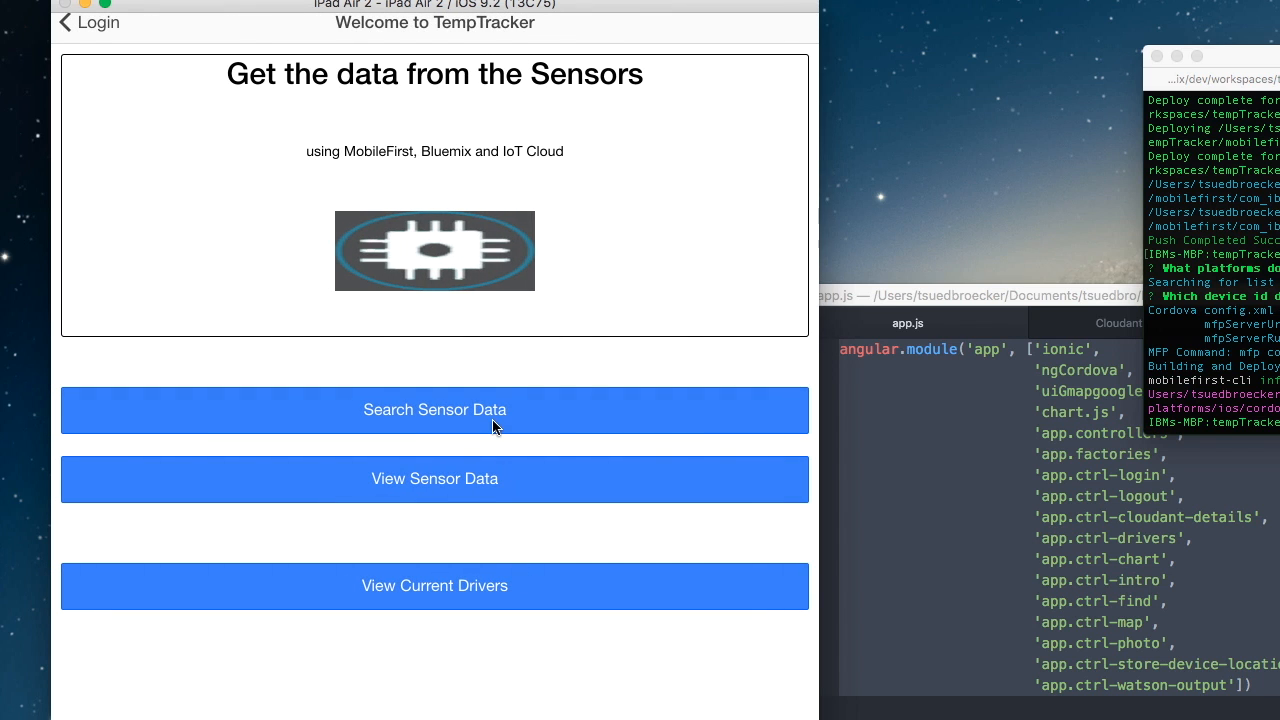
pyautogui.click(436, 408)
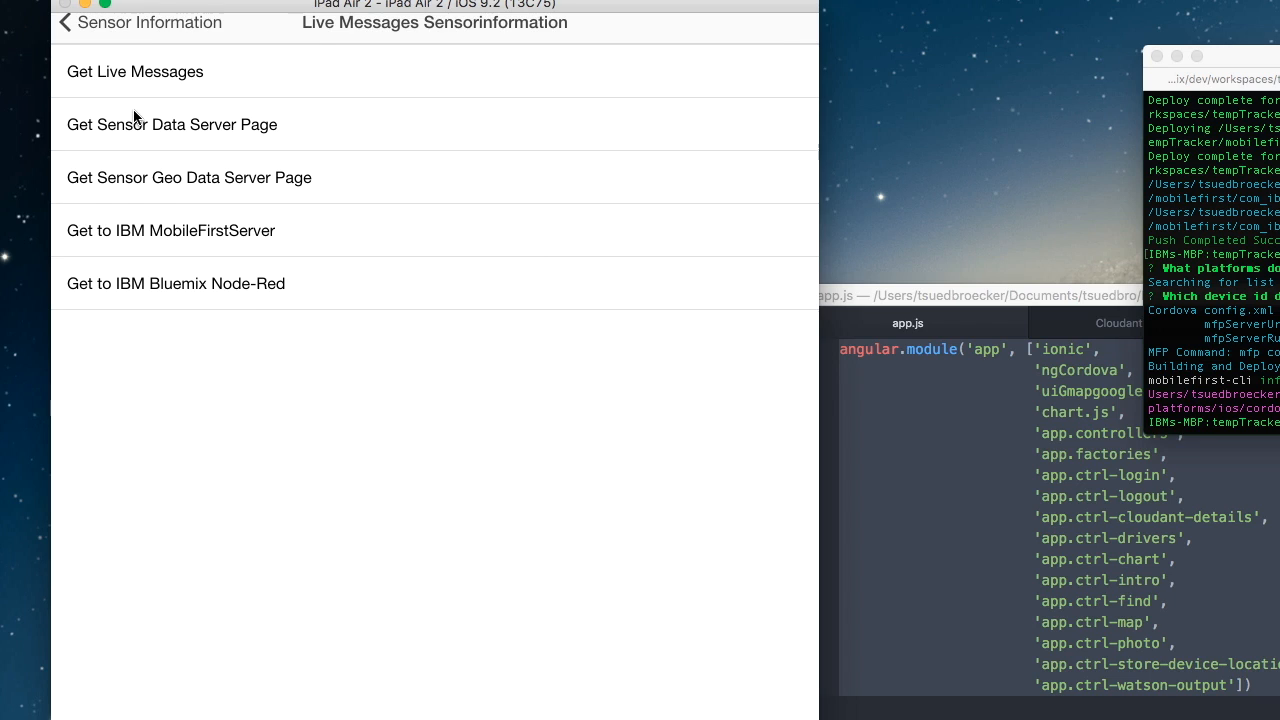
pyautogui.moveTo(240, 122)
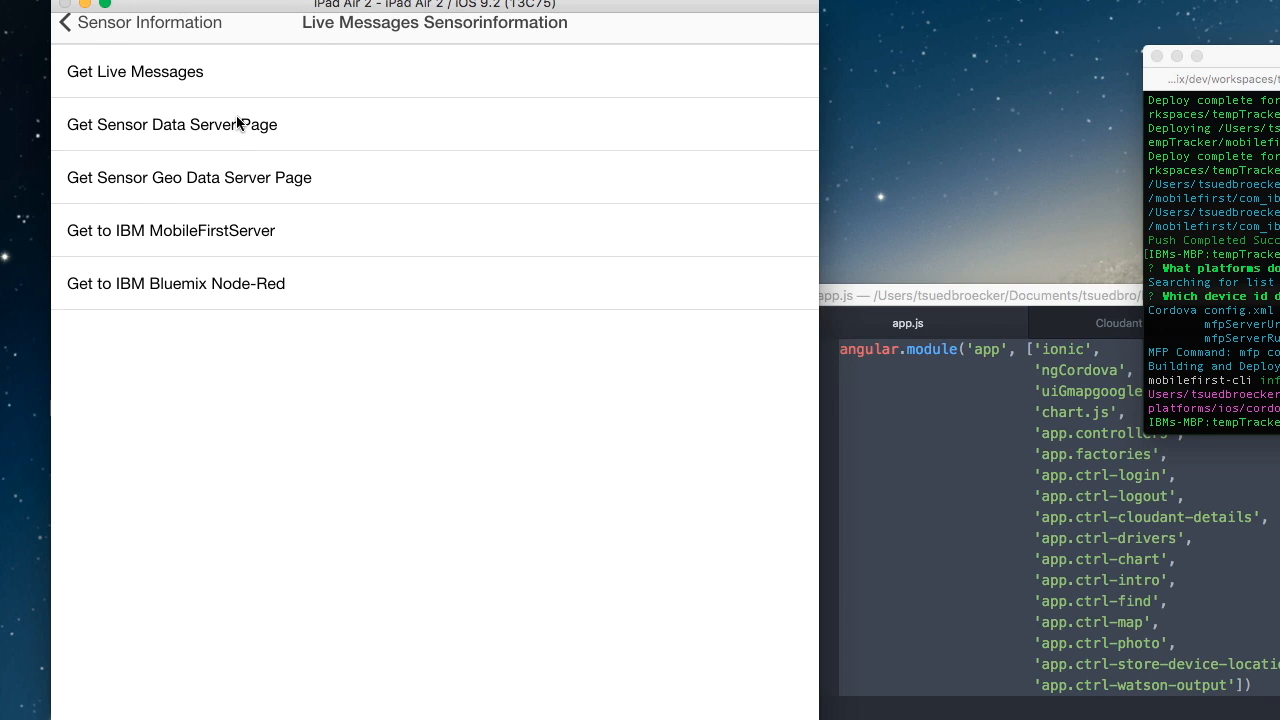
pyautogui.moveTo(88, 88)
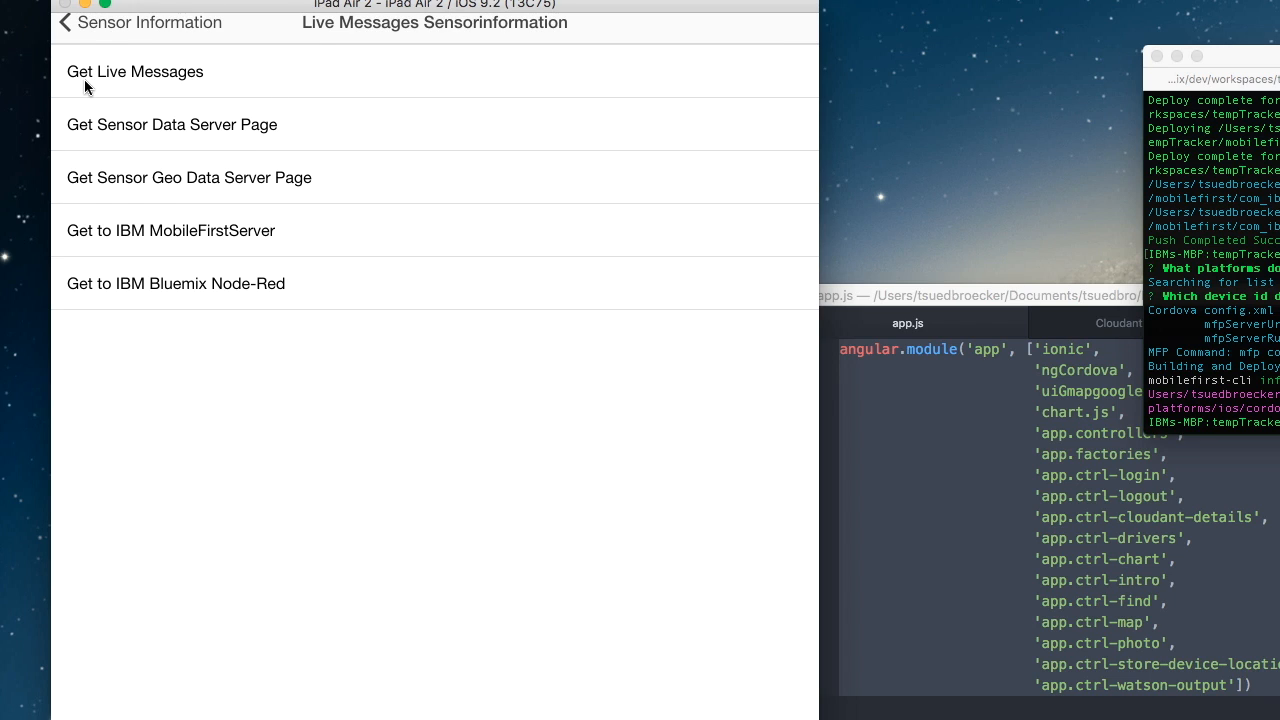
pyautogui.moveTo(112, 80)
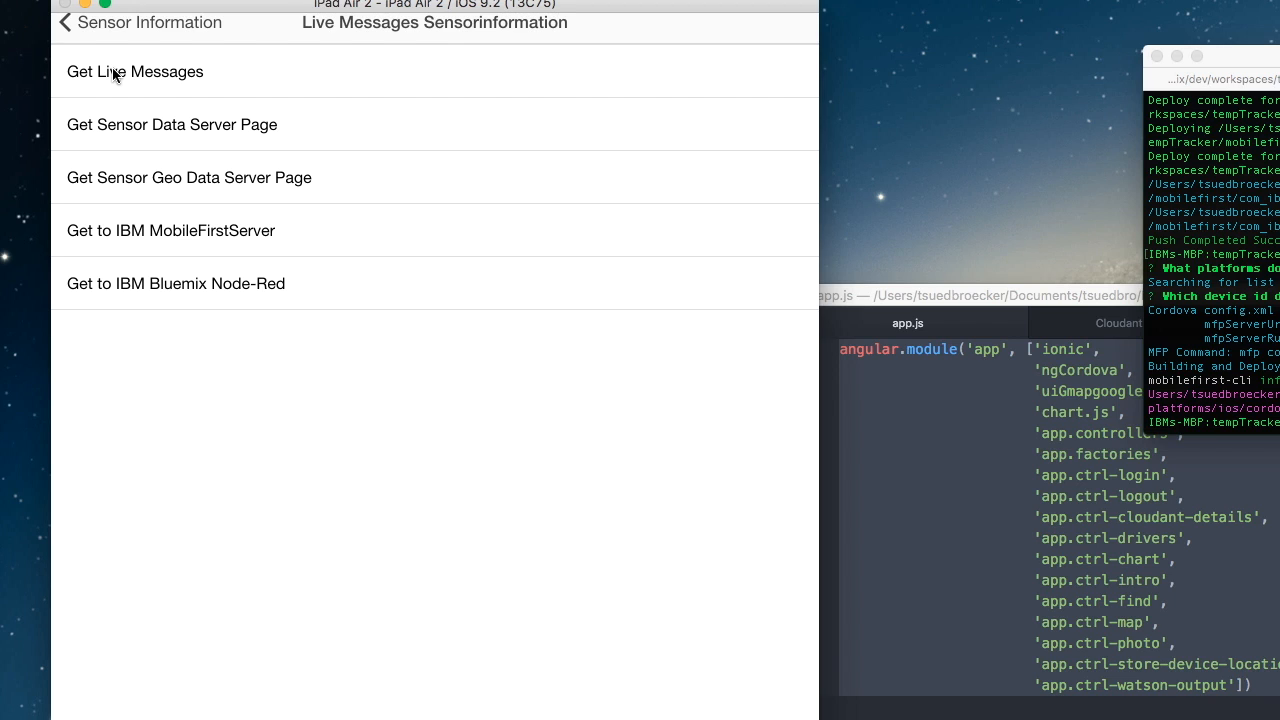
pyautogui.moveTo(192, 236)
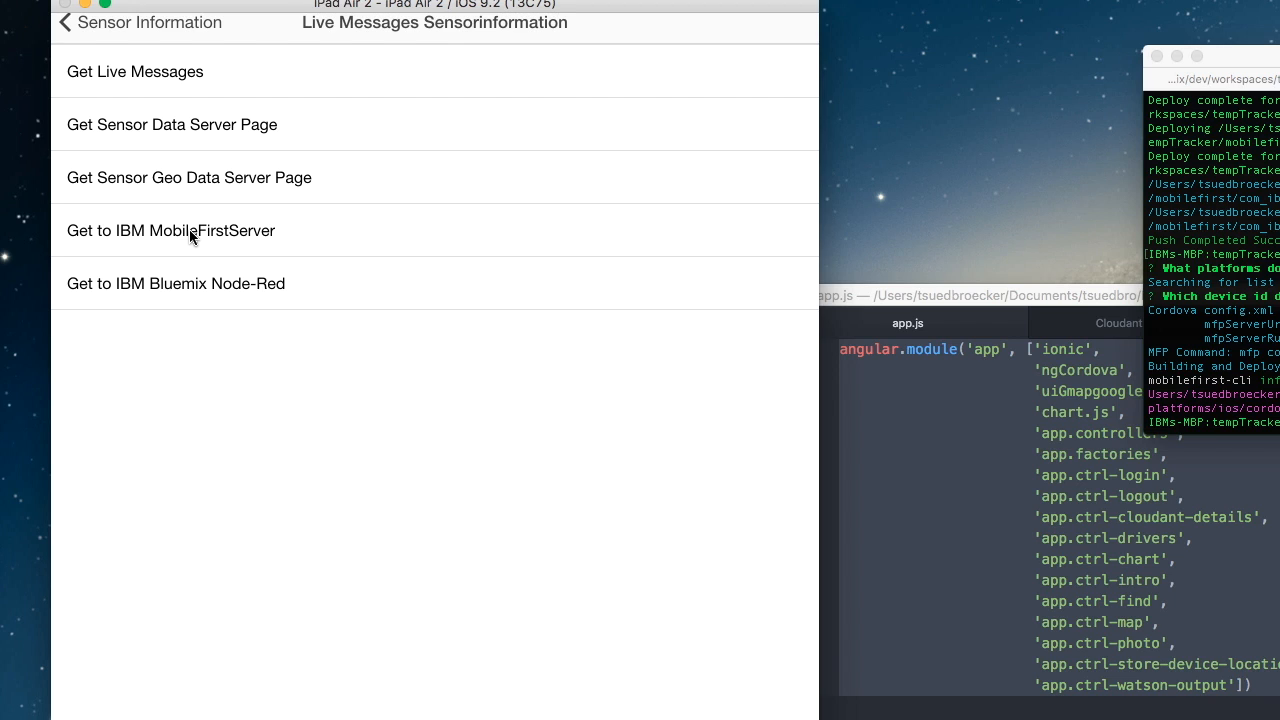
pyautogui.moveTo(230, 236)
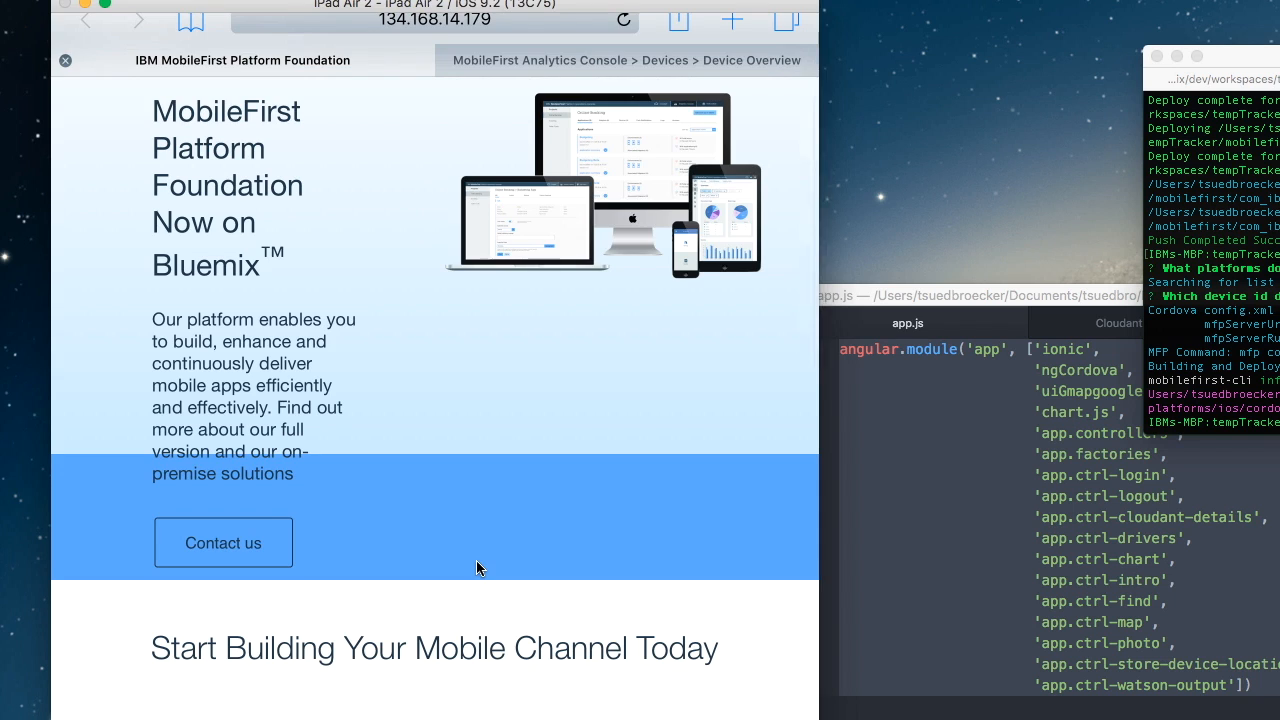
# Step: Scroll the MobileFirst Platform Foundation page and launch the Operations Console
pyautogui.scroll(-3)
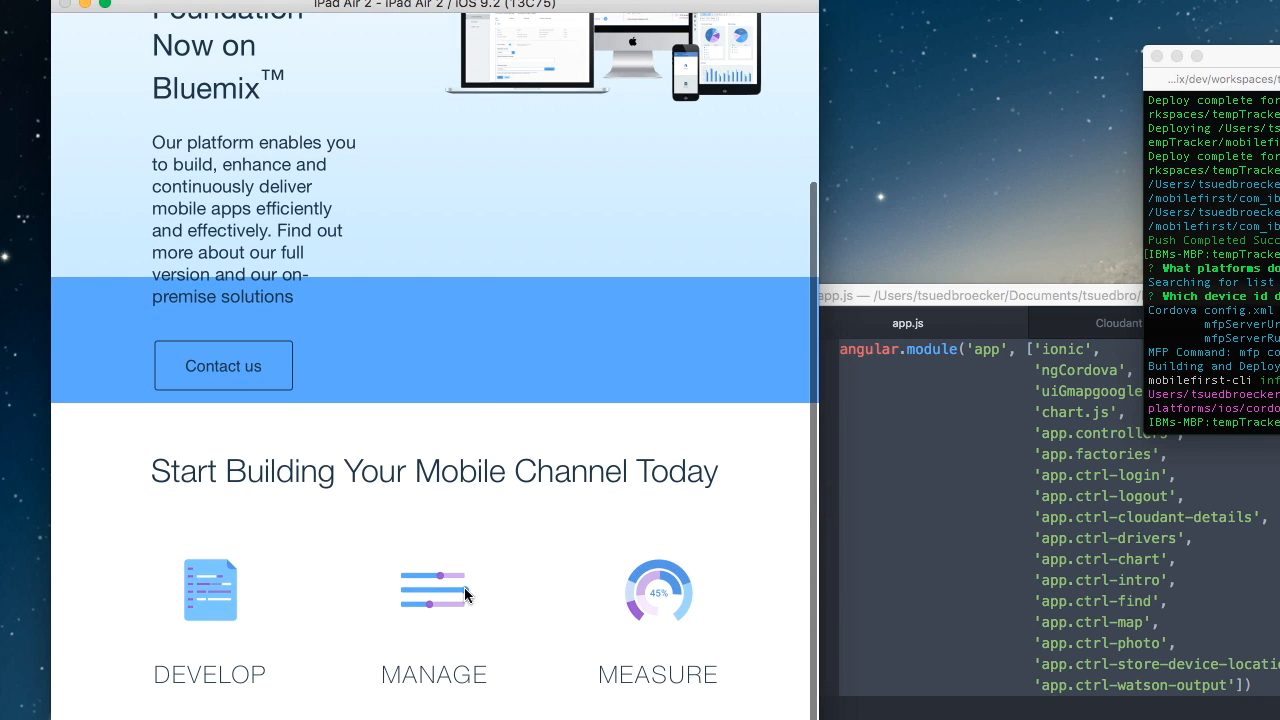
pyautogui.scroll(-3)
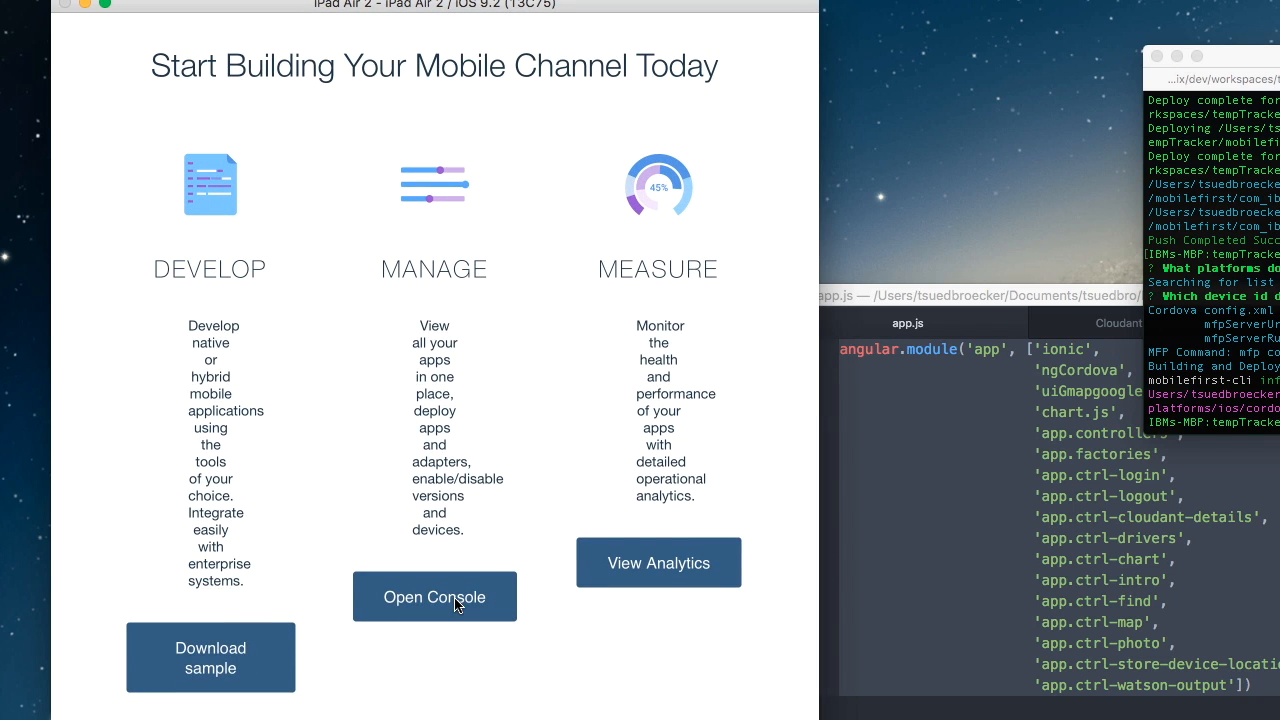
pyautogui.click(434, 596)
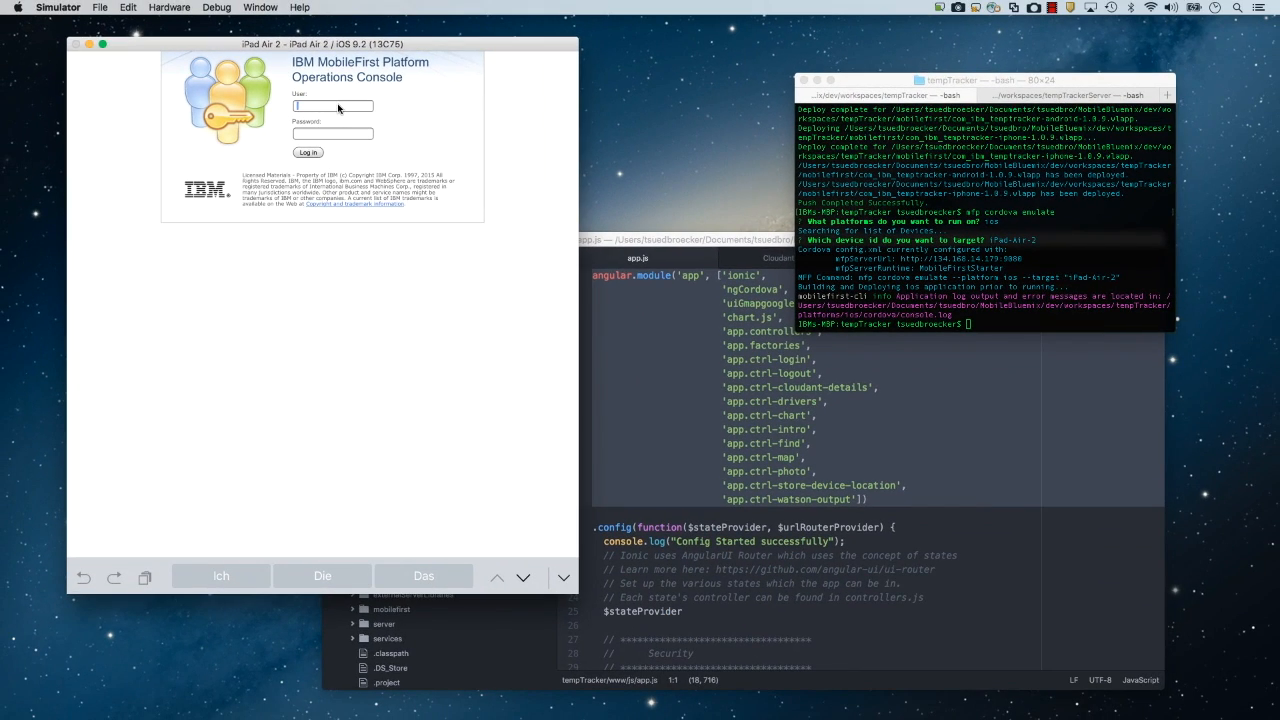
# Step: Sign in to the Operations Console as 'admin' with the password
pyautogui.write('A')
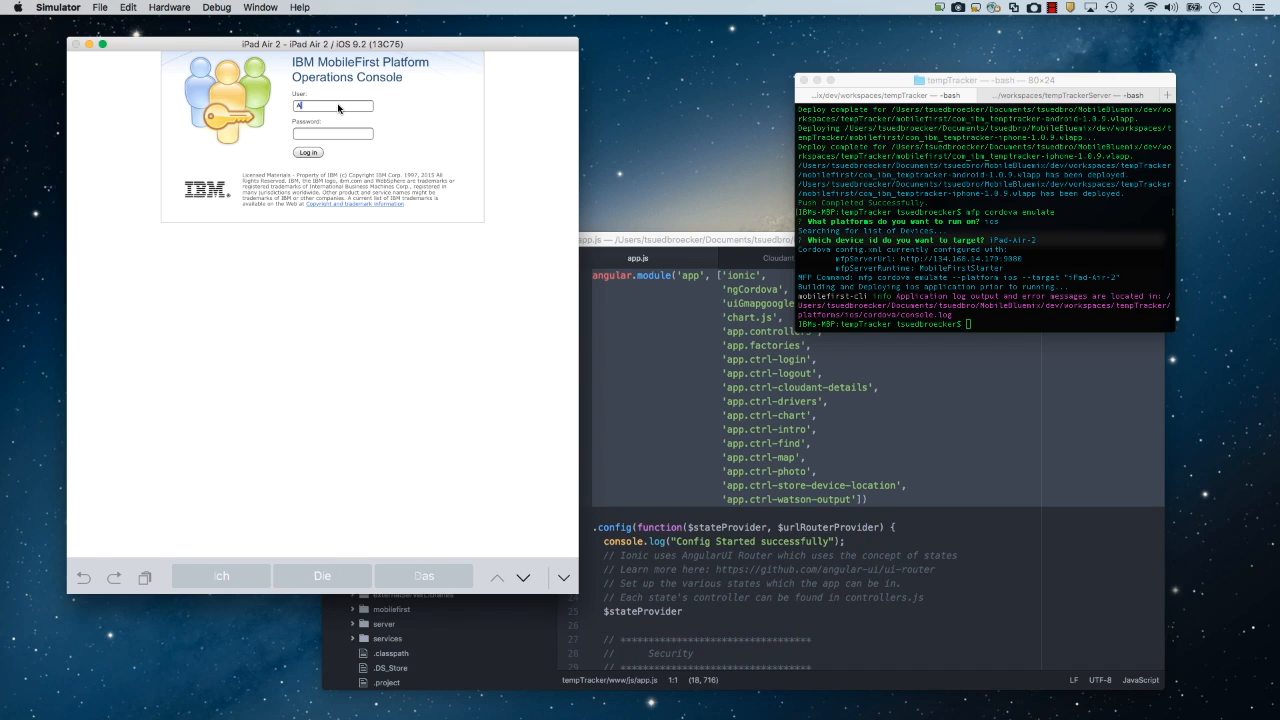
pyautogui.write('a')
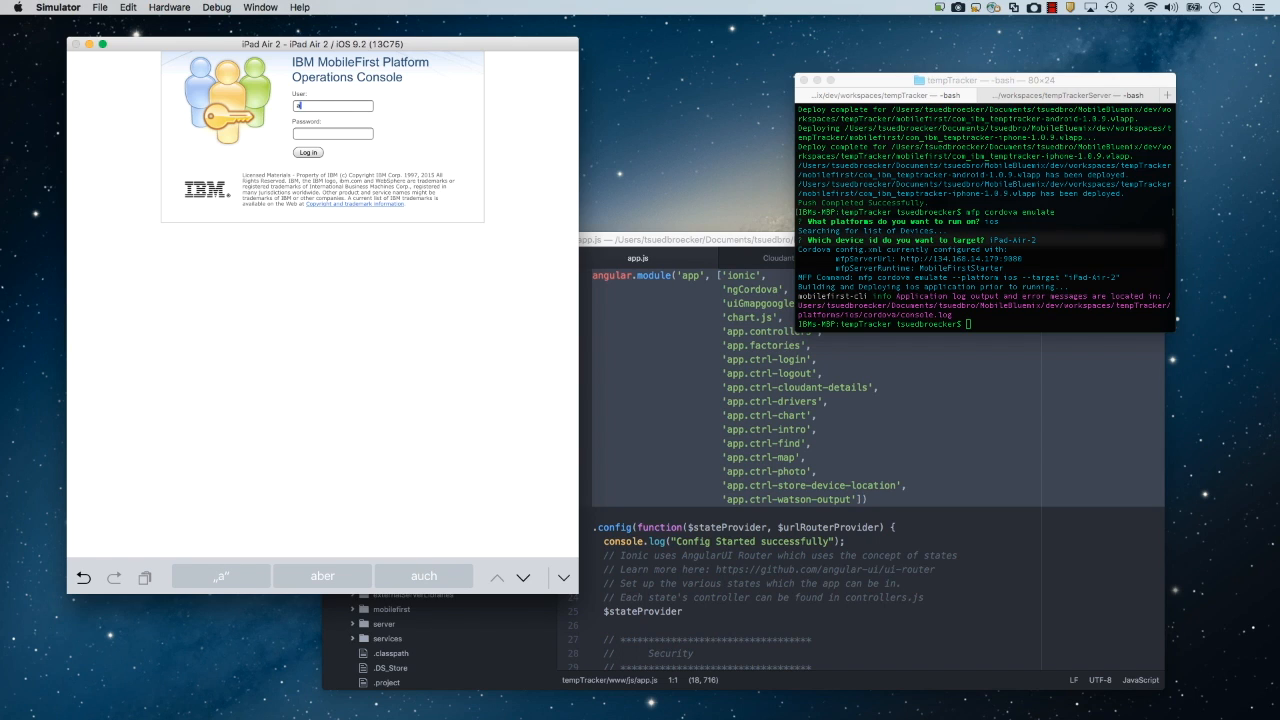
pyautogui.write('dmin')
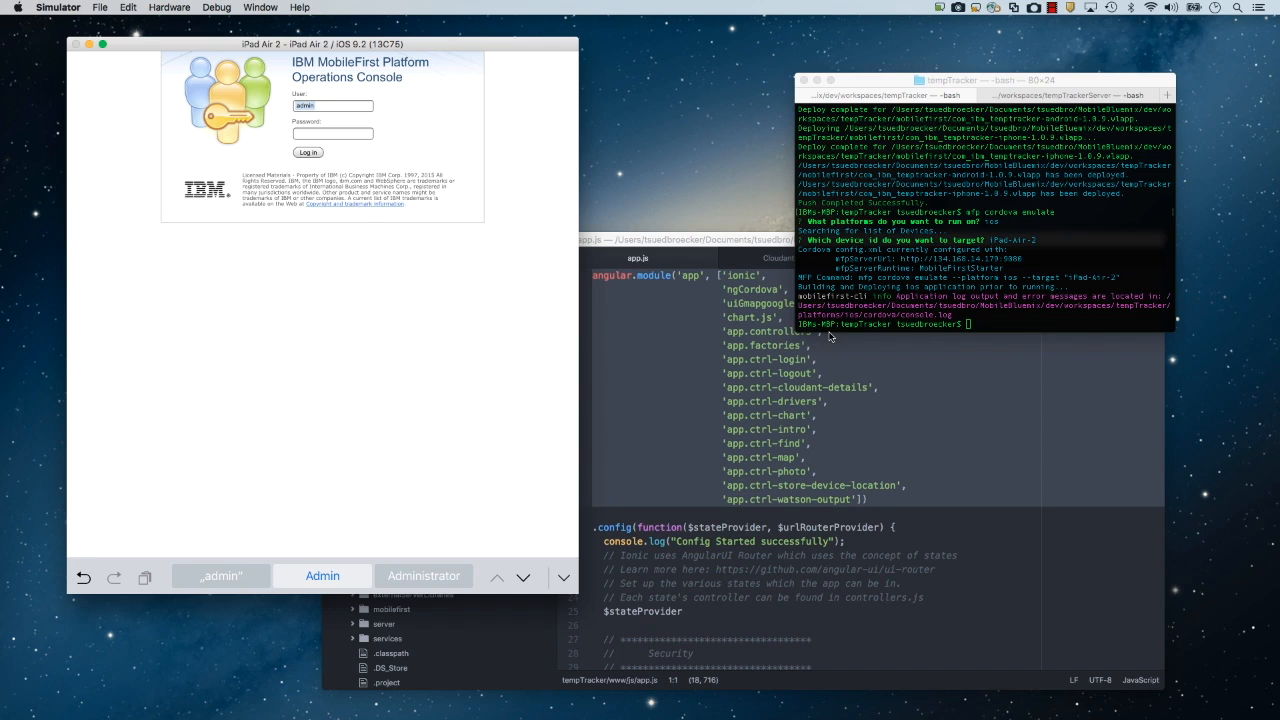
pyautogui.click(332, 132)
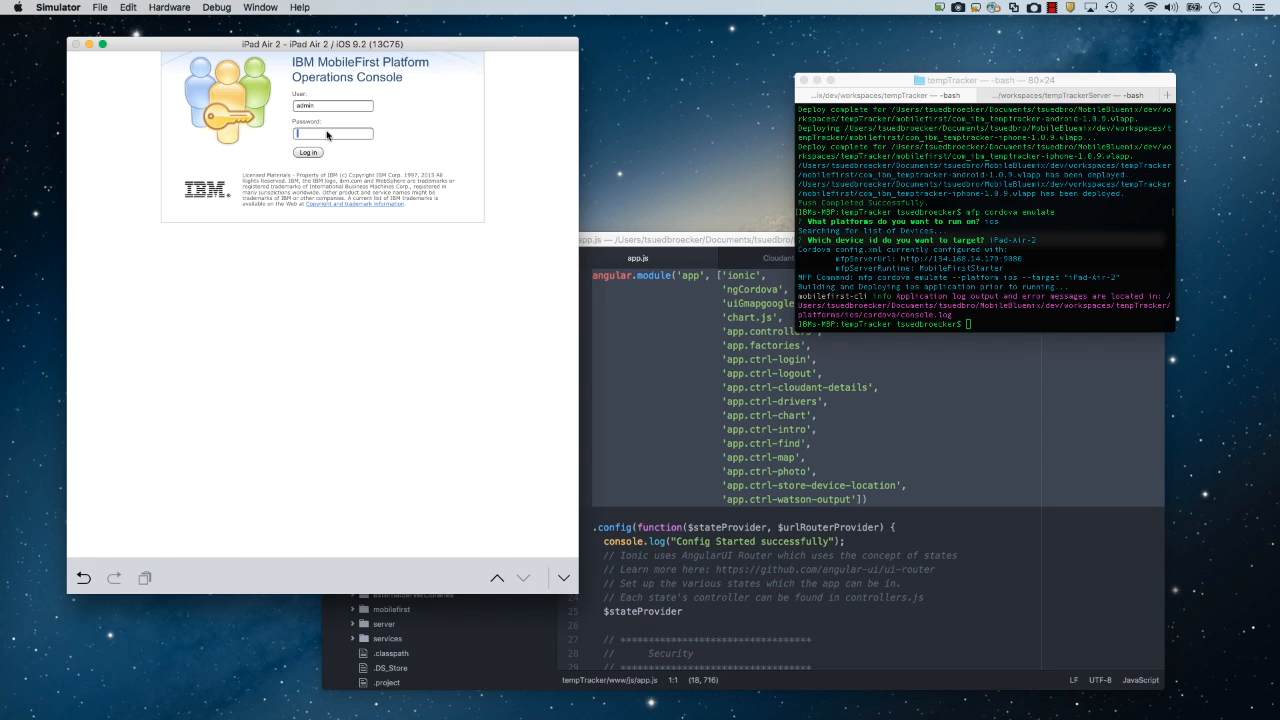
pyautogui.write('password')
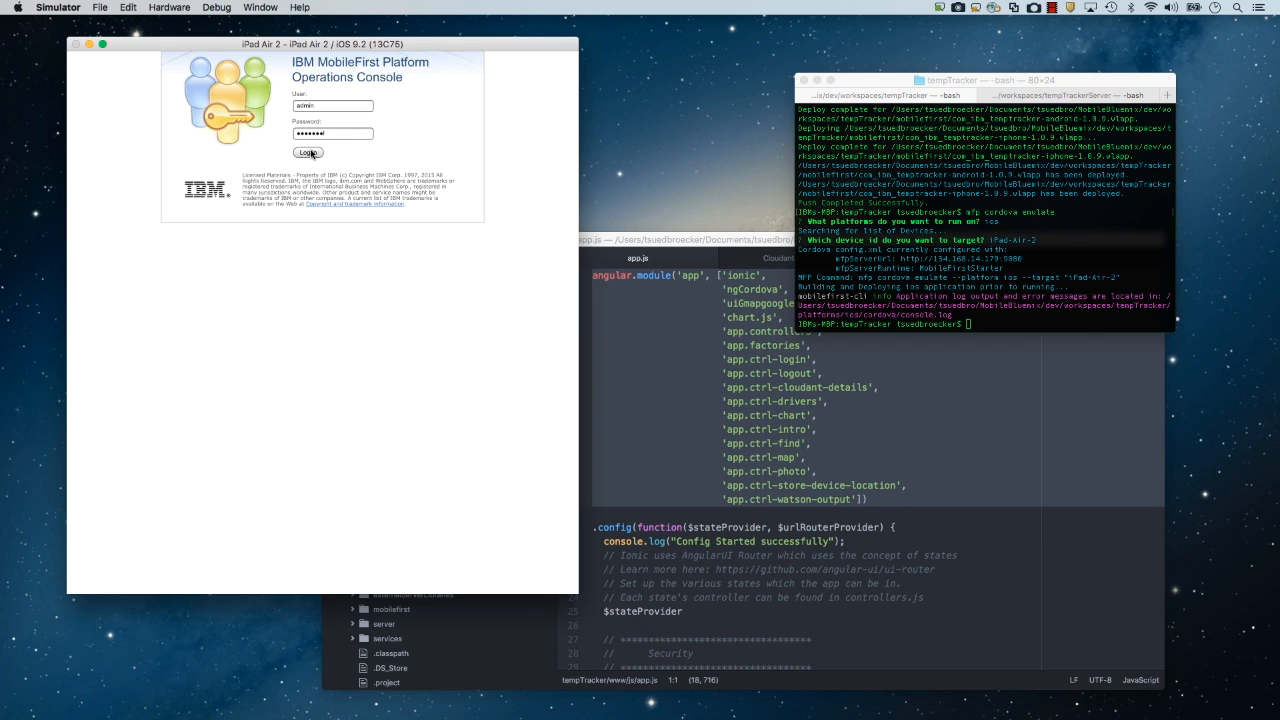
pyautogui.click(308, 152)
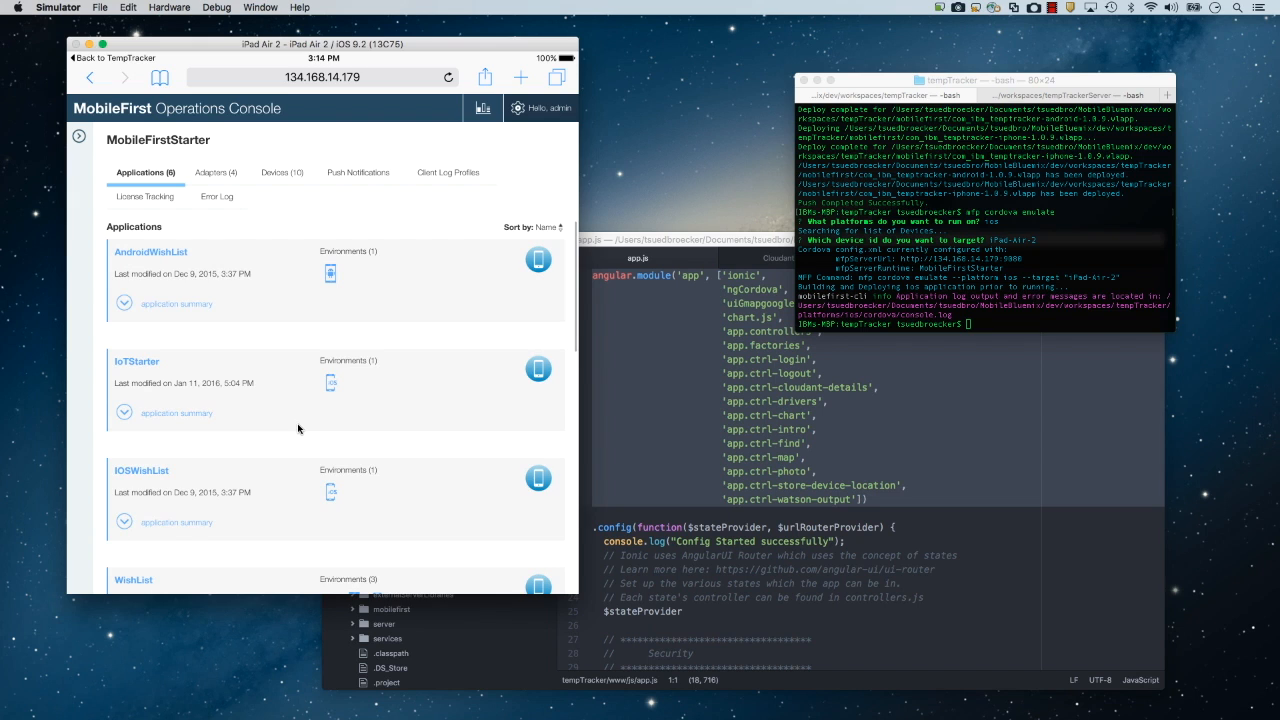
# Step: Scroll the Applications list until the temptracker card is visible
pyautogui.scroll(-3)
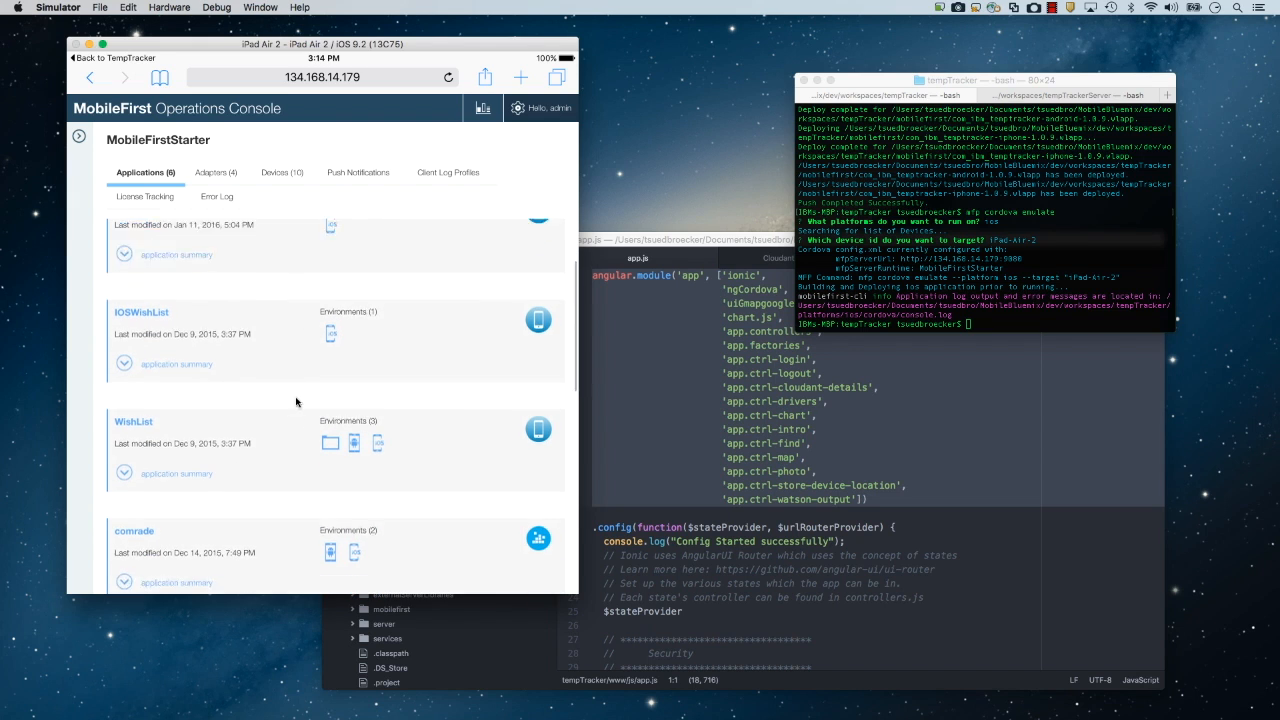
pyautogui.scroll(-3)
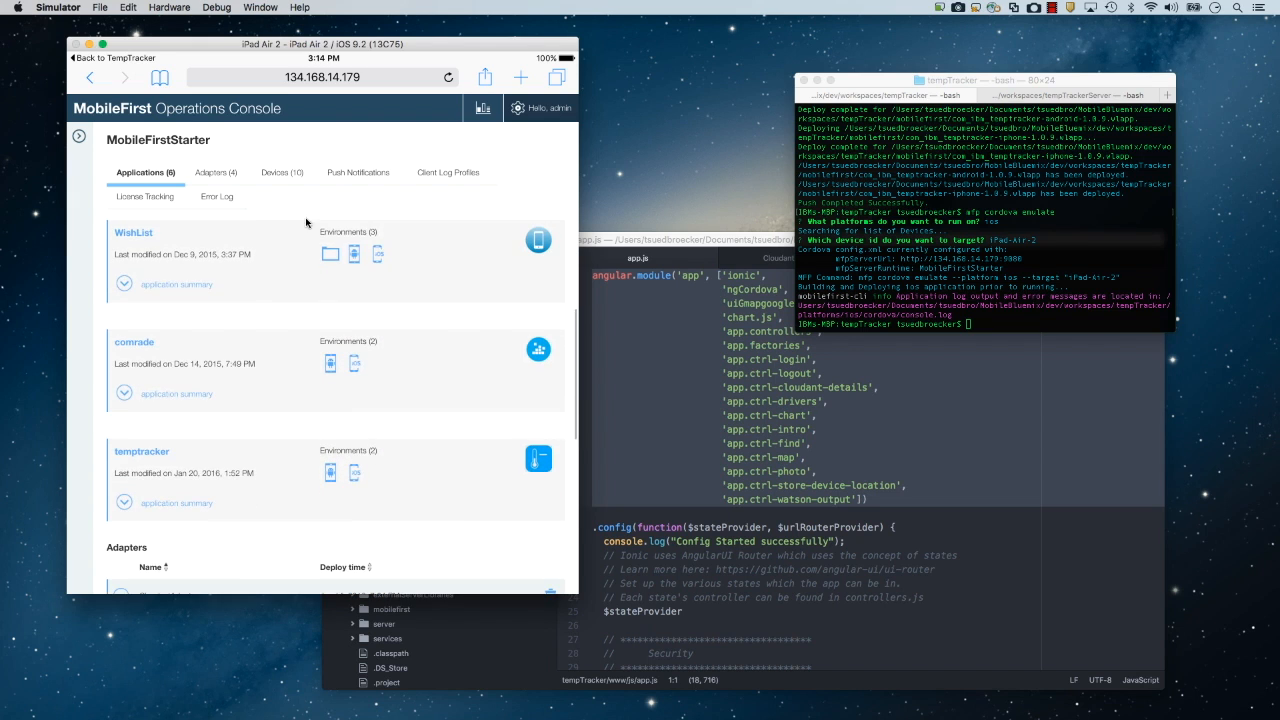
pyautogui.scroll(-3)
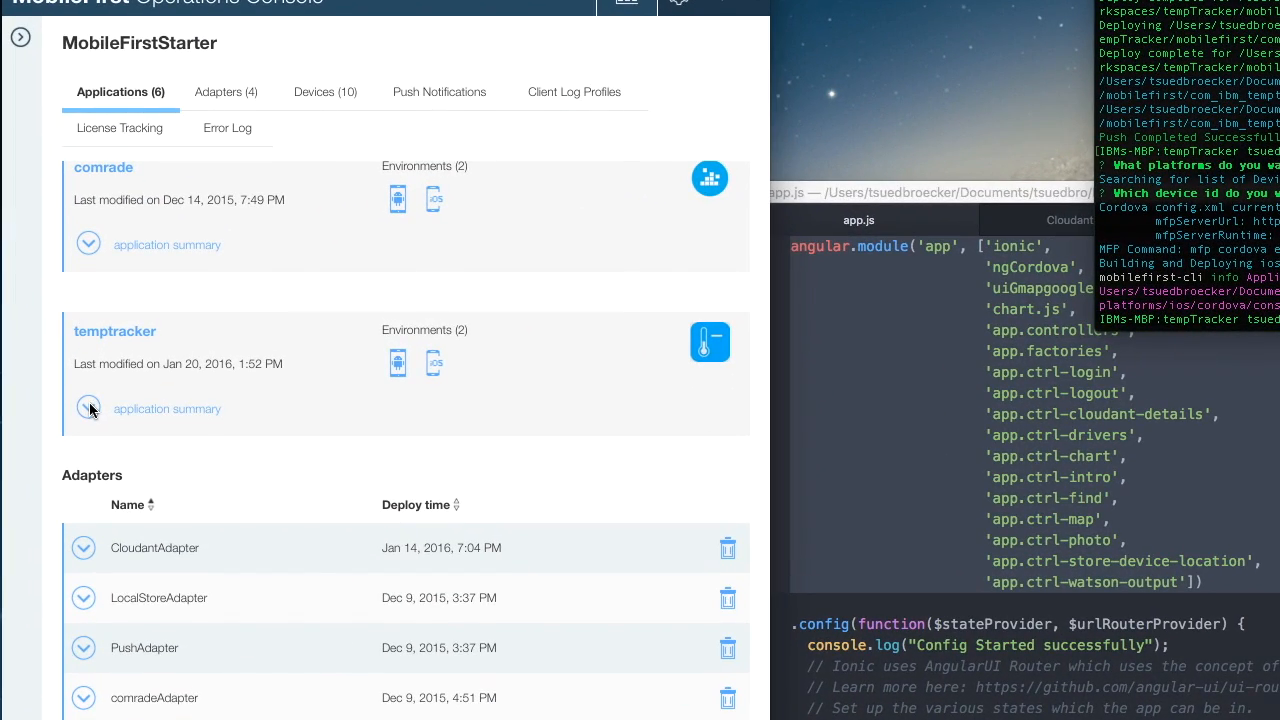
# Step: Expand the temptracker application summary showing its environment versions
pyautogui.click(88, 408)
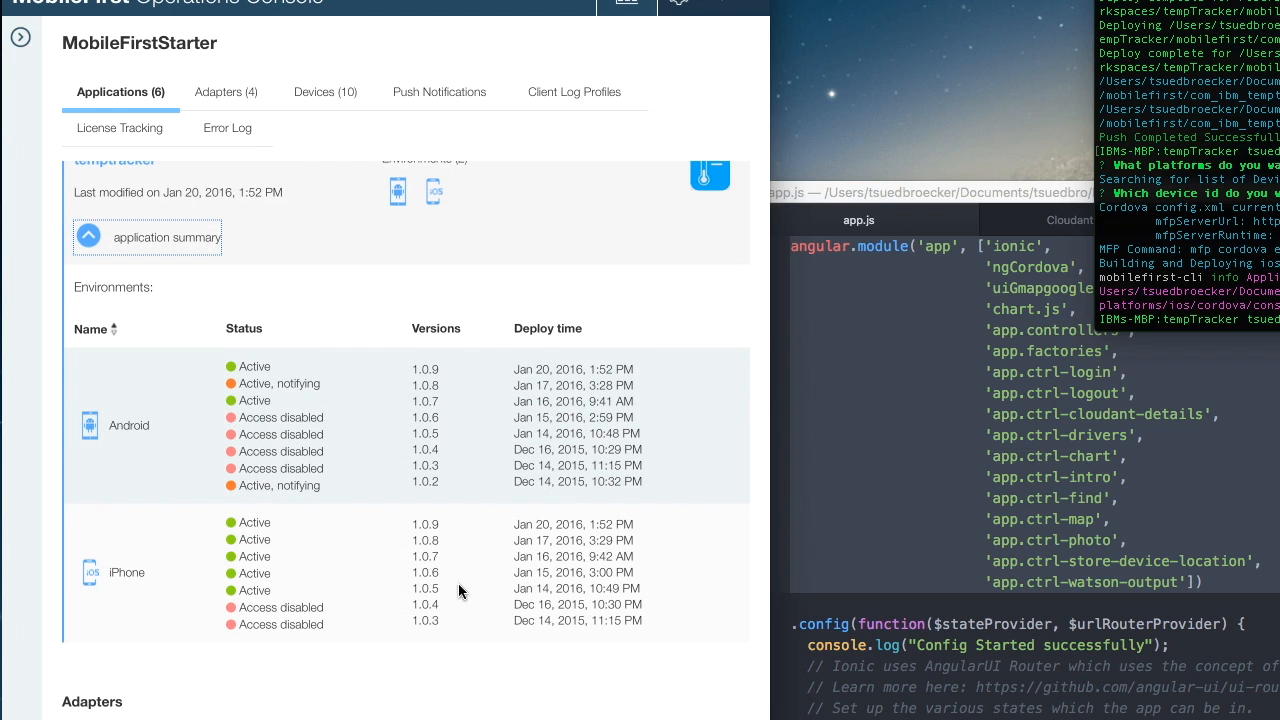
pyautogui.moveTo(418, 564)
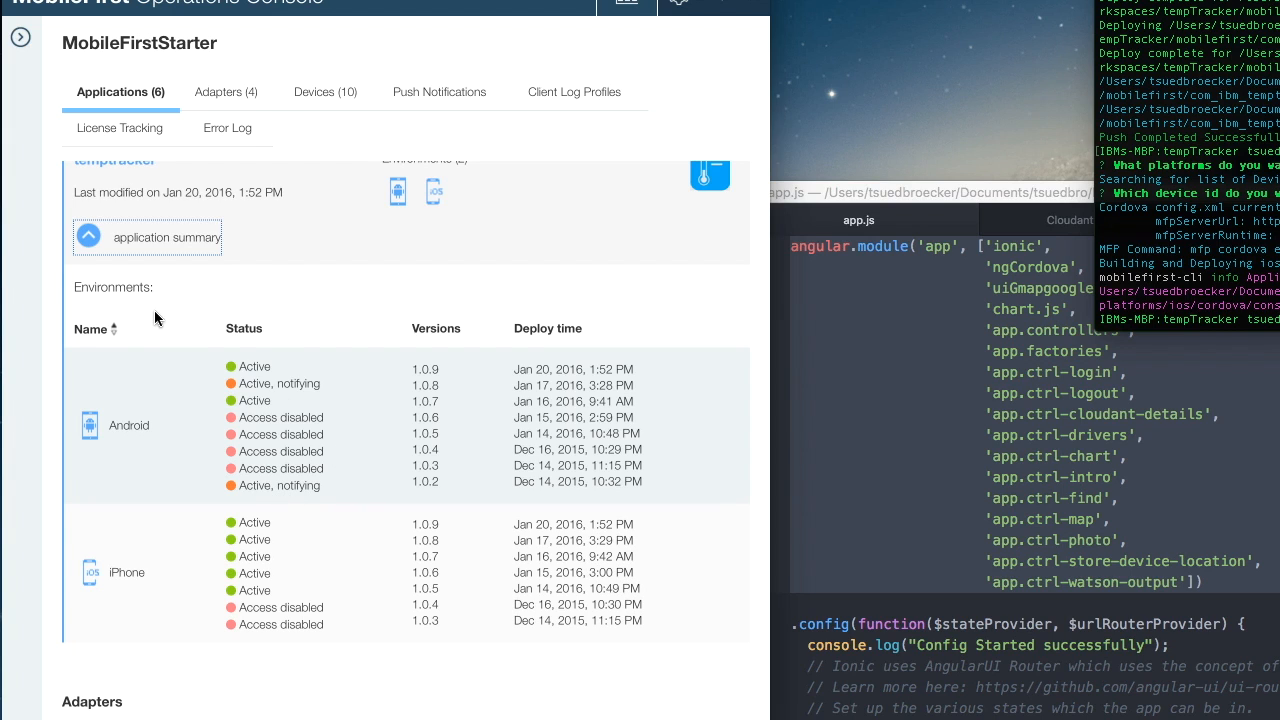
pyautogui.moveTo(116, 408)
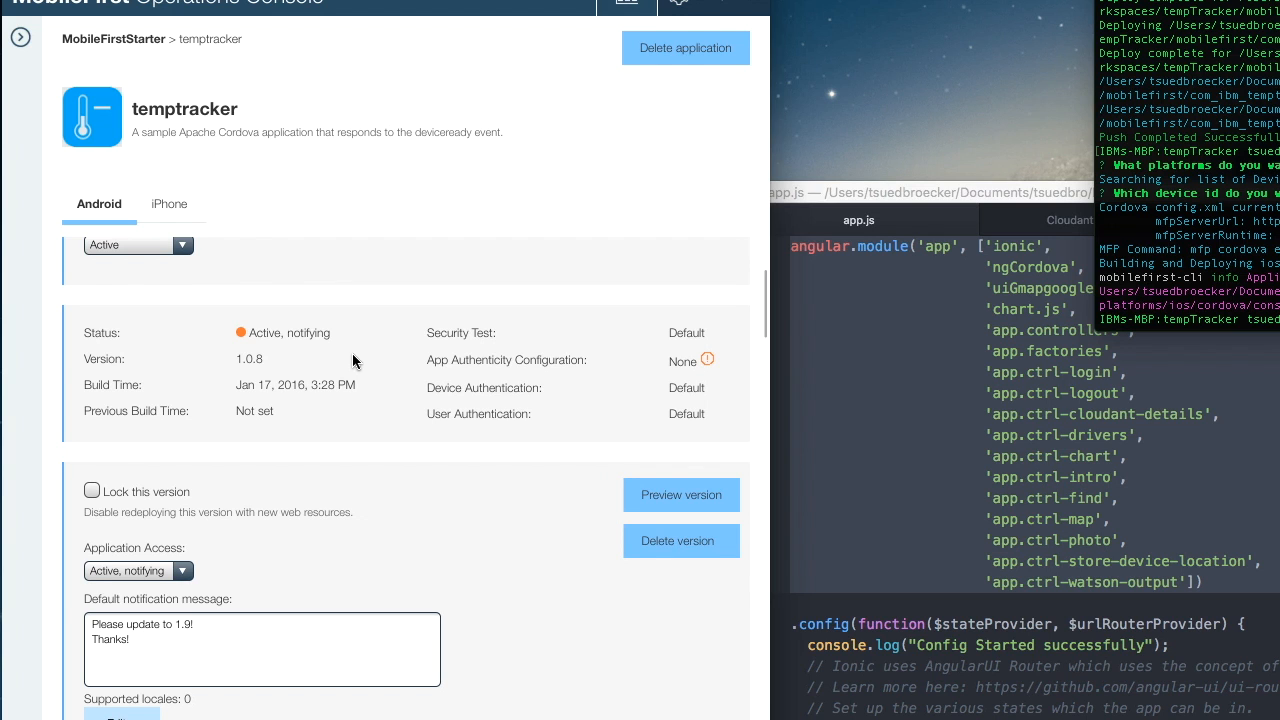
pyautogui.scroll(-3)
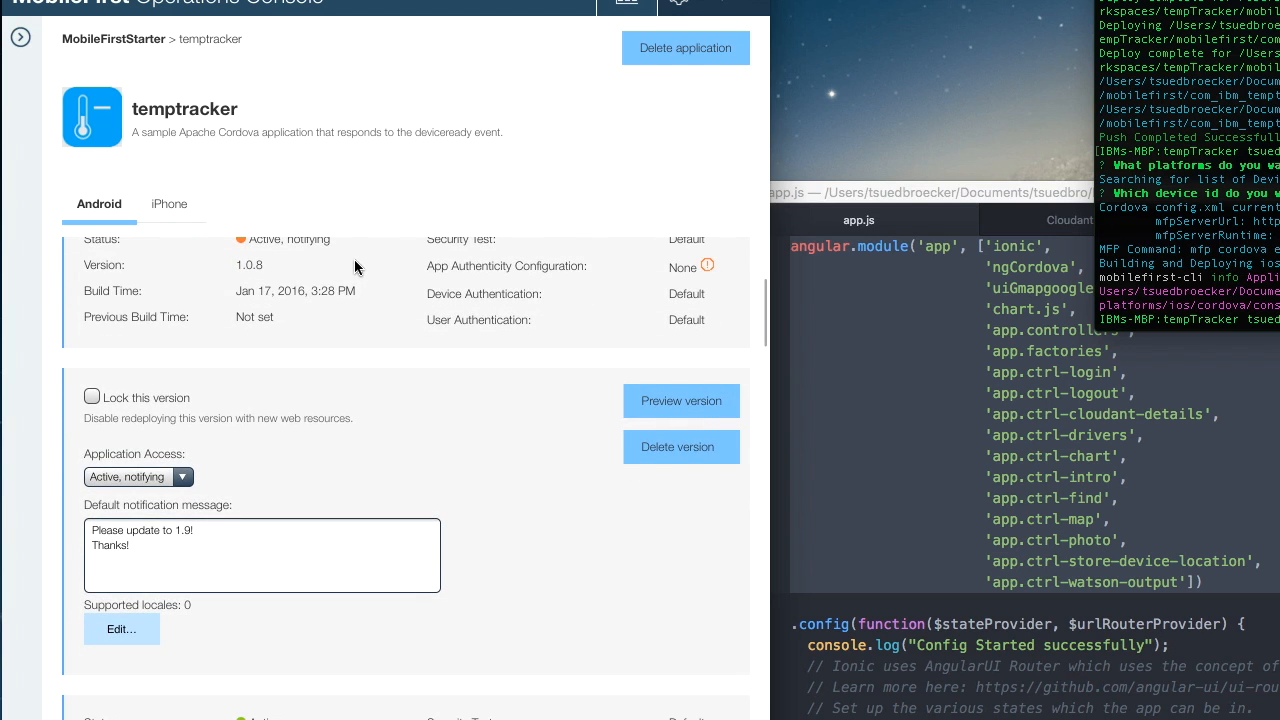
pyautogui.scroll(-3)
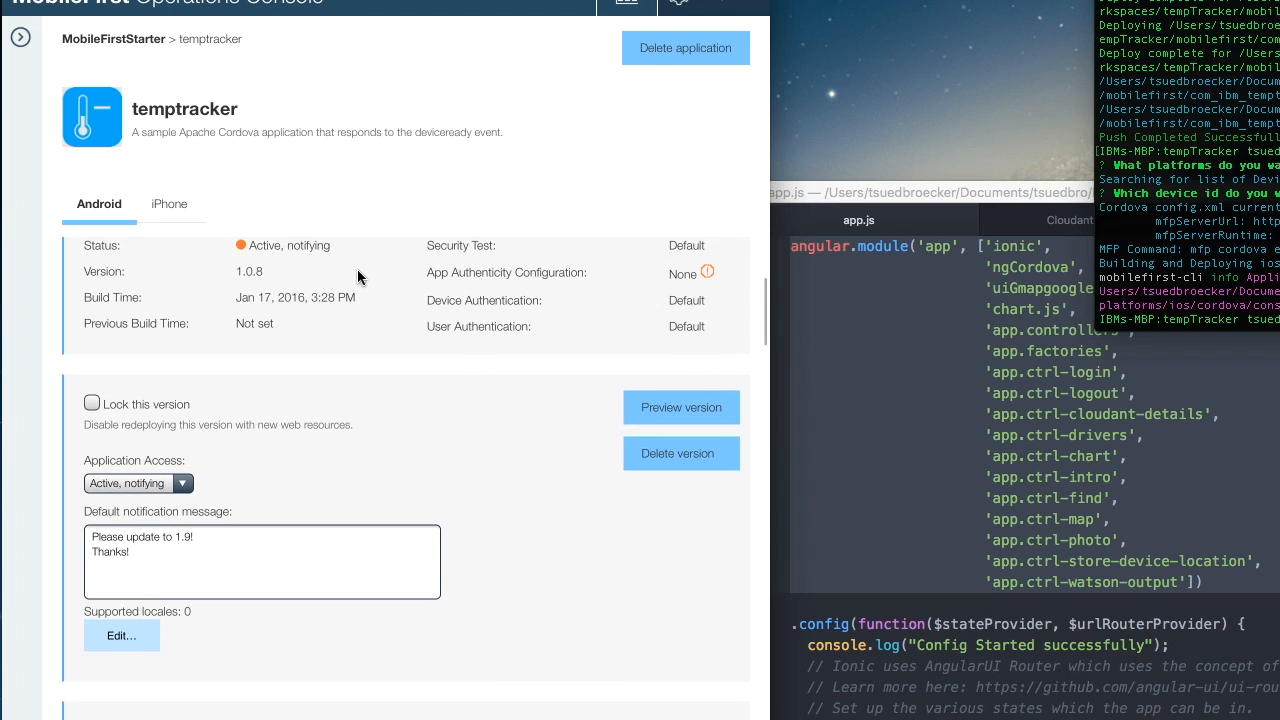
pyautogui.moveTo(192, 342)
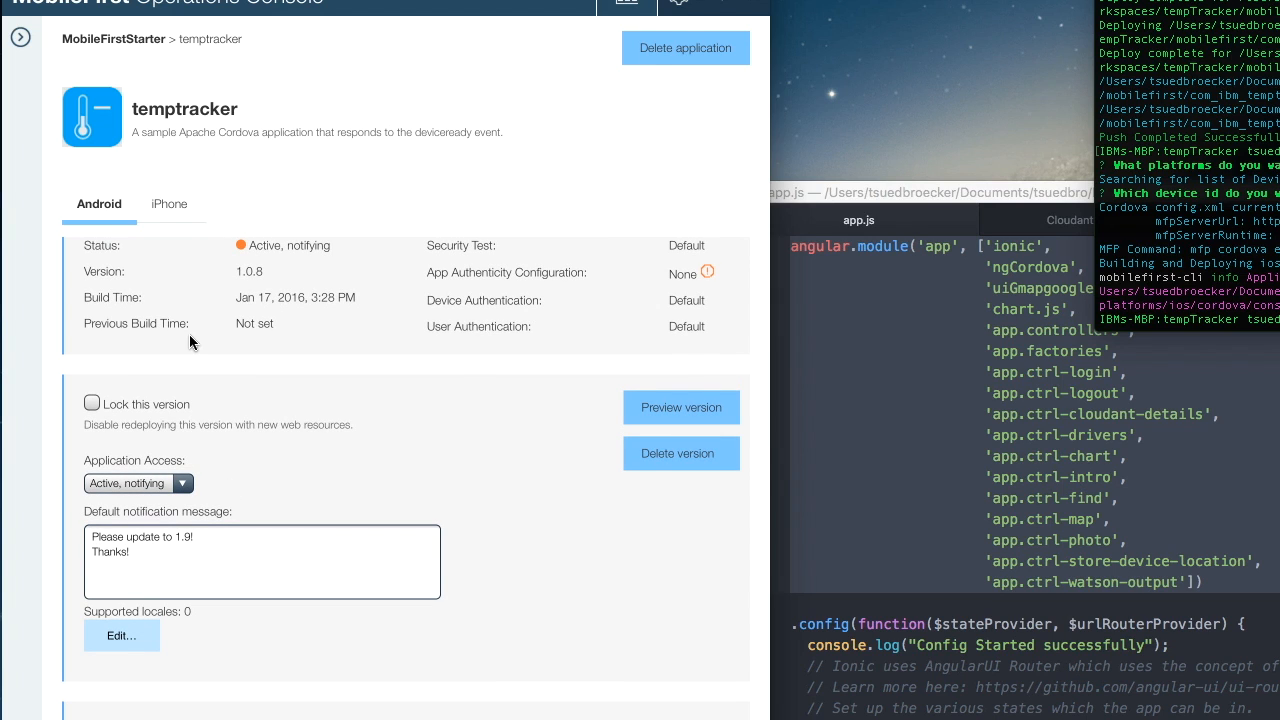
pyautogui.moveTo(168, 544)
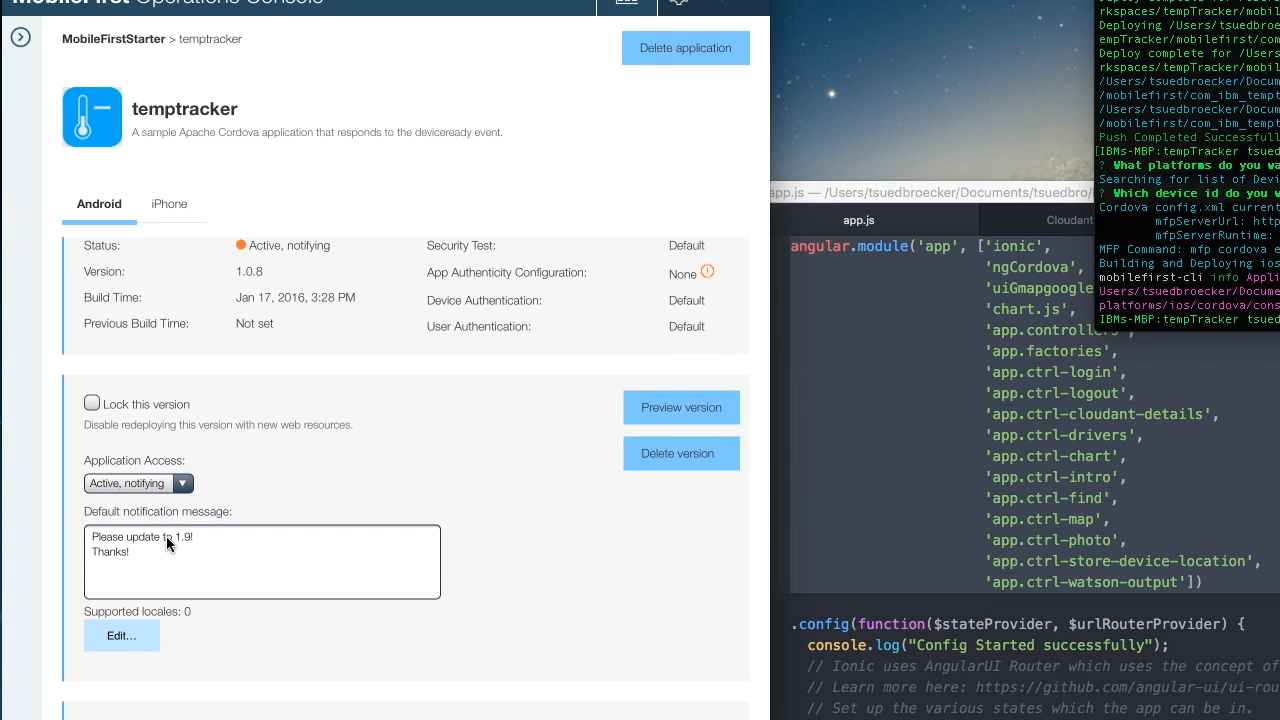
pyautogui.moveTo(236, 568)
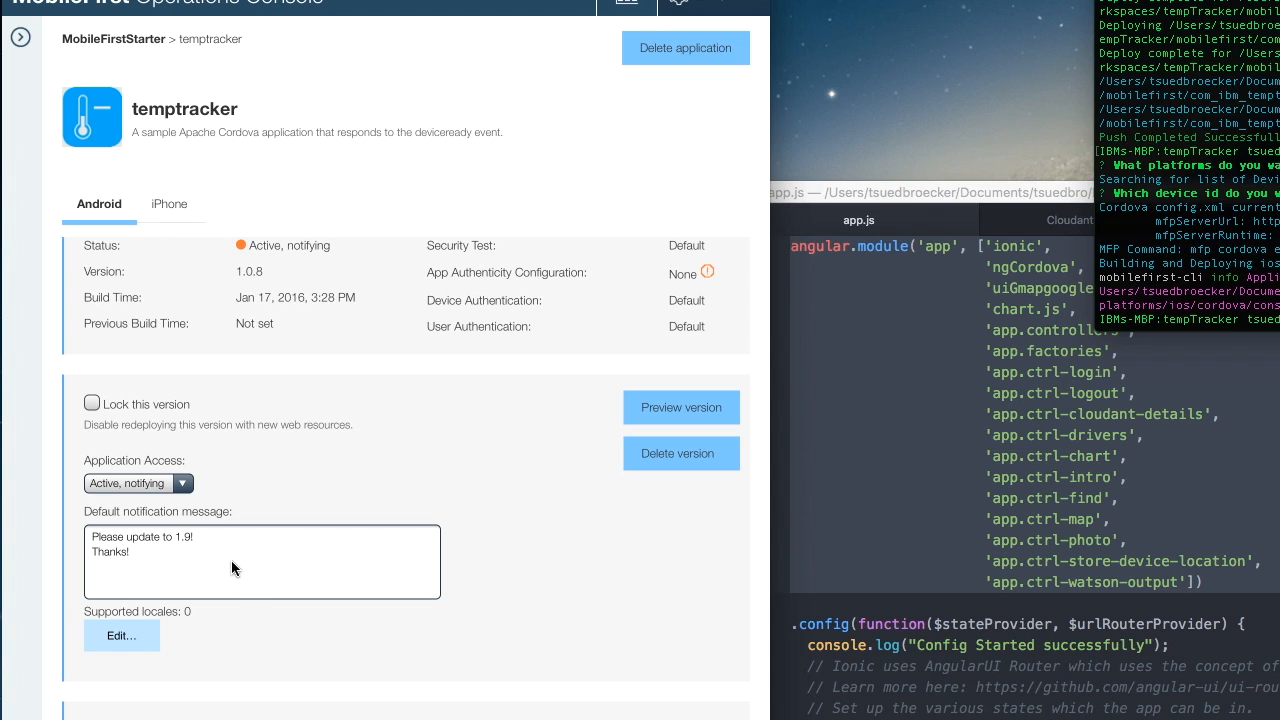
pyautogui.moveTo(332, 388)
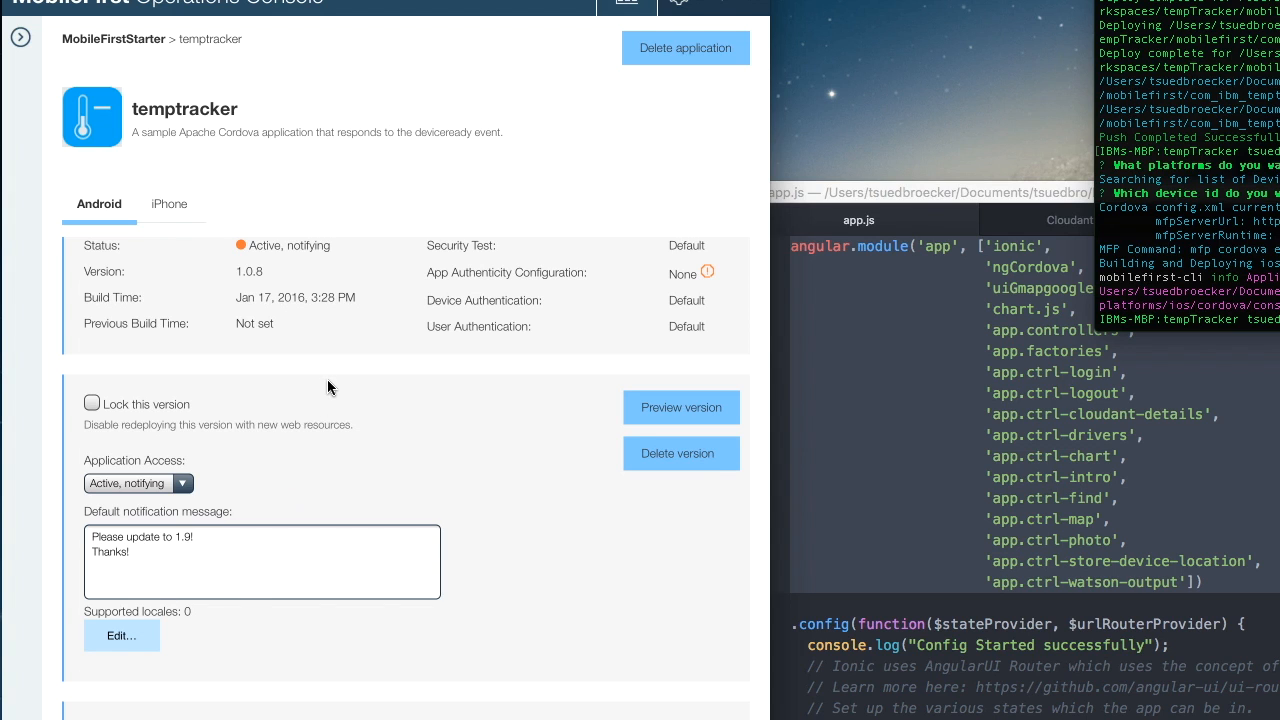
pyautogui.scroll(-3)
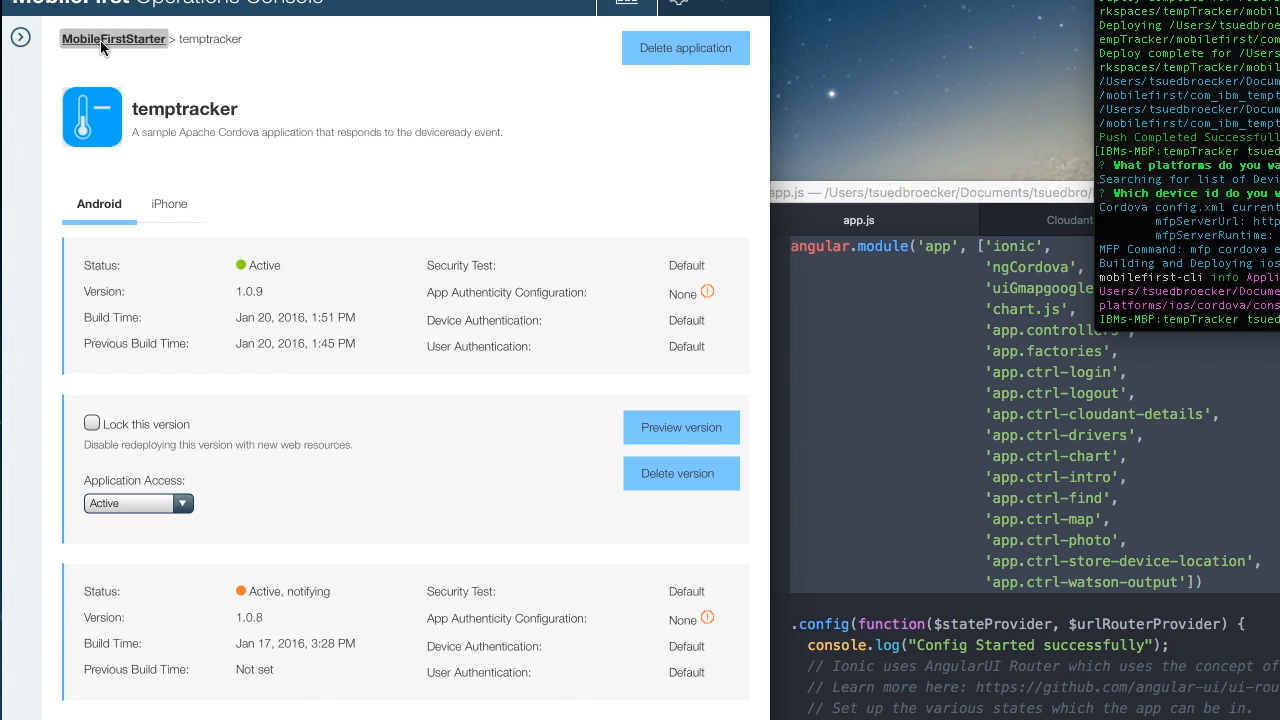
# Step: Go back to MobileFirstStarter via the breadcrumb and show its Adapters (4) section
pyautogui.click(112, 40)
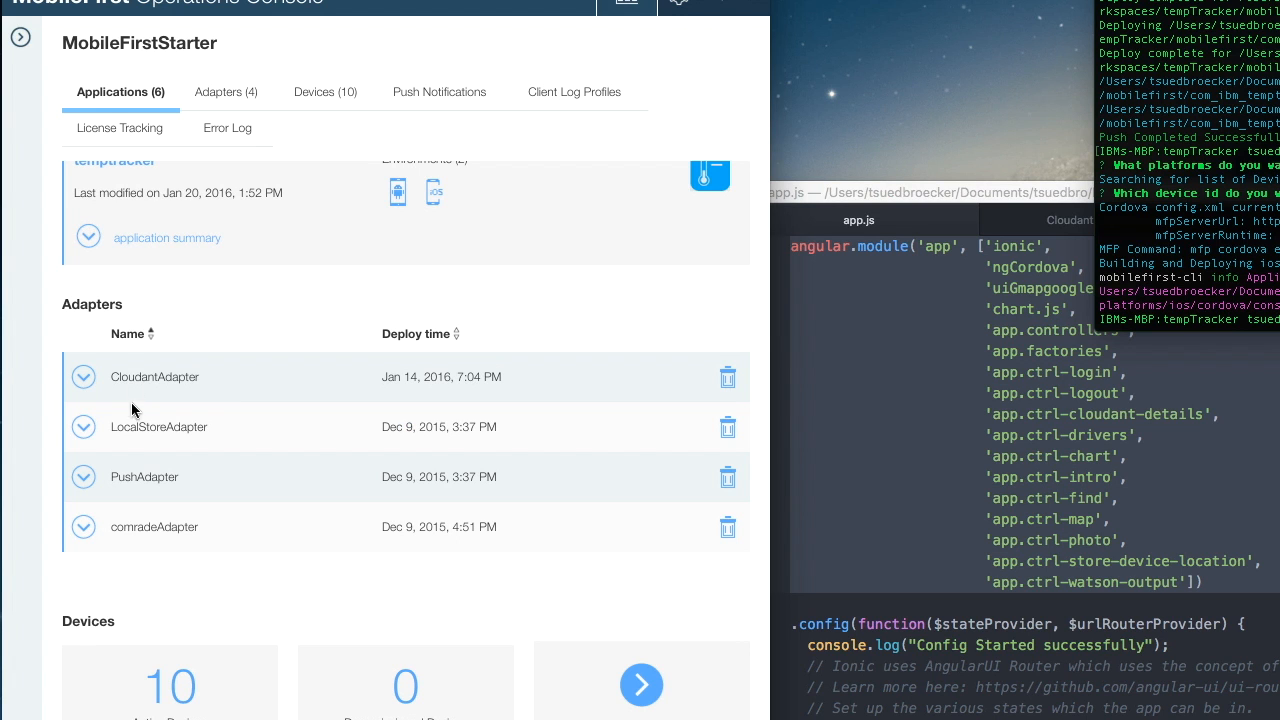
pyautogui.moveTo(604, 512)
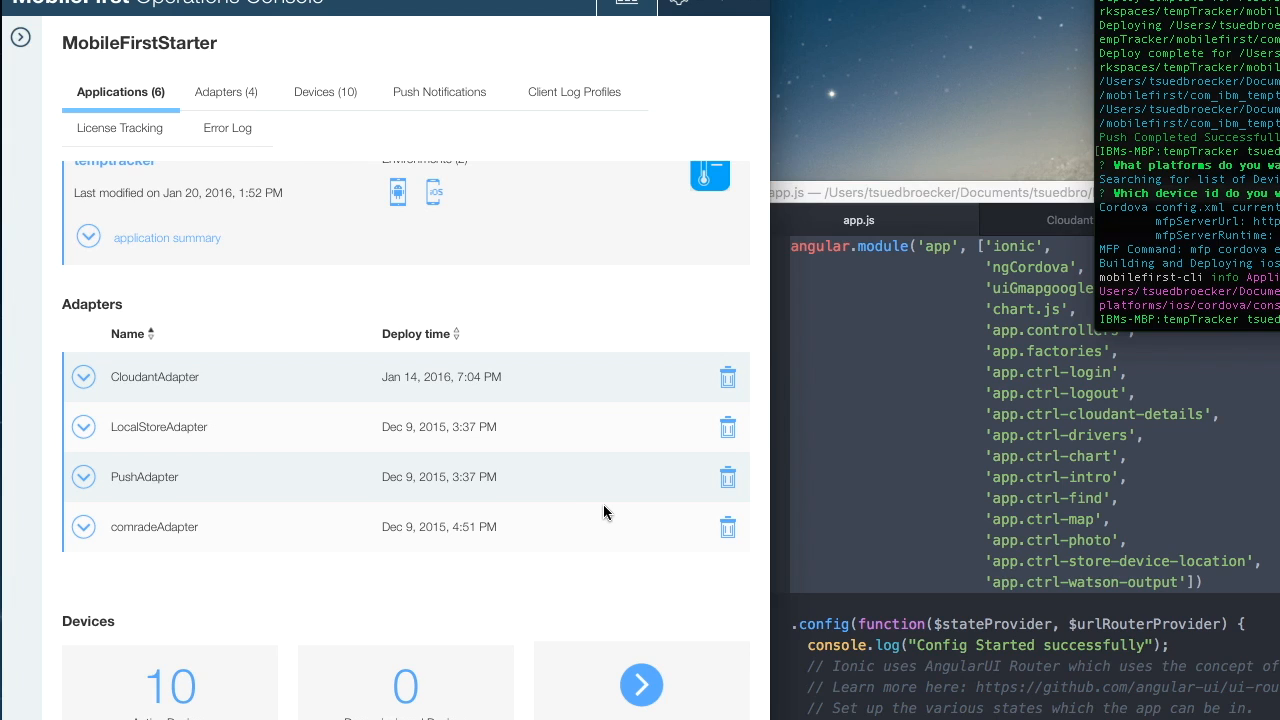
pyautogui.moveTo(146, 414)
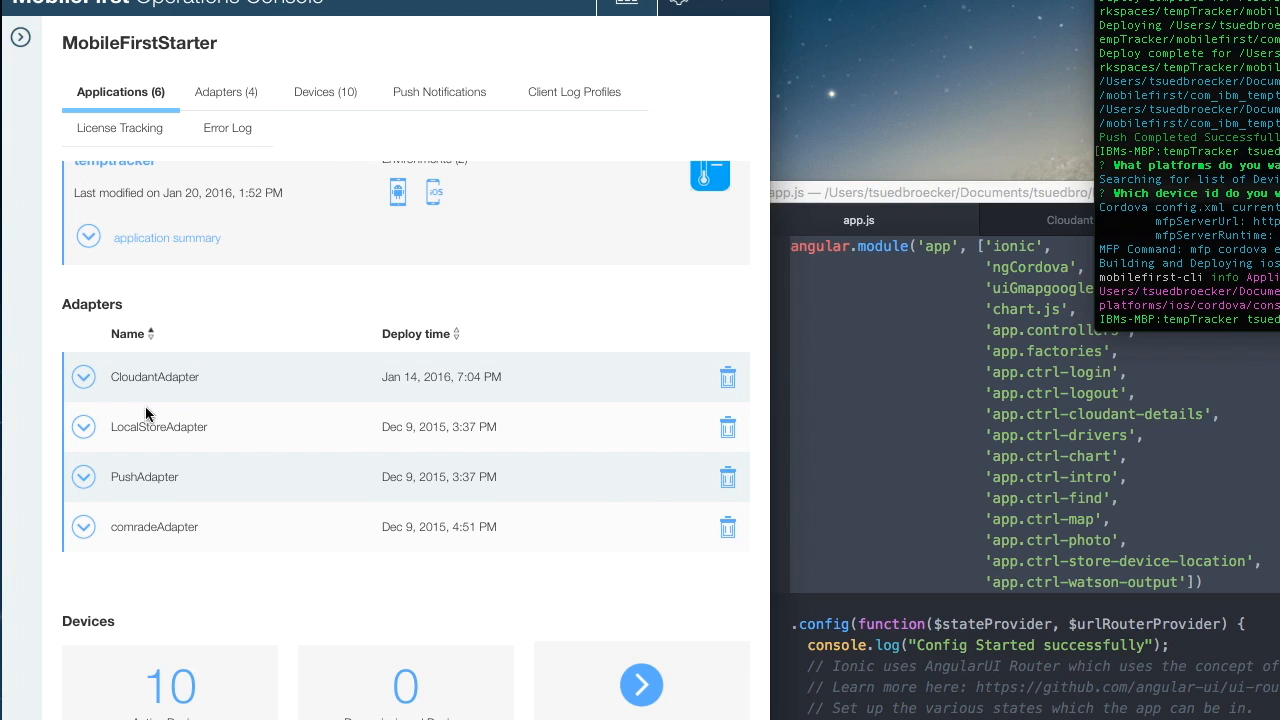
pyautogui.moveTo(184, 316)
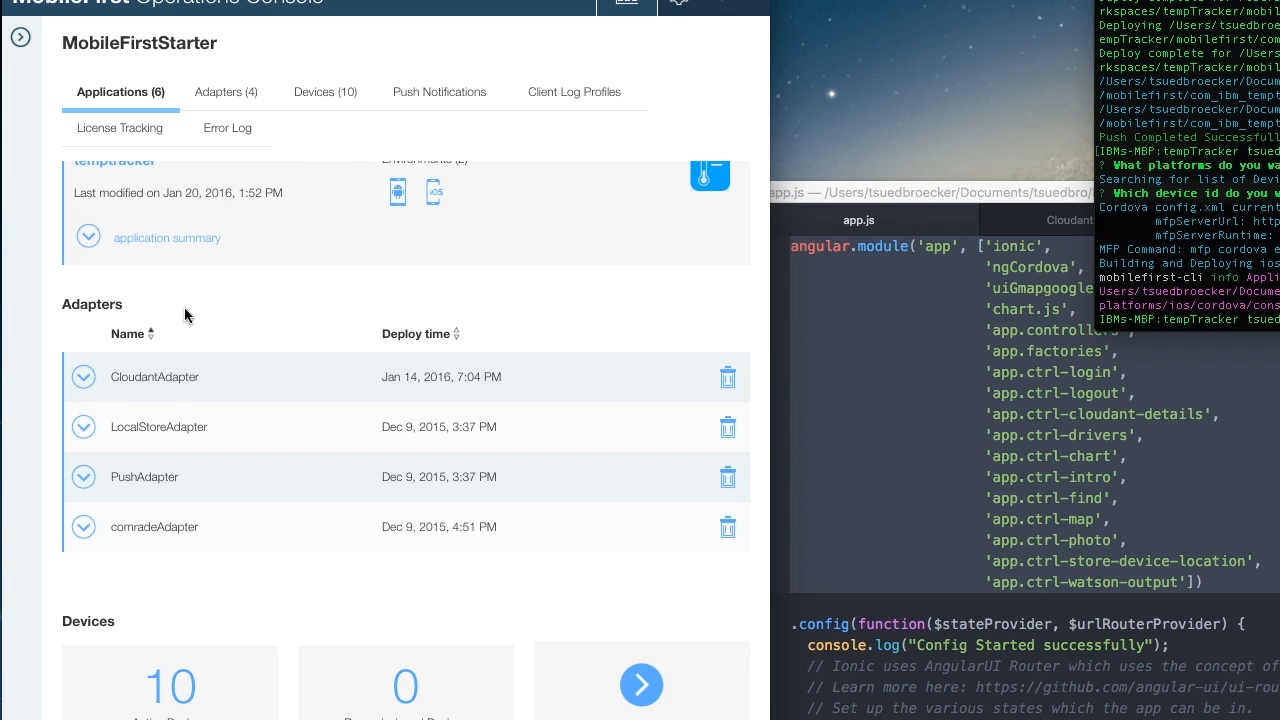
pyautogui.moveTo(224, 392)
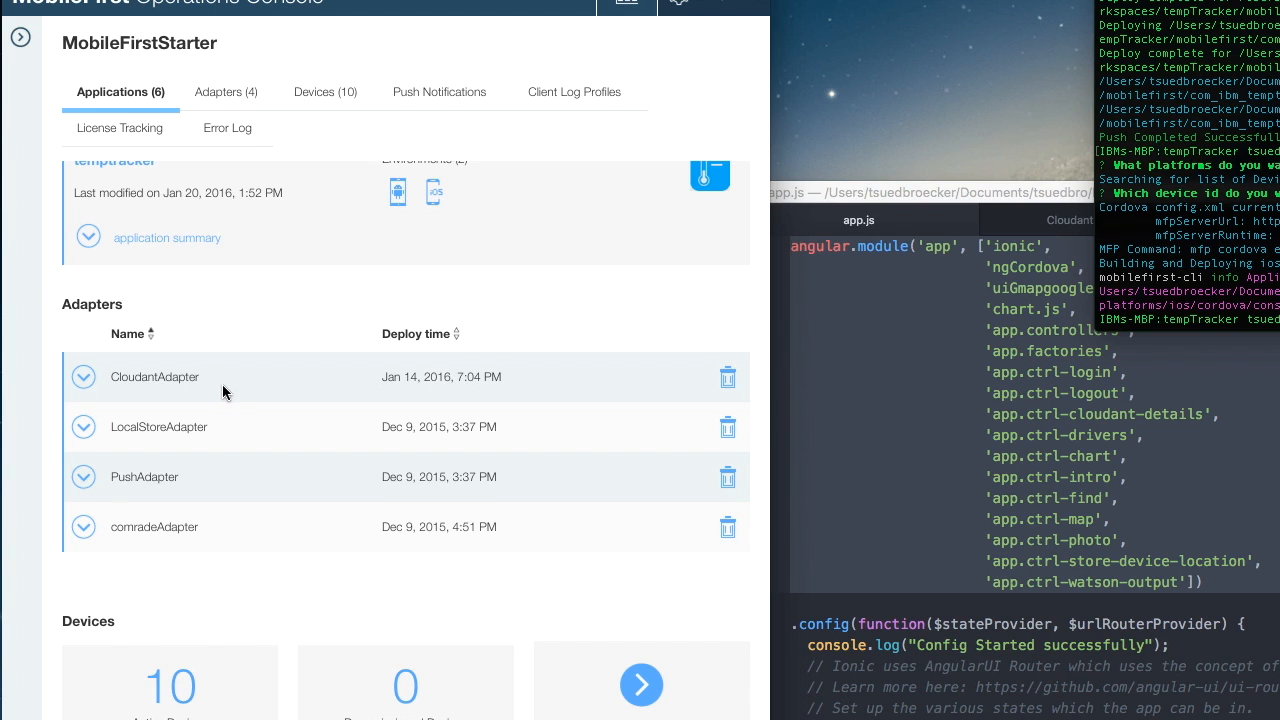
pyautogui.click(228, 92)
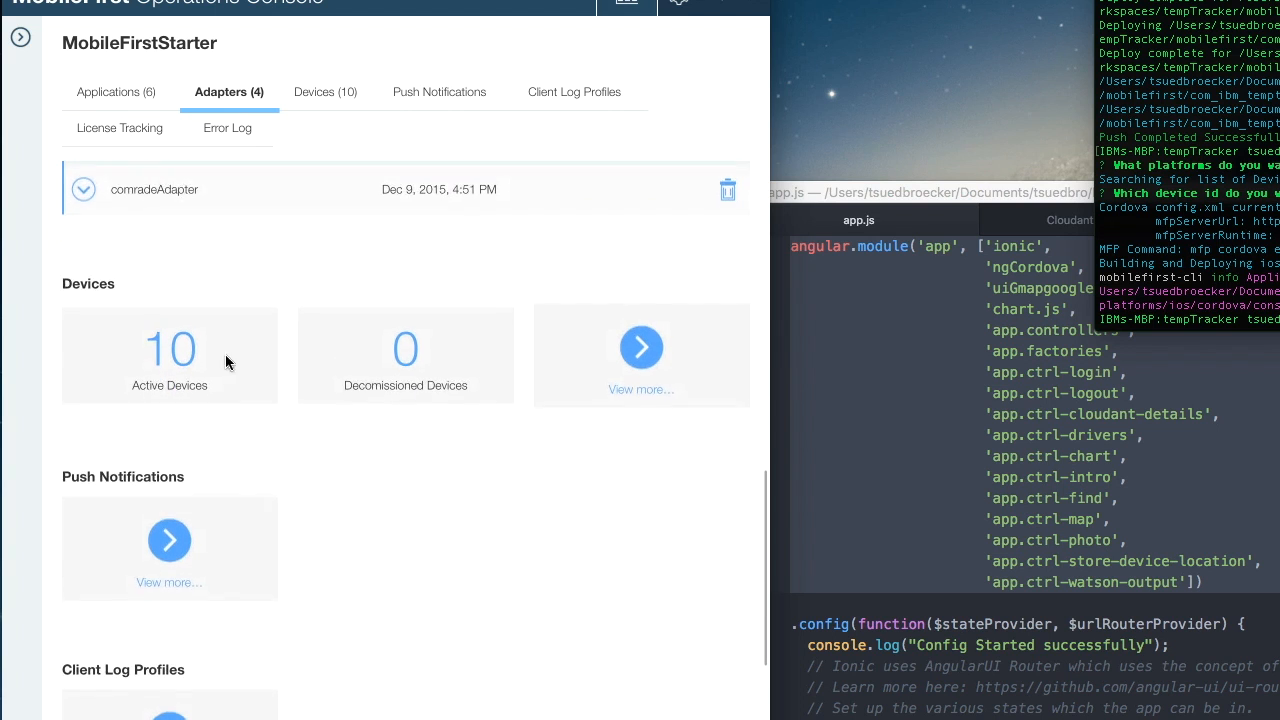
pyautogui.click(640, 348)
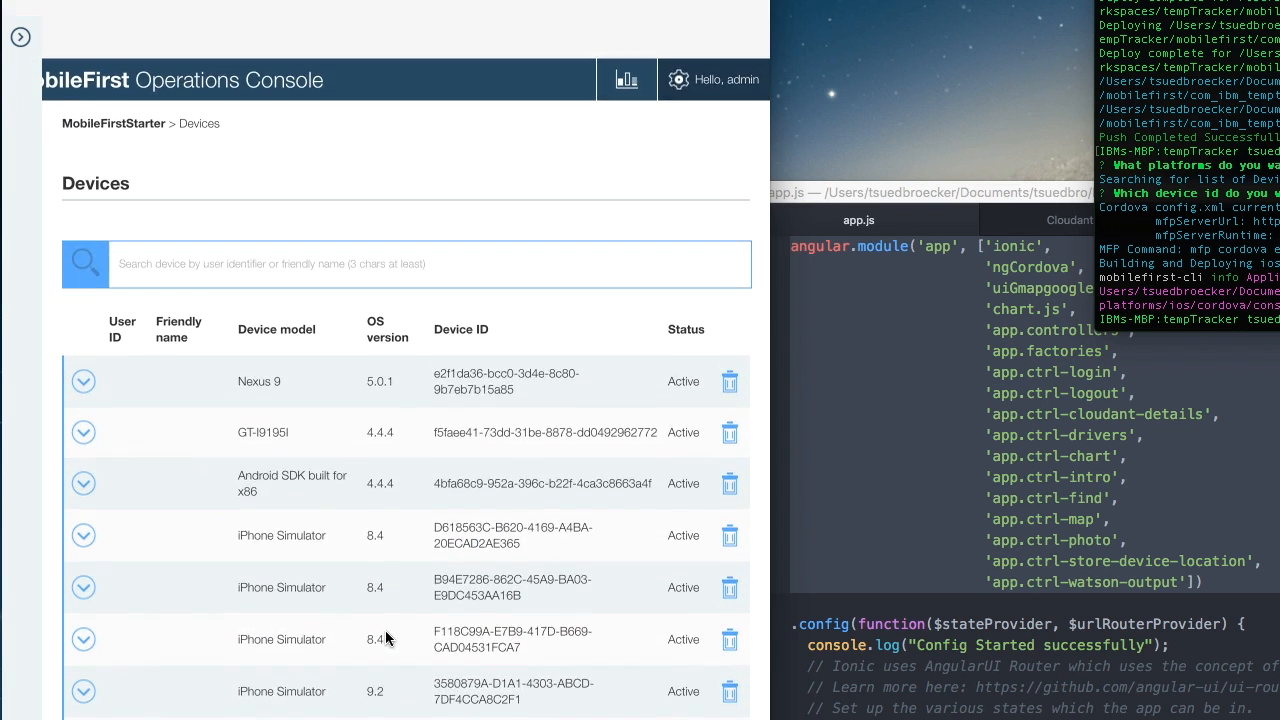
pyautogui.scroll(-3)
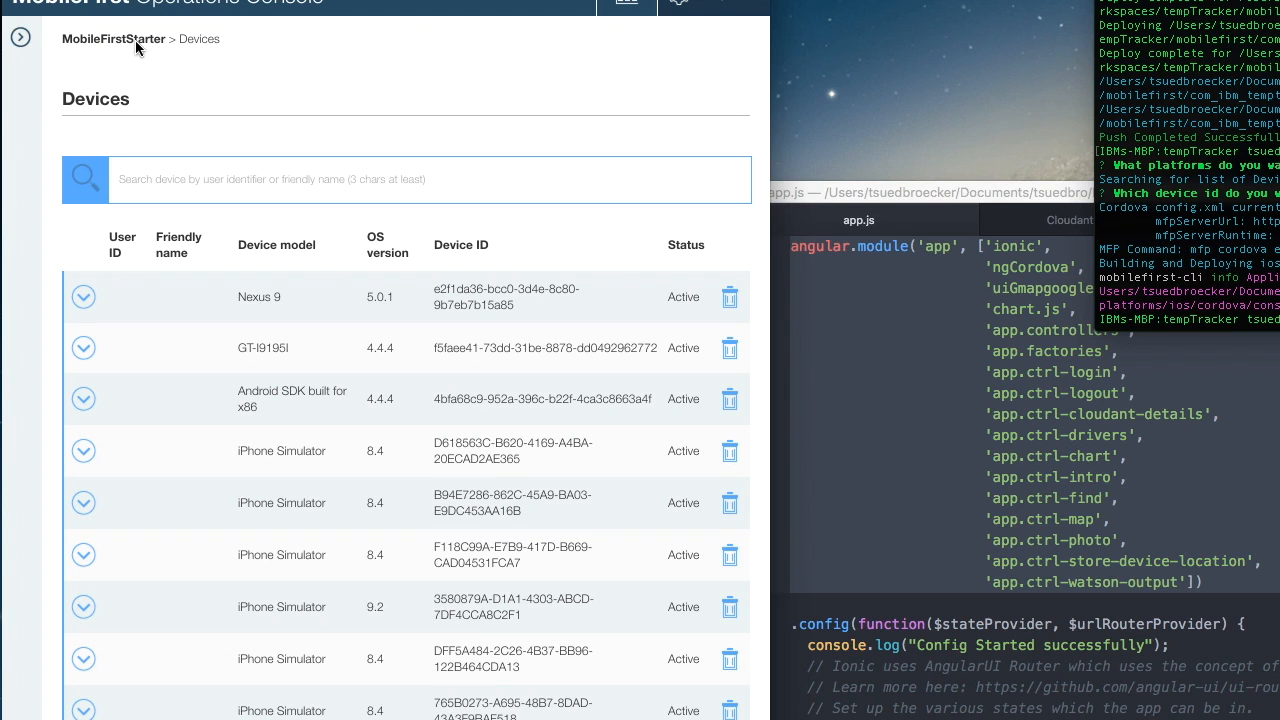
pyautogui.click(112, 38)
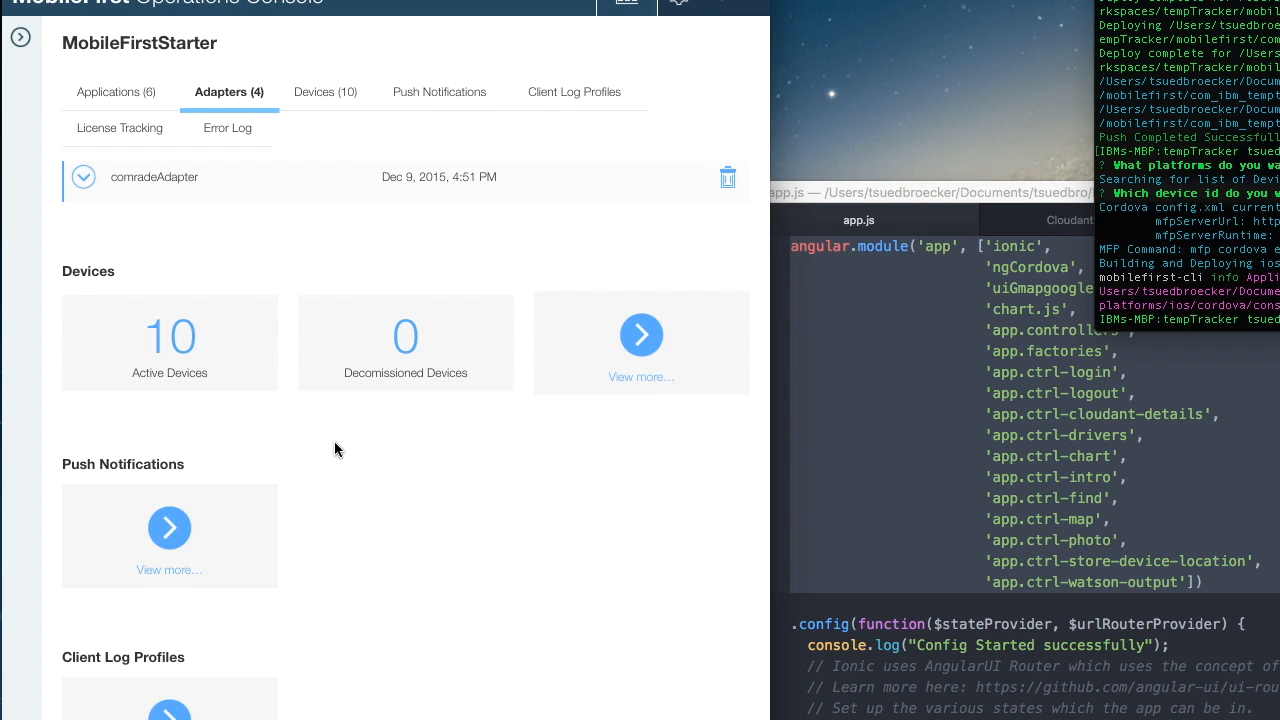
pyautogui.moveTo(668, 122)
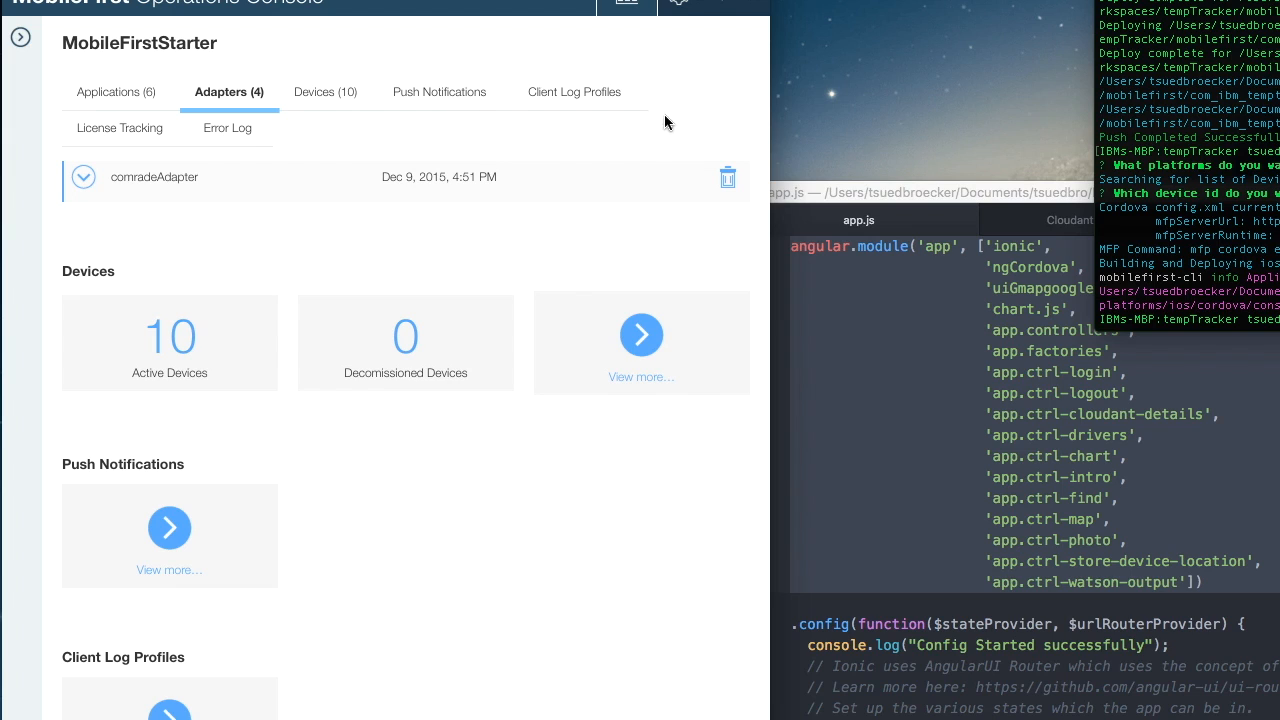
pyautogui.moveTo(636, 8)
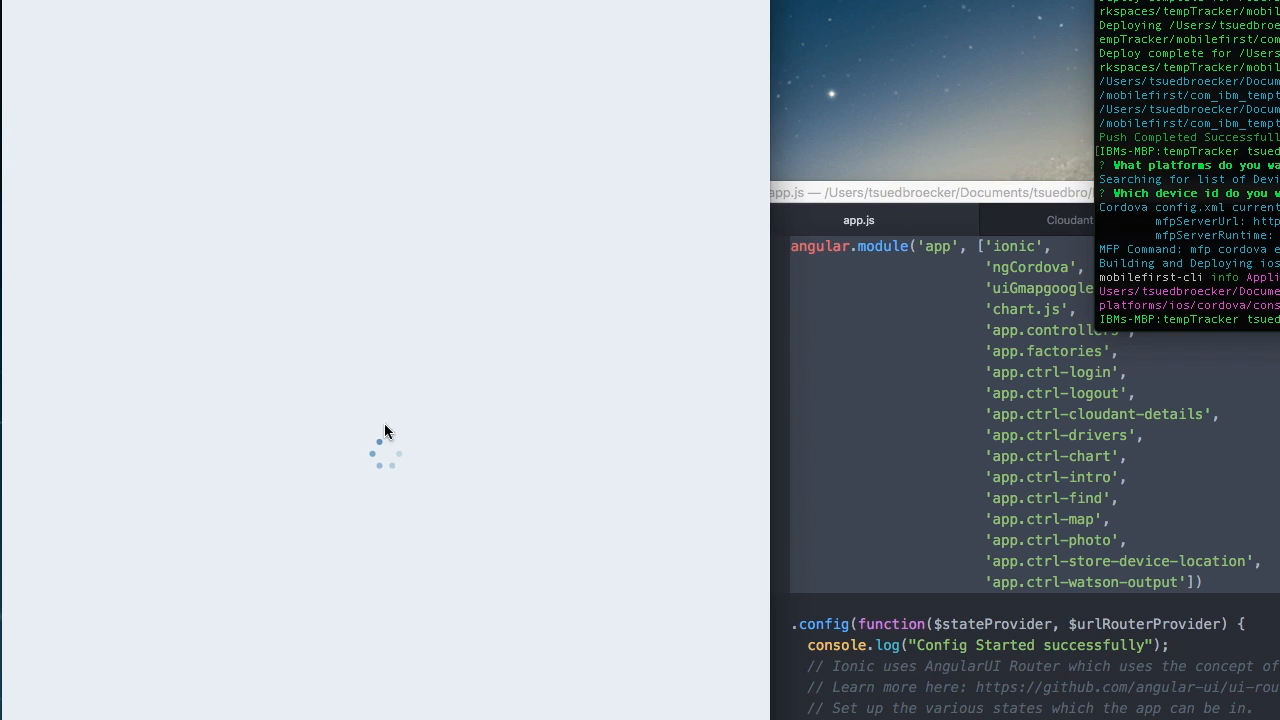
pyautogui.moveTo(228, 168)
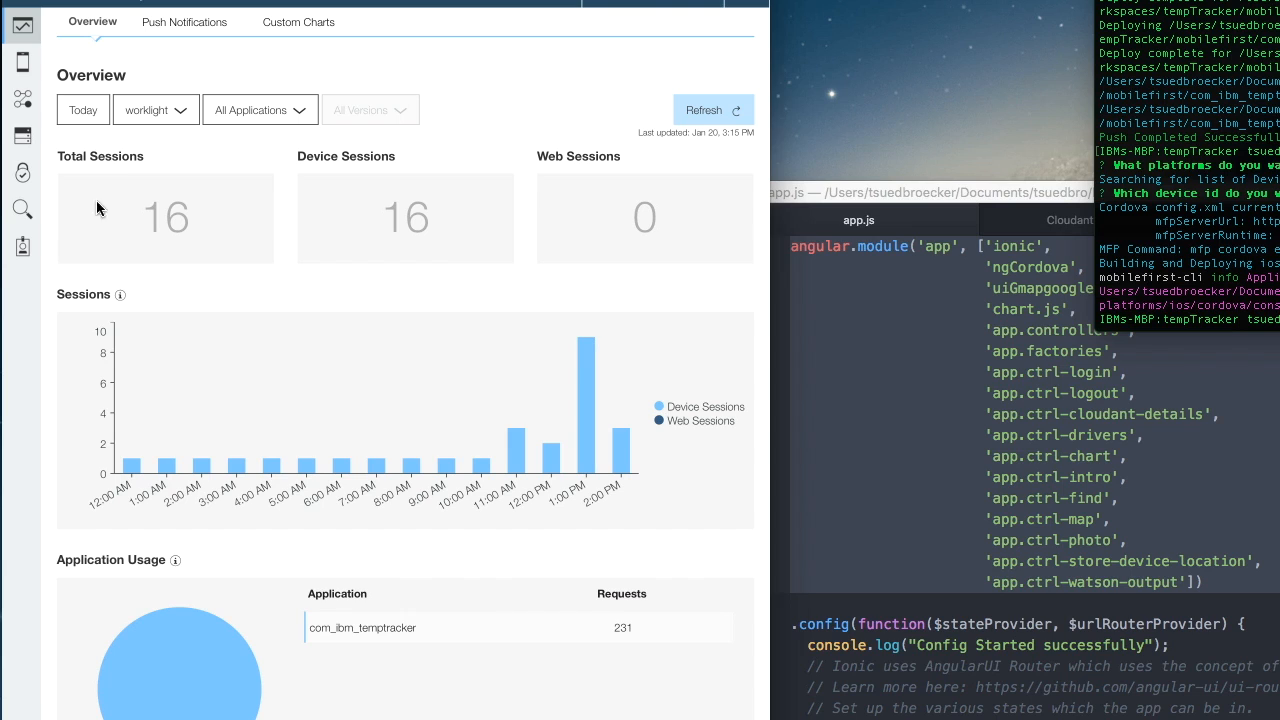
pyautogui.moveTo(192, 282)
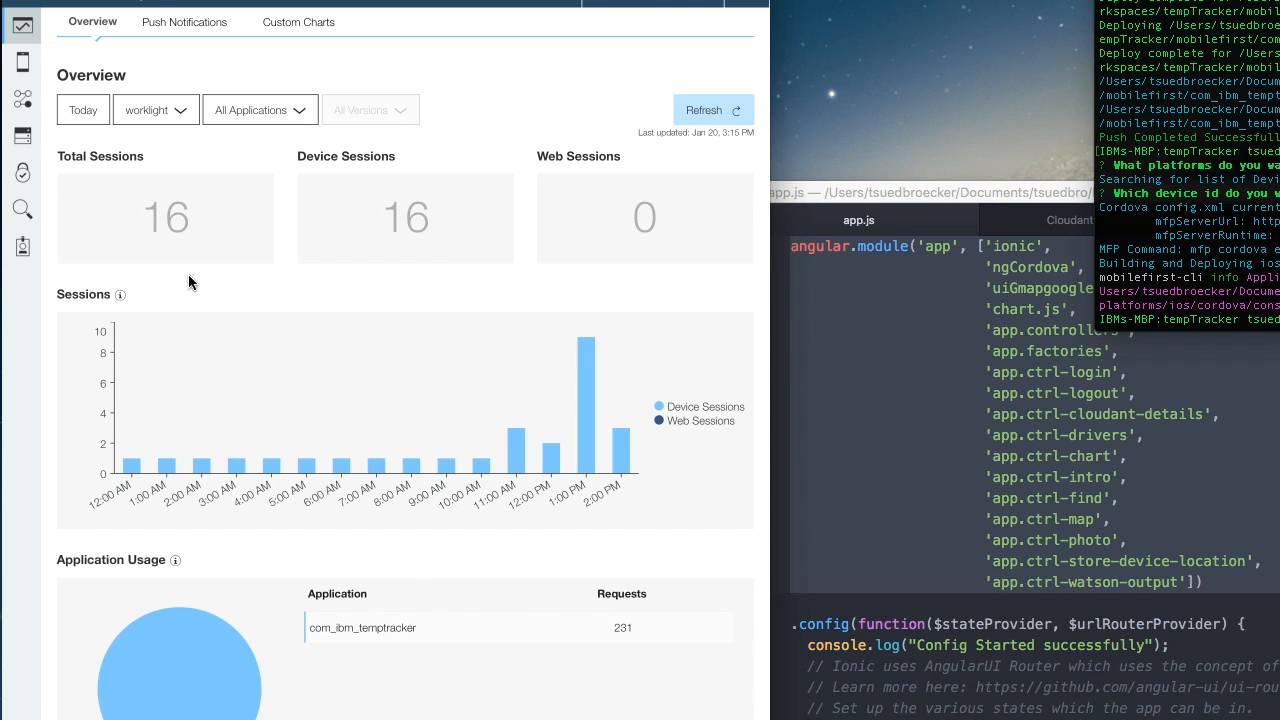
pyautogui.moveTo(100, 176)
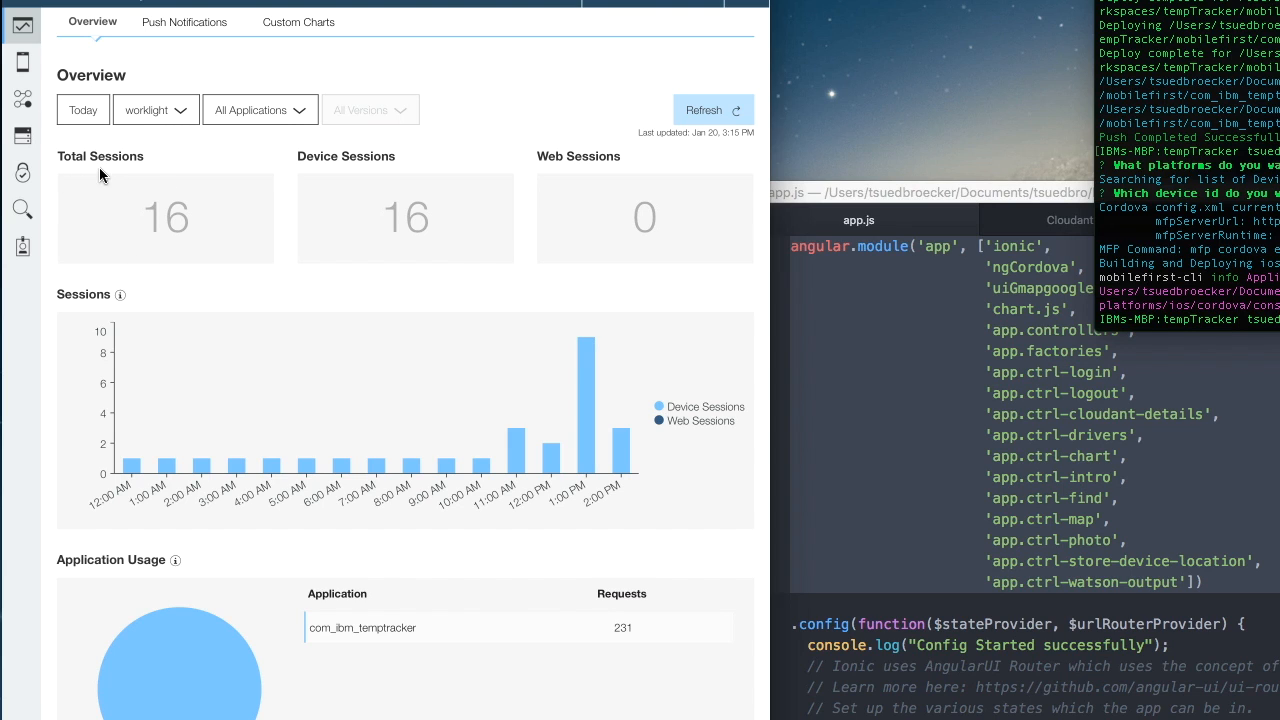
pyautogui.moveTo(84, 108)
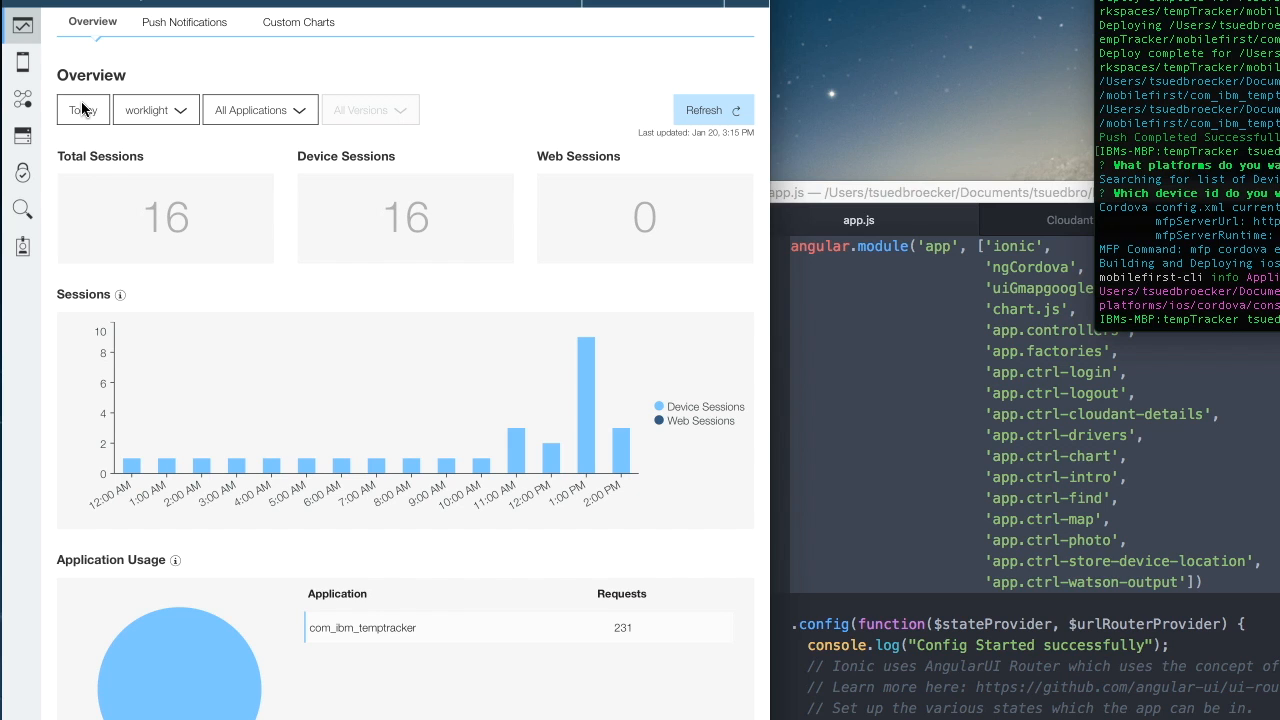
# Step: Change the date filter from Today to start on Jan 1, 2016
pyautogui.click(82, 110)
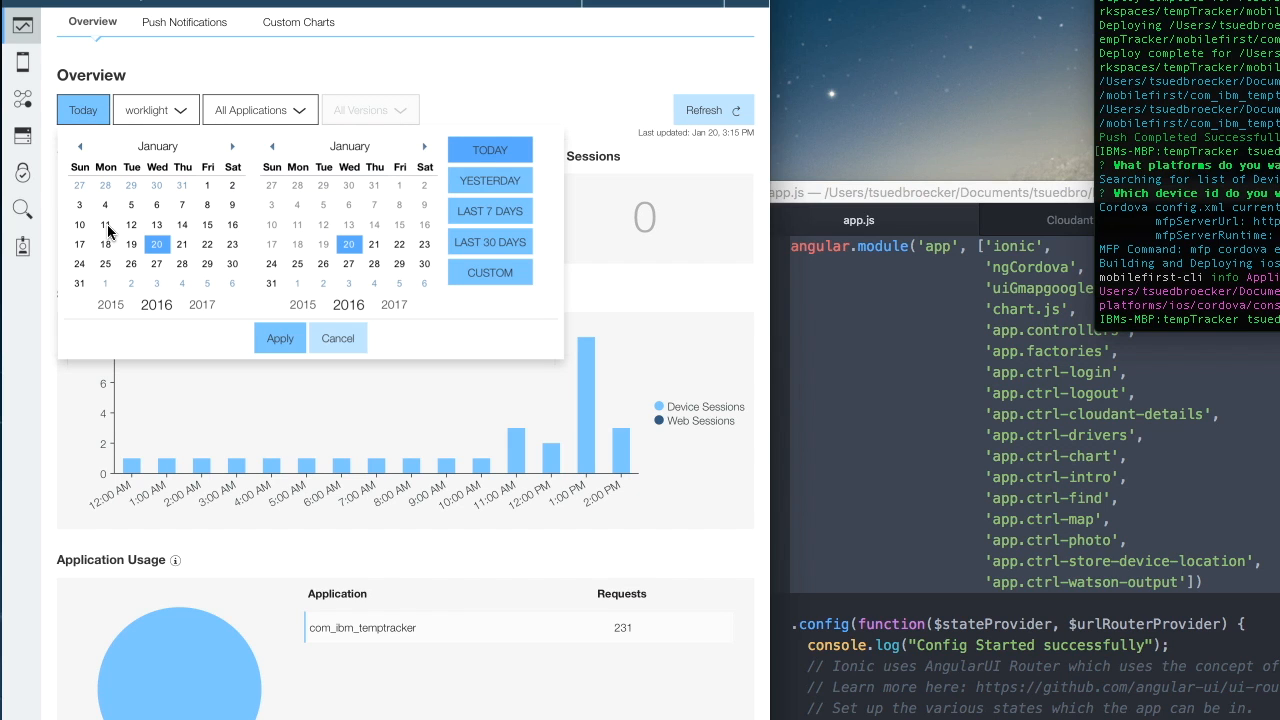
pyautogui.moveTo(228, 192)
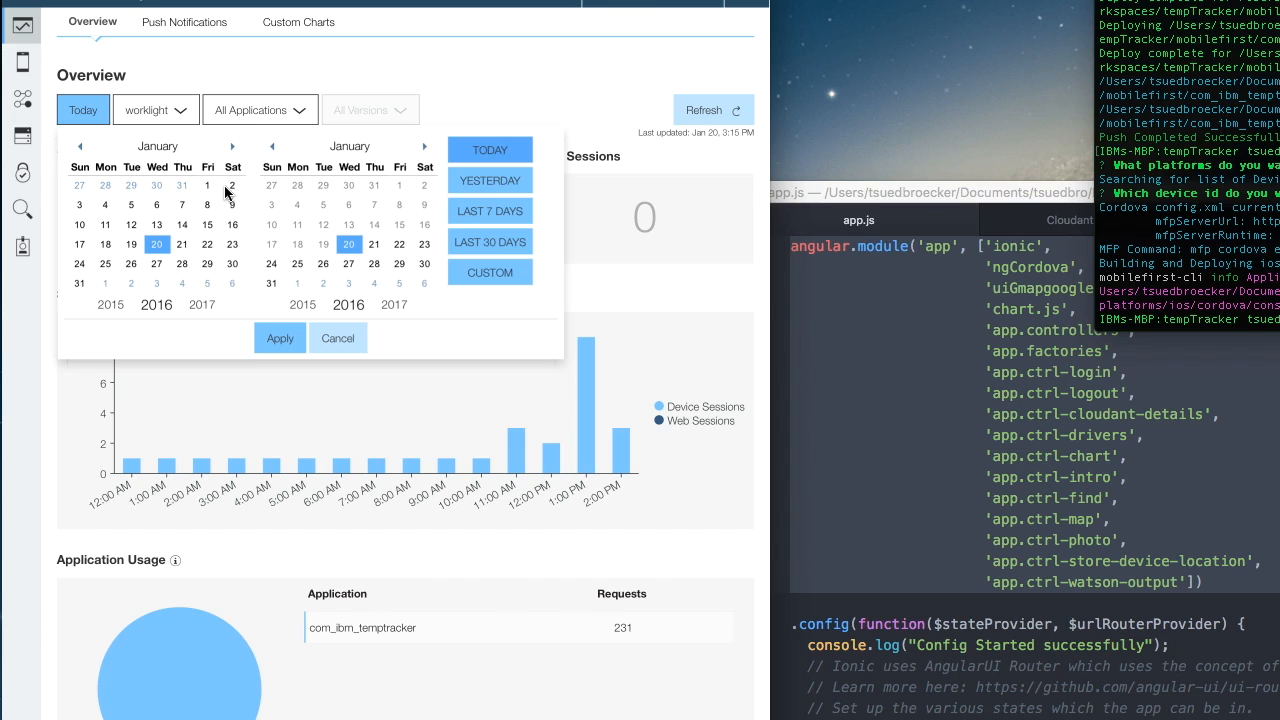
pyautogui.click(280, 336)
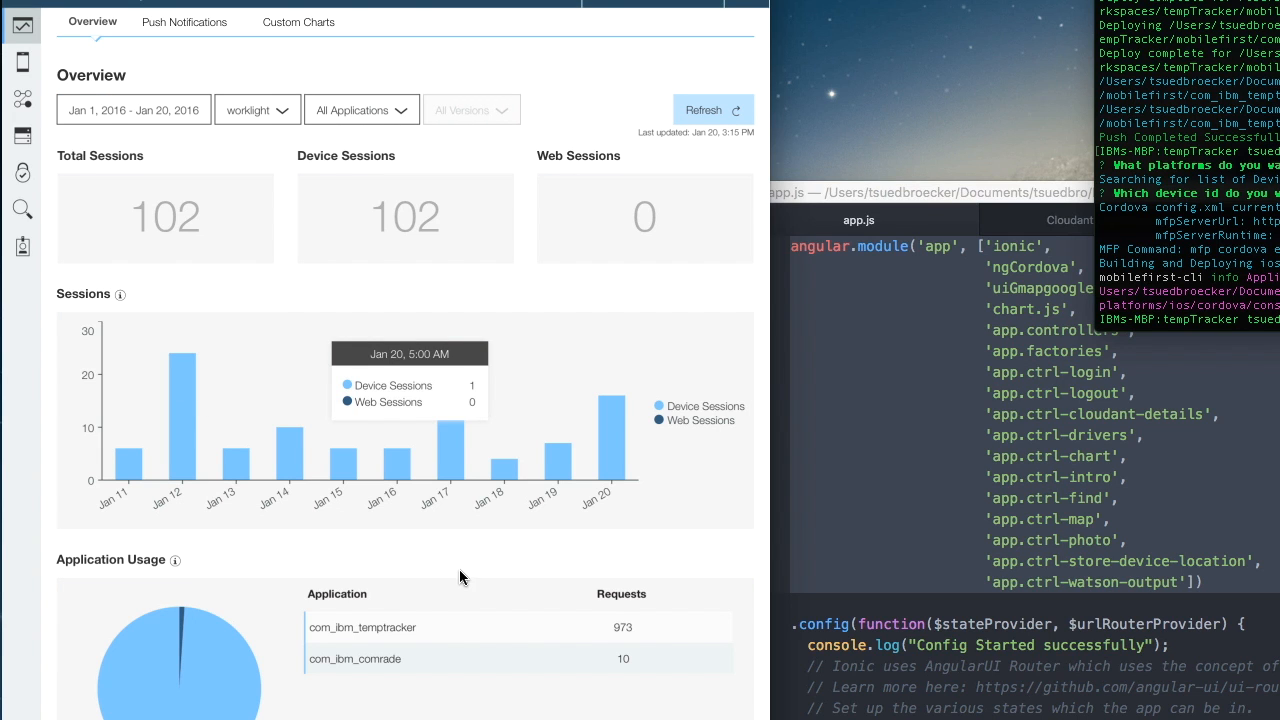
pyautogui.moveTo(536, 640)
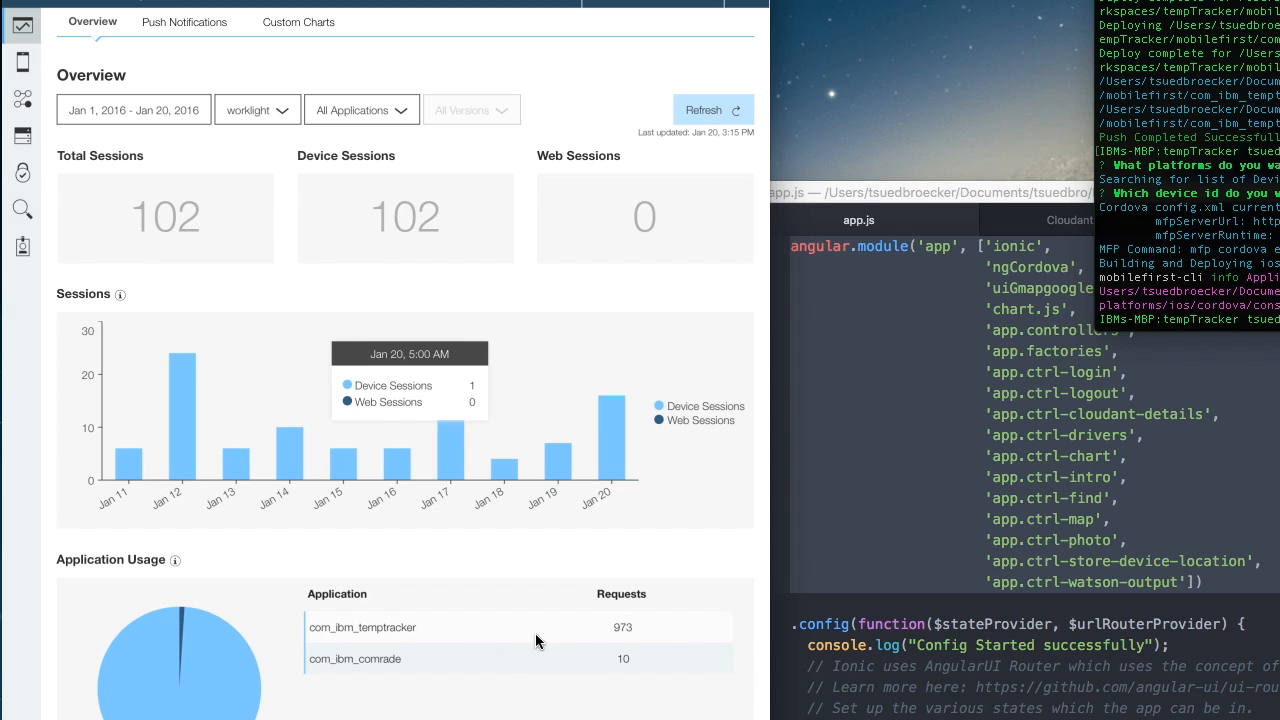
pyautogui.moveTo(24, 82)
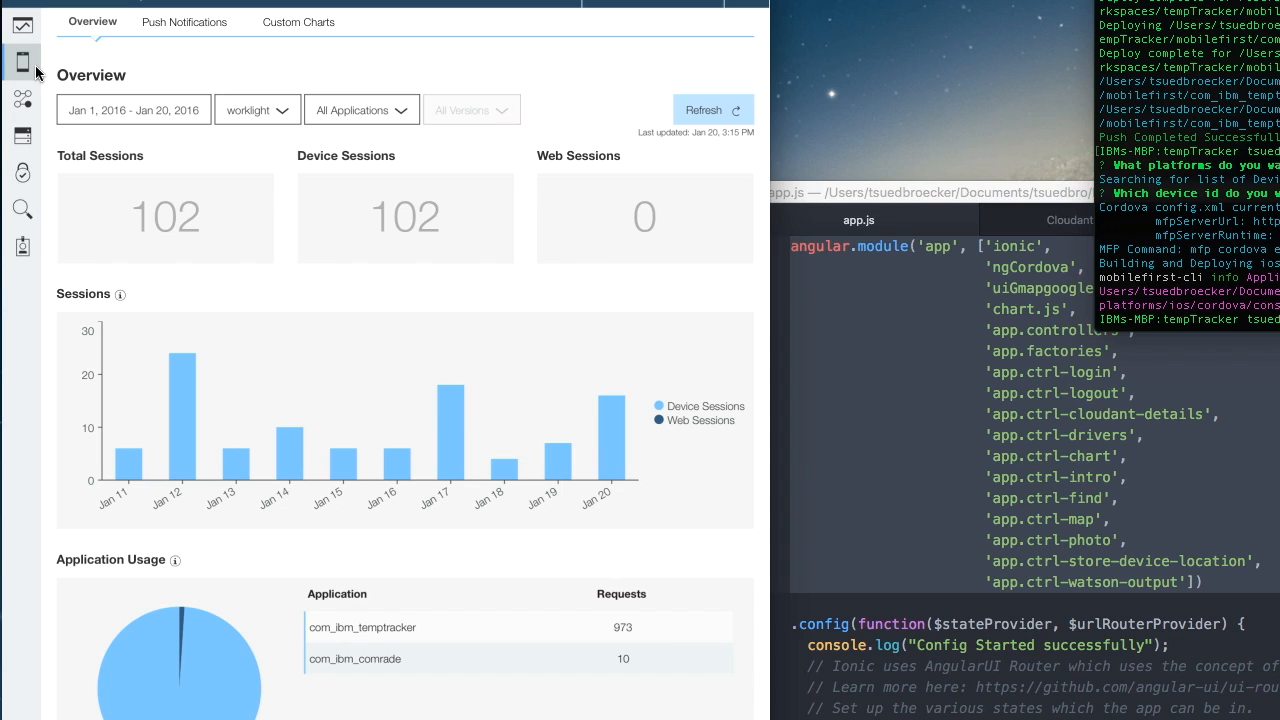
pyautogui.moveTo(138, 136)
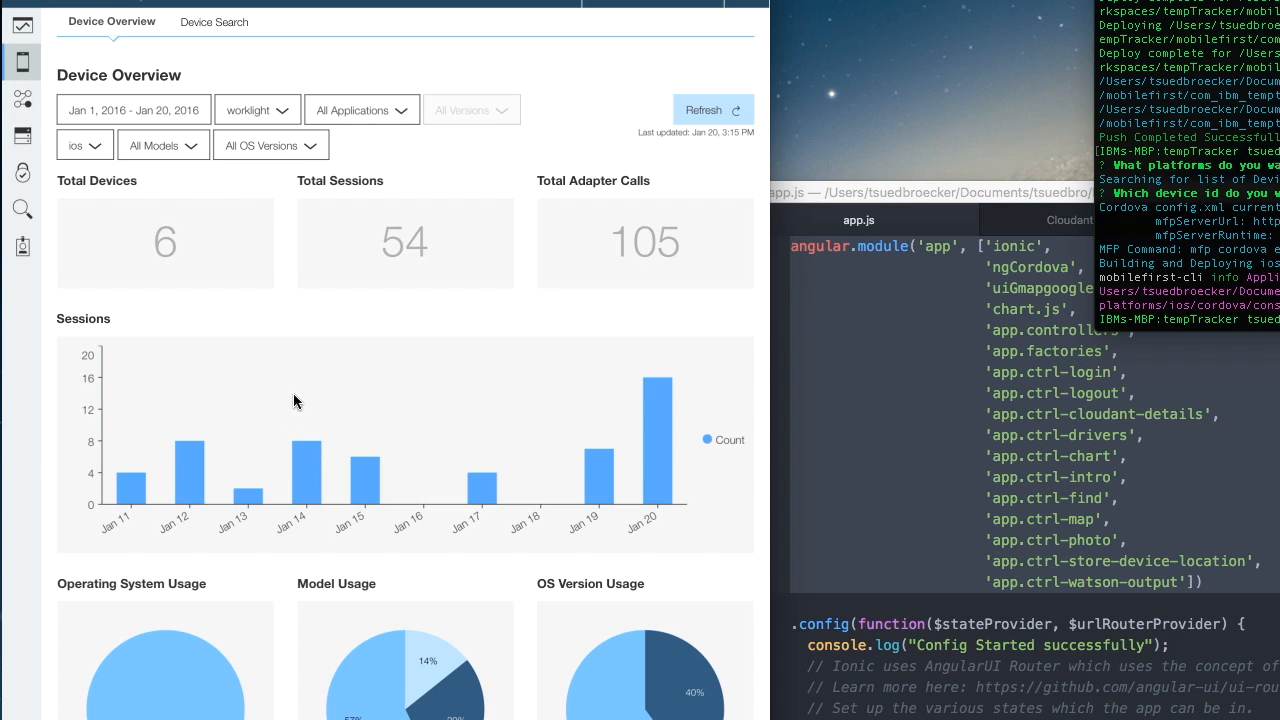
pyautogui.moveTo(296, 368)
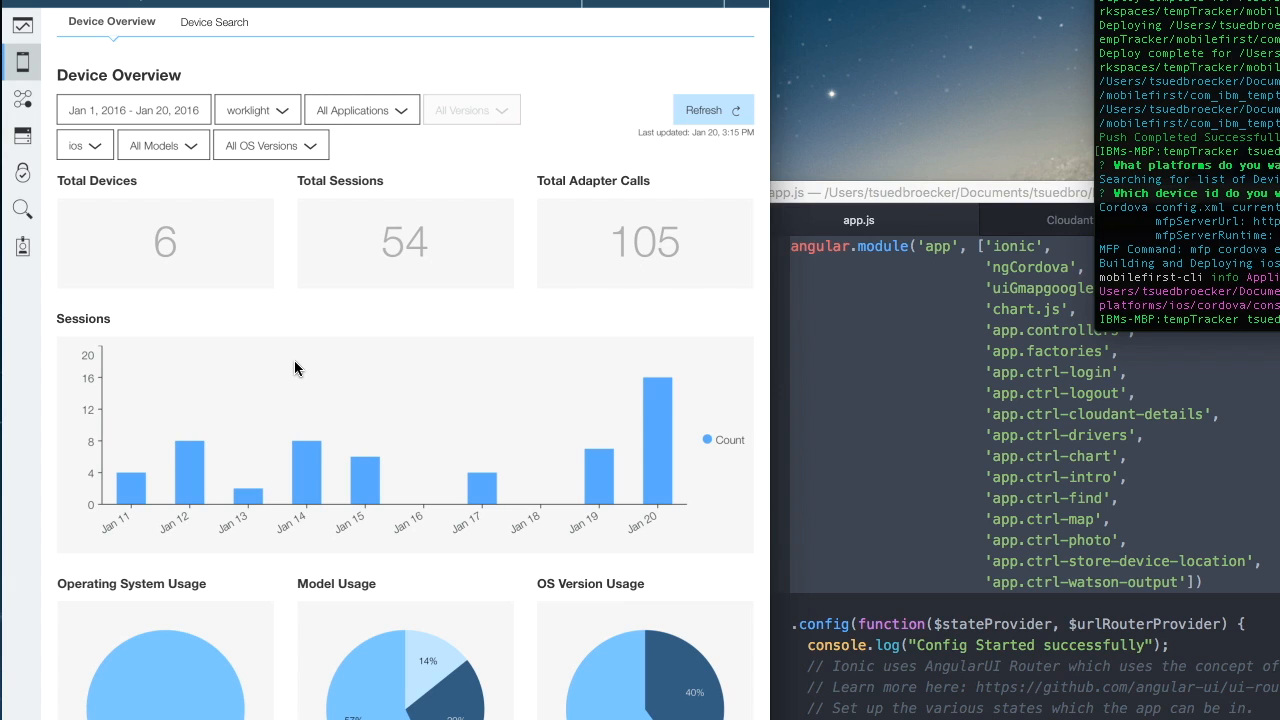
# Step: Show the Device Overview with 6 devices, 54 sessions and 105 adapter calls and its usage charts
pyautogui.doubleClick(404, 240)
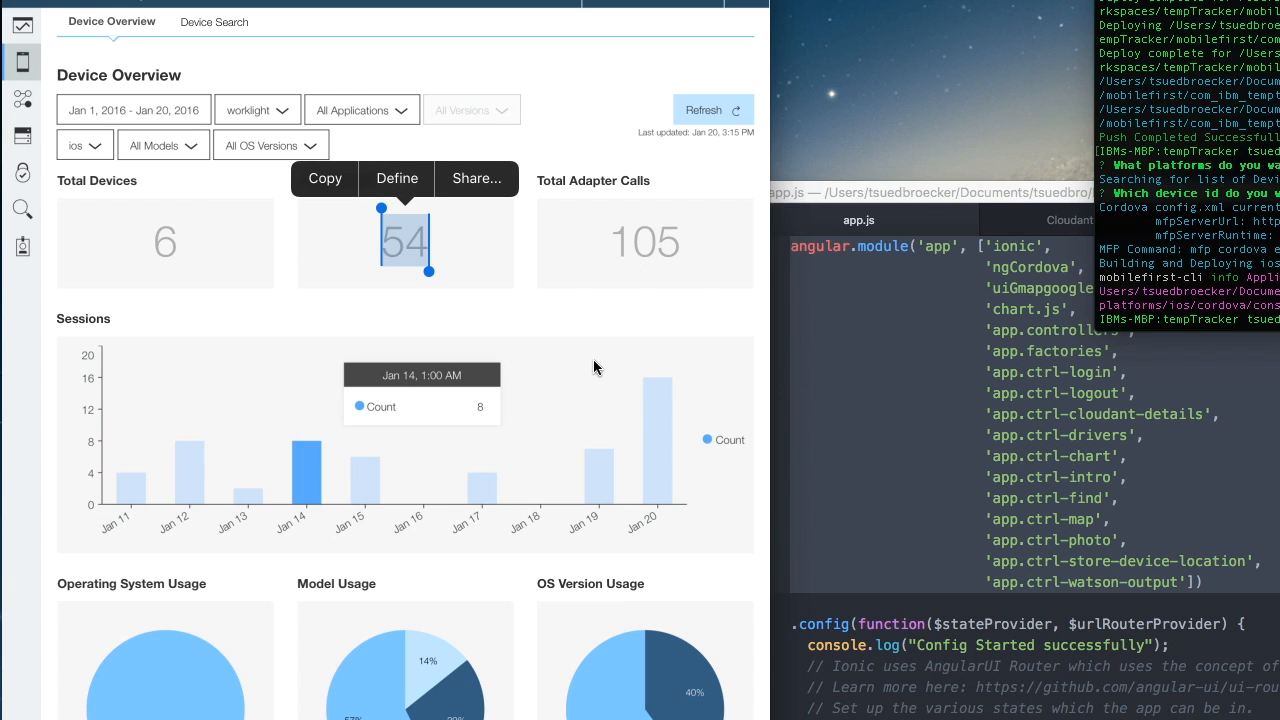
pyautogui.scroll(-3)
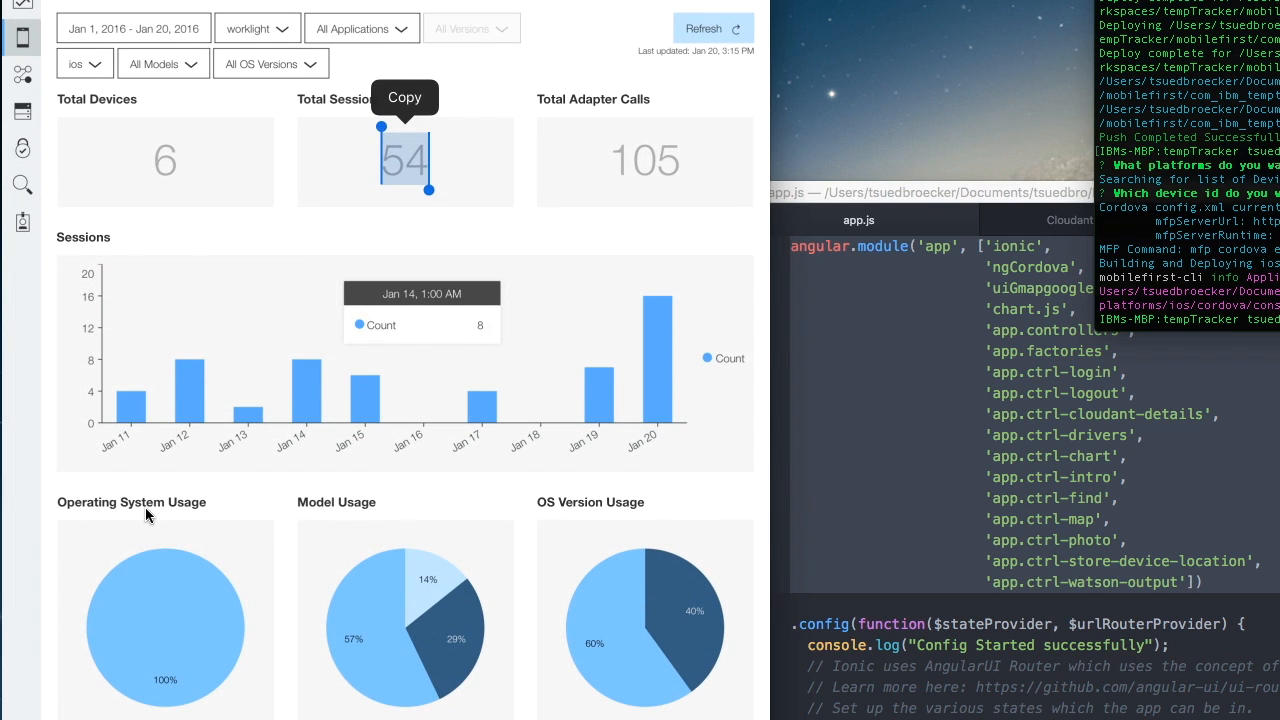
pyautogui.moveTo(716, 532)
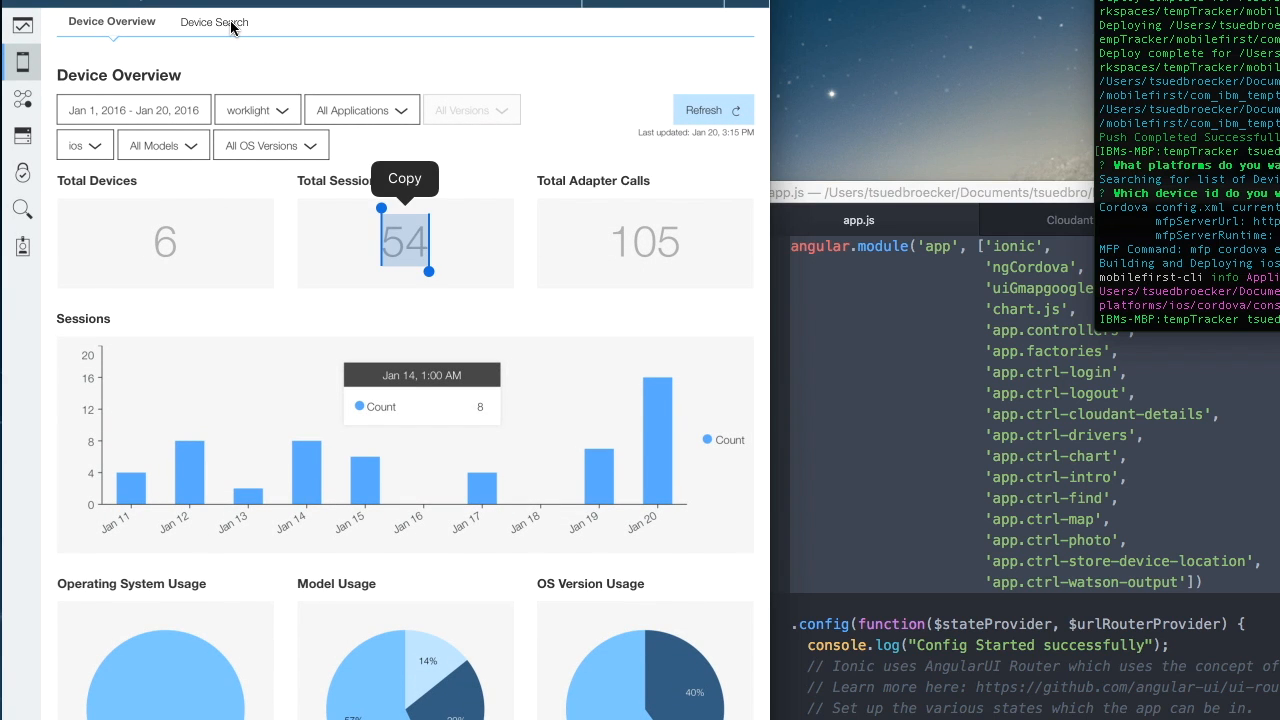
# Step: Switch to Device Search, listing the 17 iOS devices with IDs, OS versions and models
pyautogui.click(214, 20)
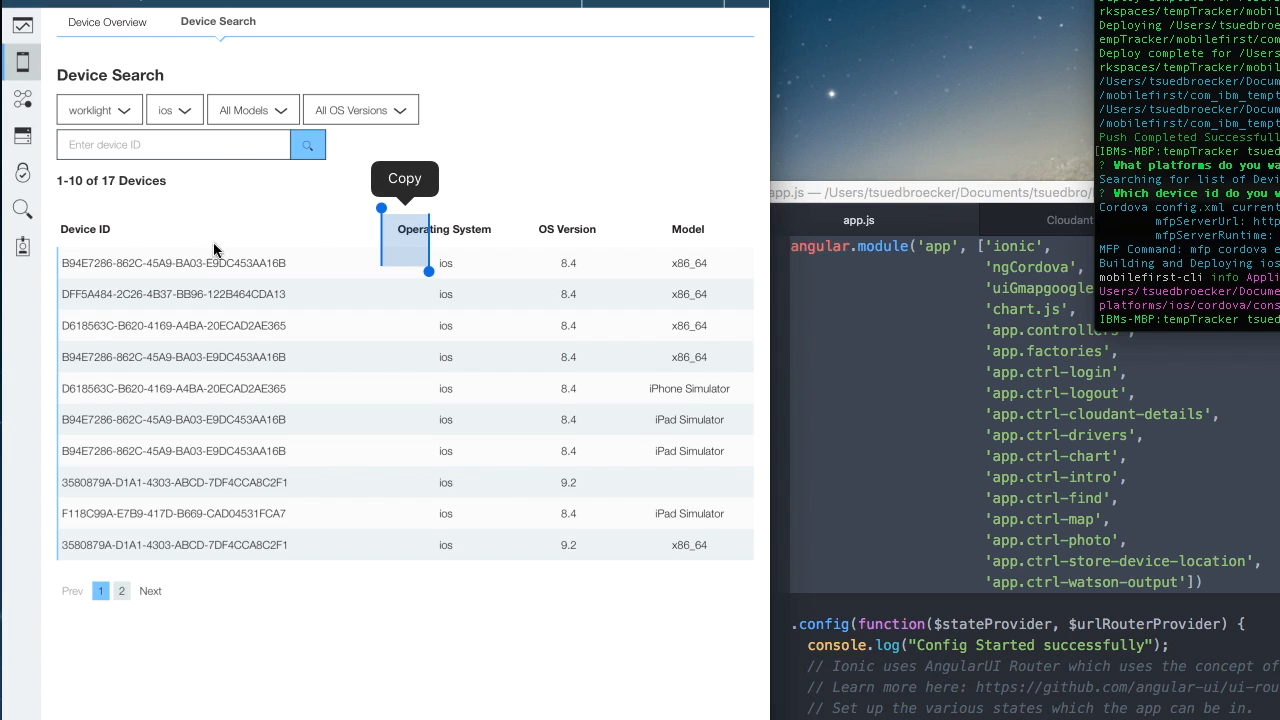
pyautogui.moveTo(536, 436)
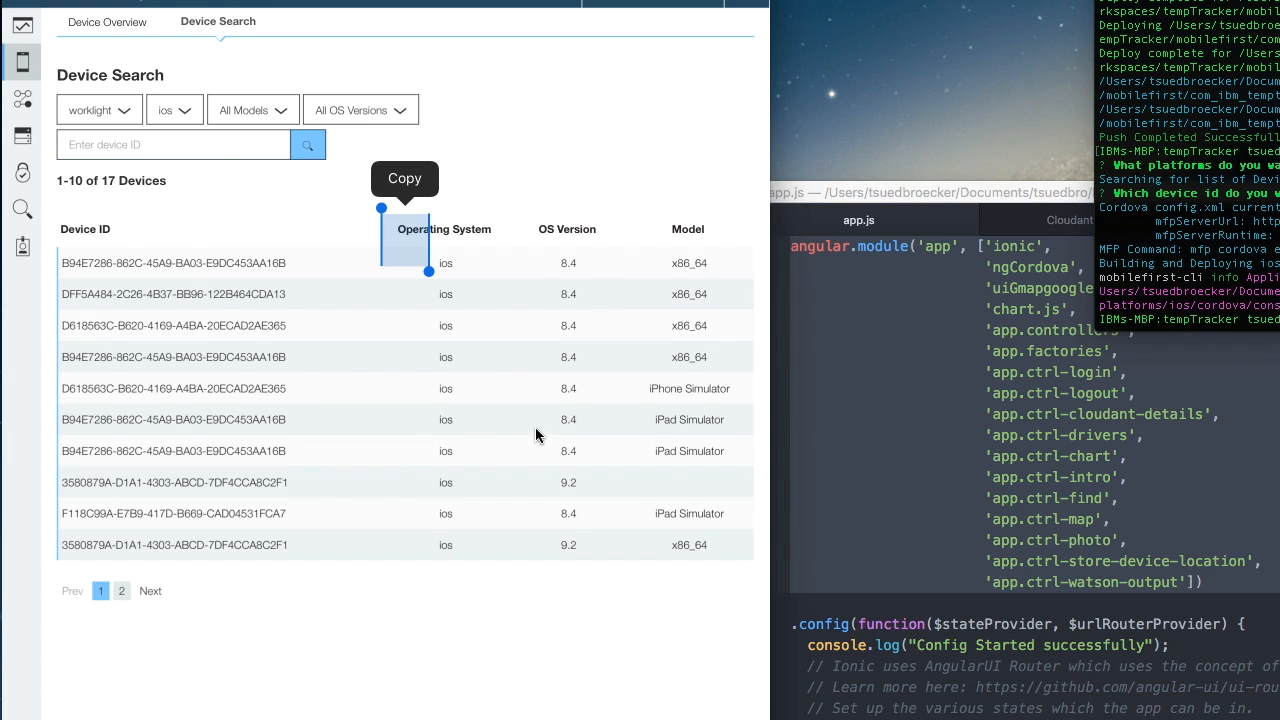
pyautogui.moveTo(184, 232)
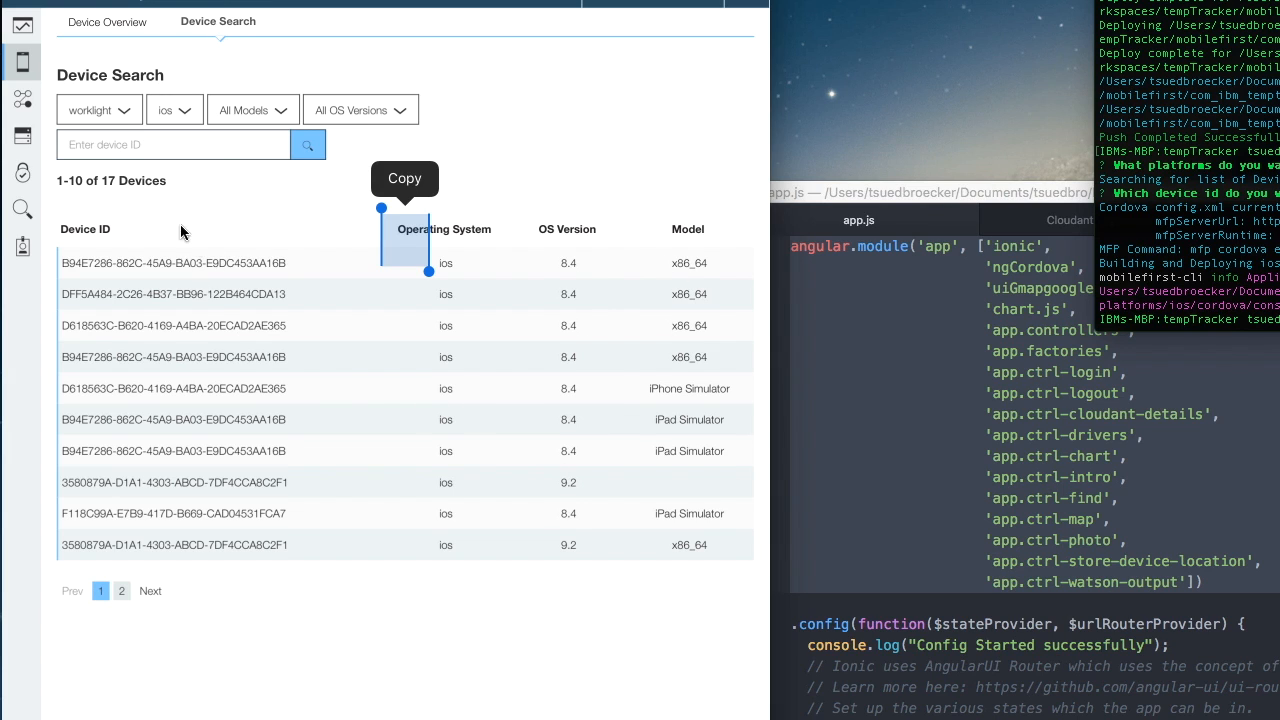
pyautogui.moveTo(84, 170)
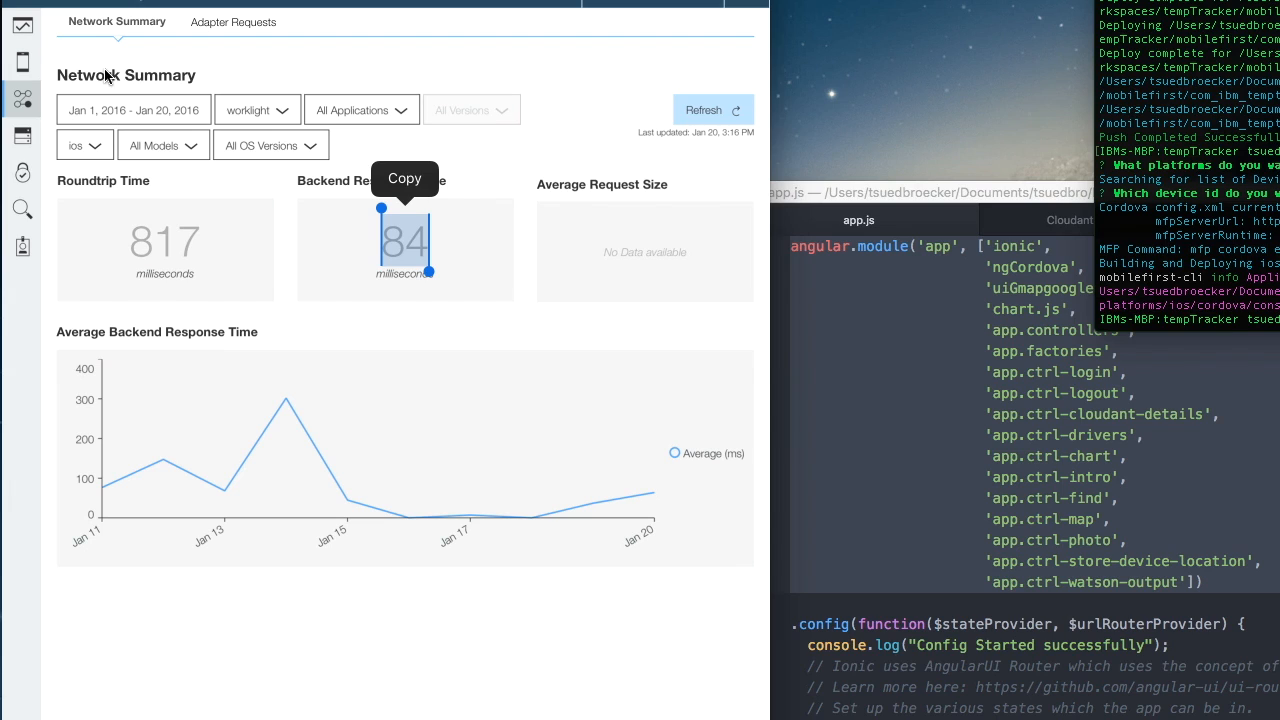
pyautogui.moveTo(192, 100)
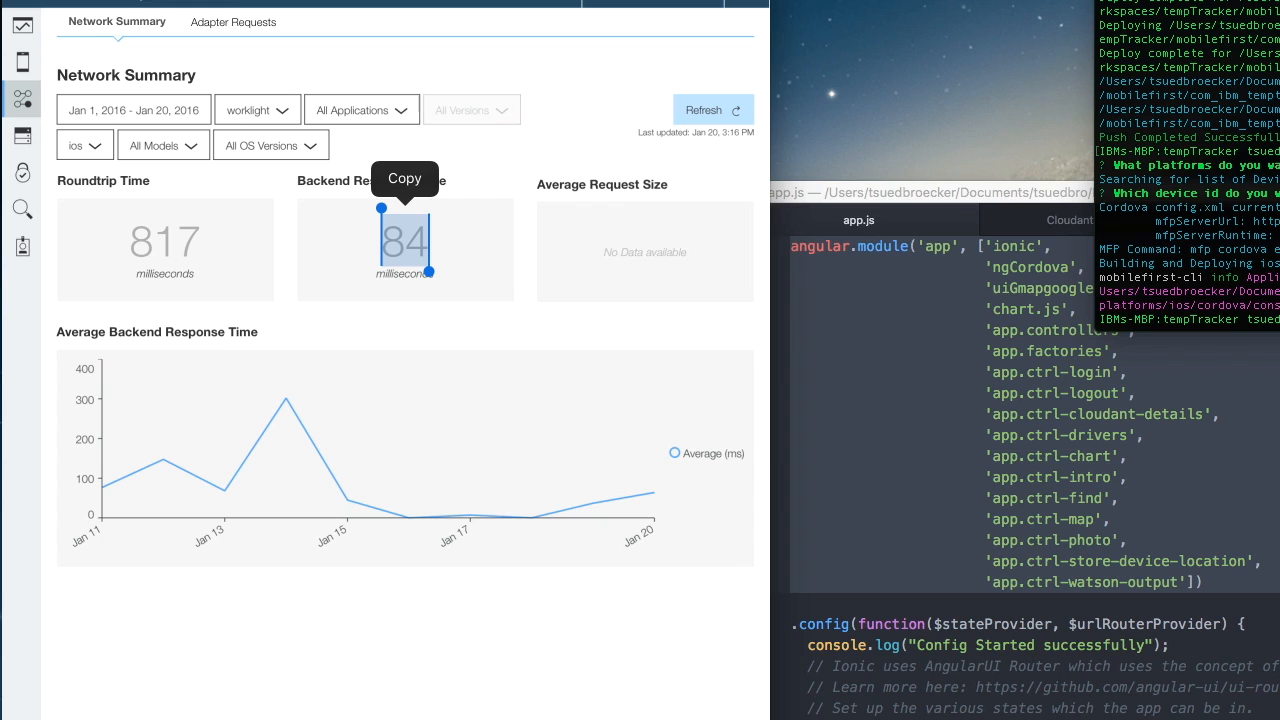
pyautogui.moveTo(238, 28)
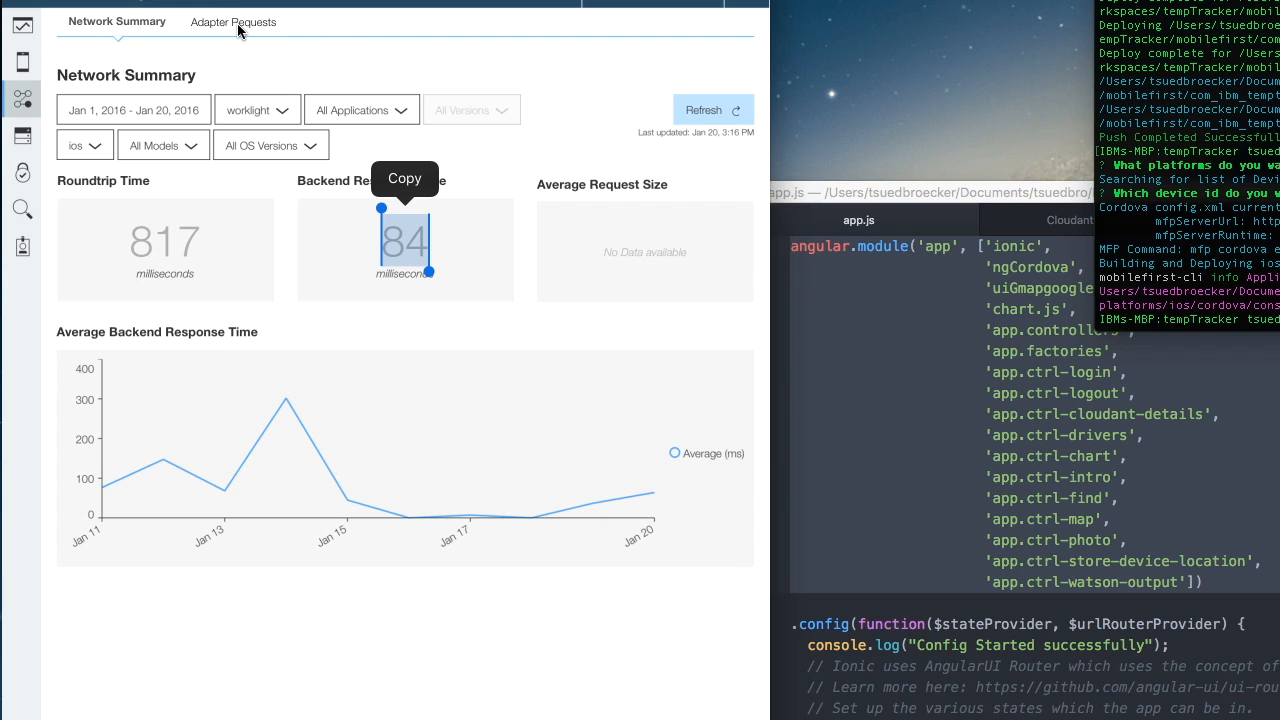
pyautogui.click(232, 20)
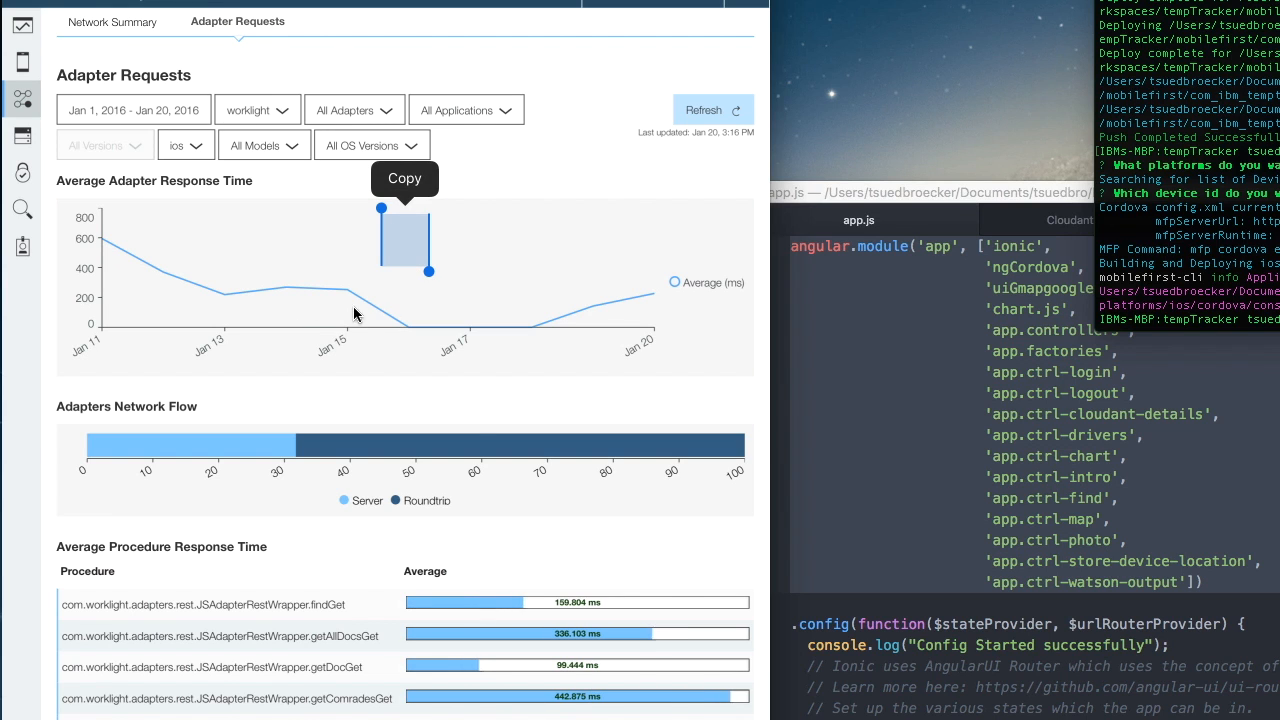
pyautogui.scroll(-3)
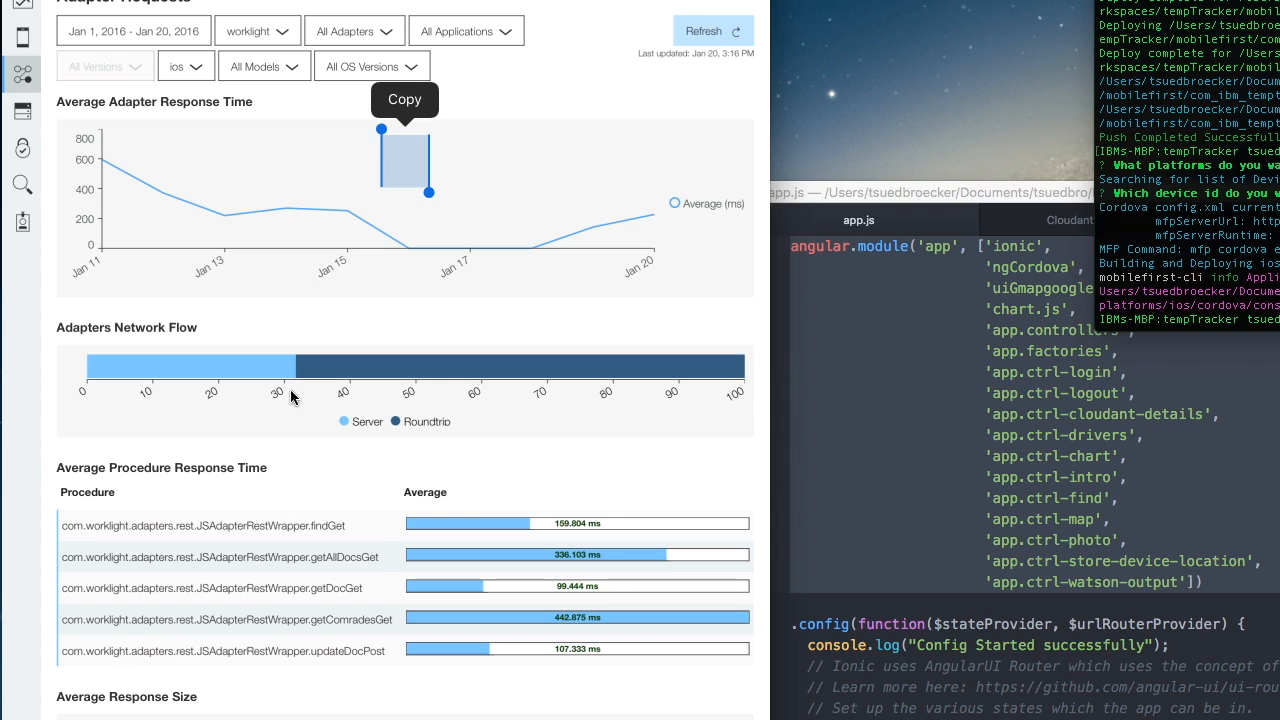
pyautogui.moveTo(336, 392)
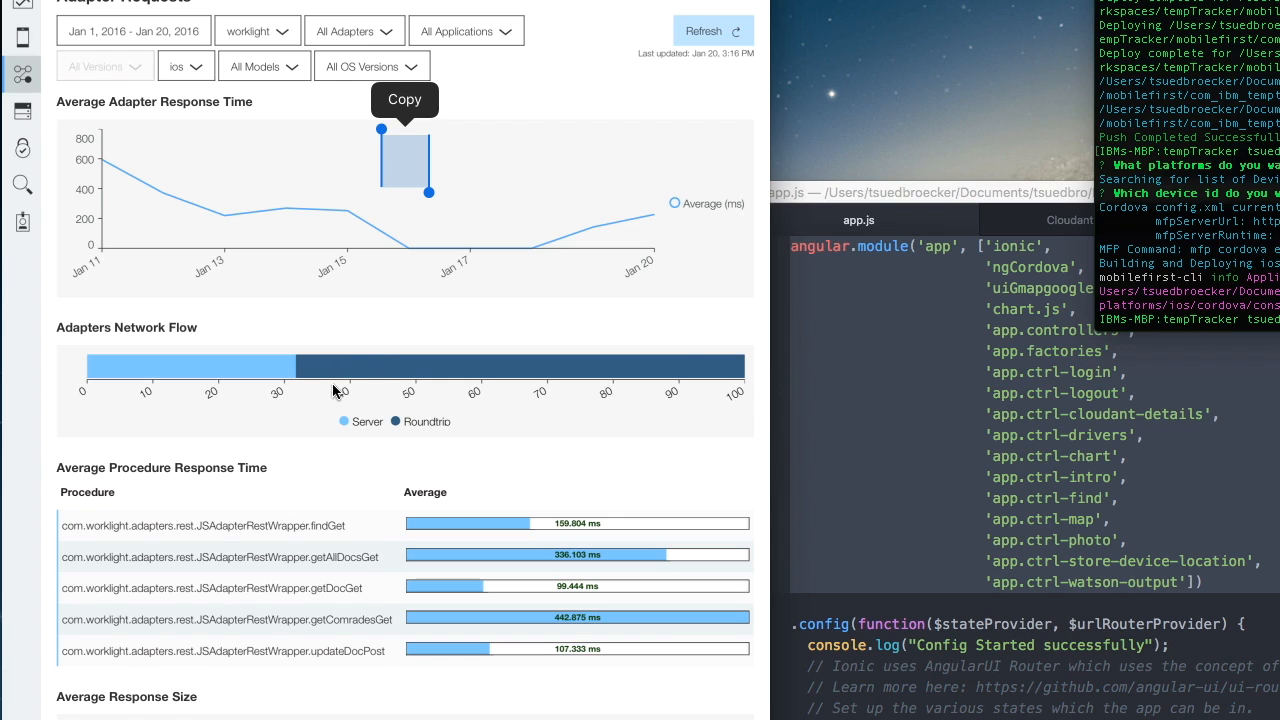
pyautogui.moveTo(556, 294)
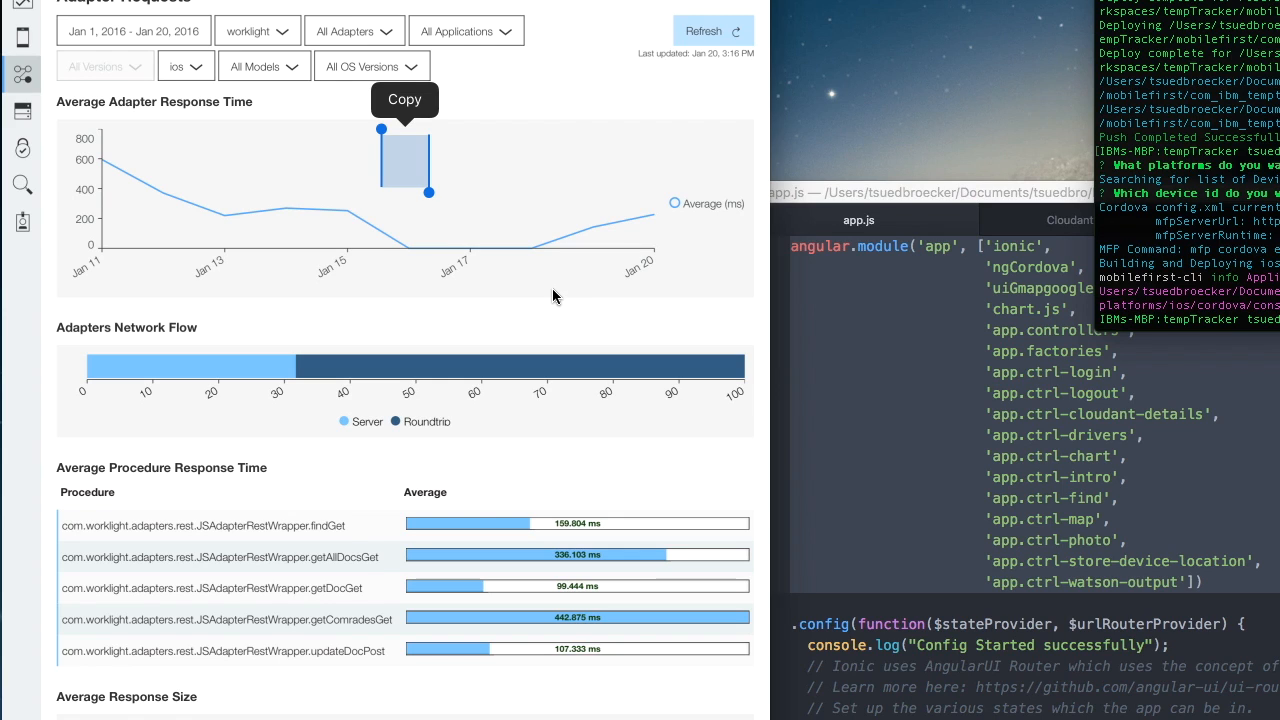
pyautogui.moveTo(232, 346)
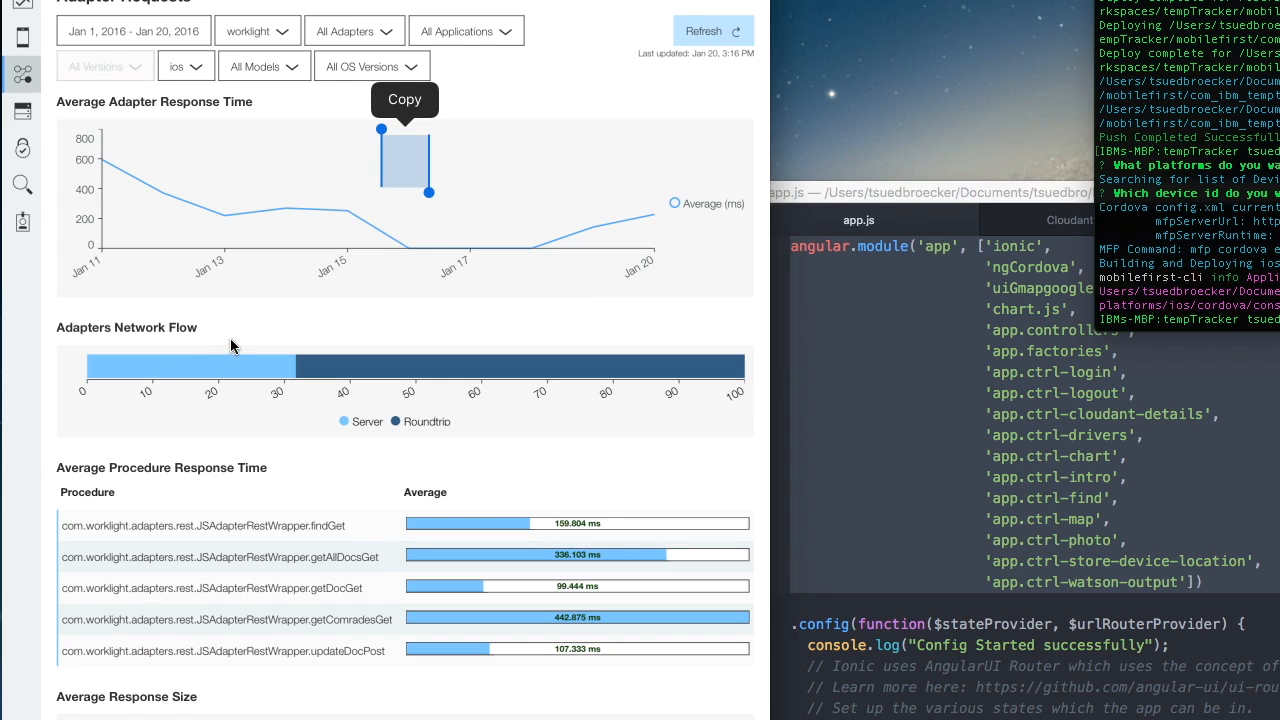
pyautogui.moveTo(556, 424)
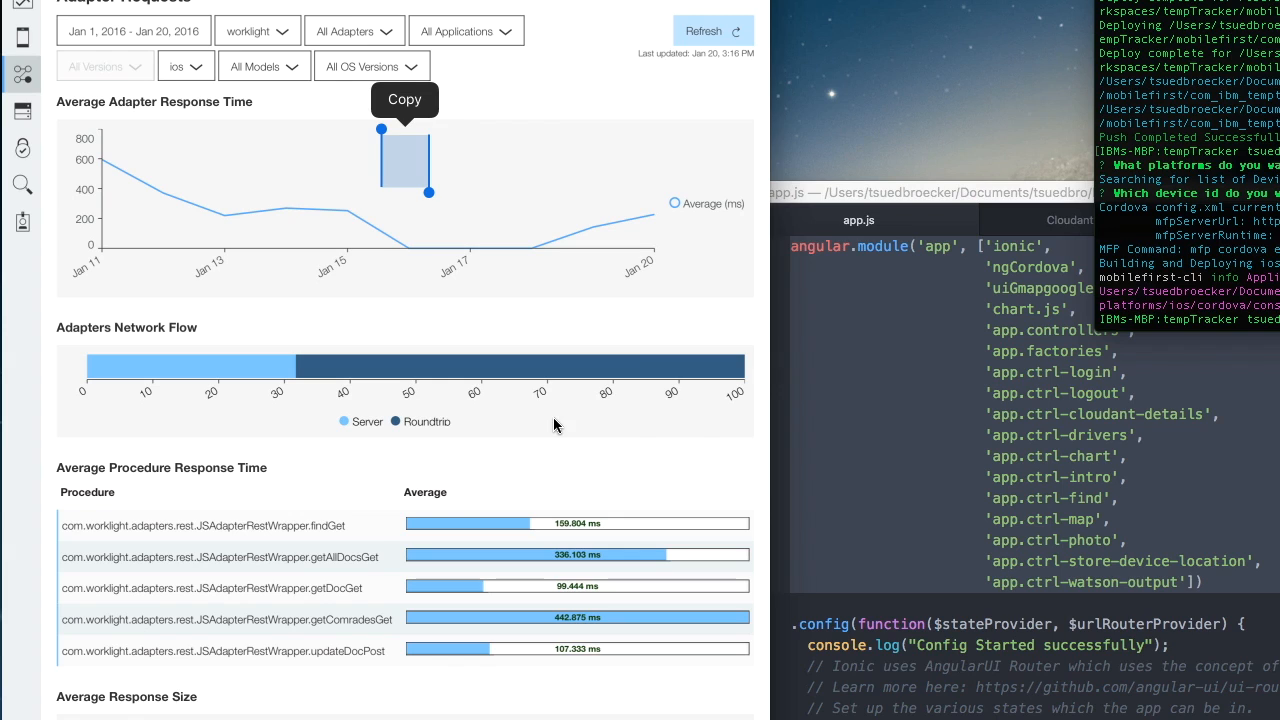
pyautogui.moveTo(684, 472)
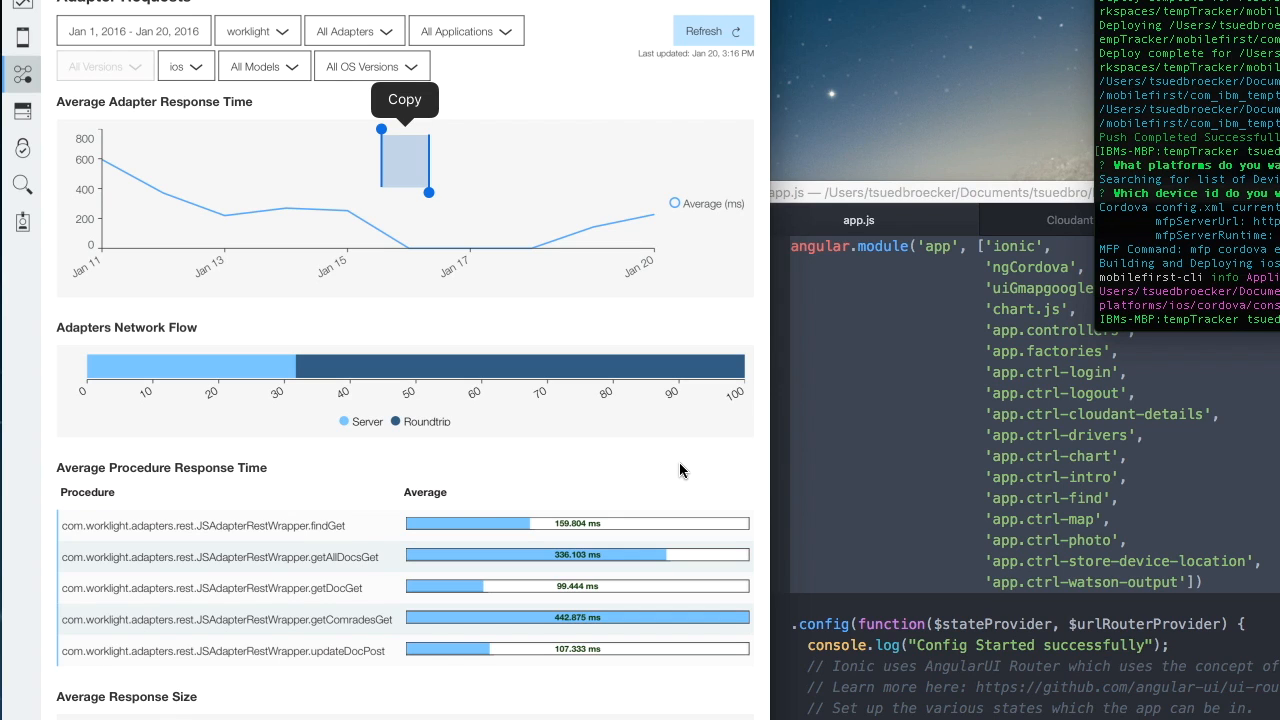
pyautogui.moveTo(368, 398)
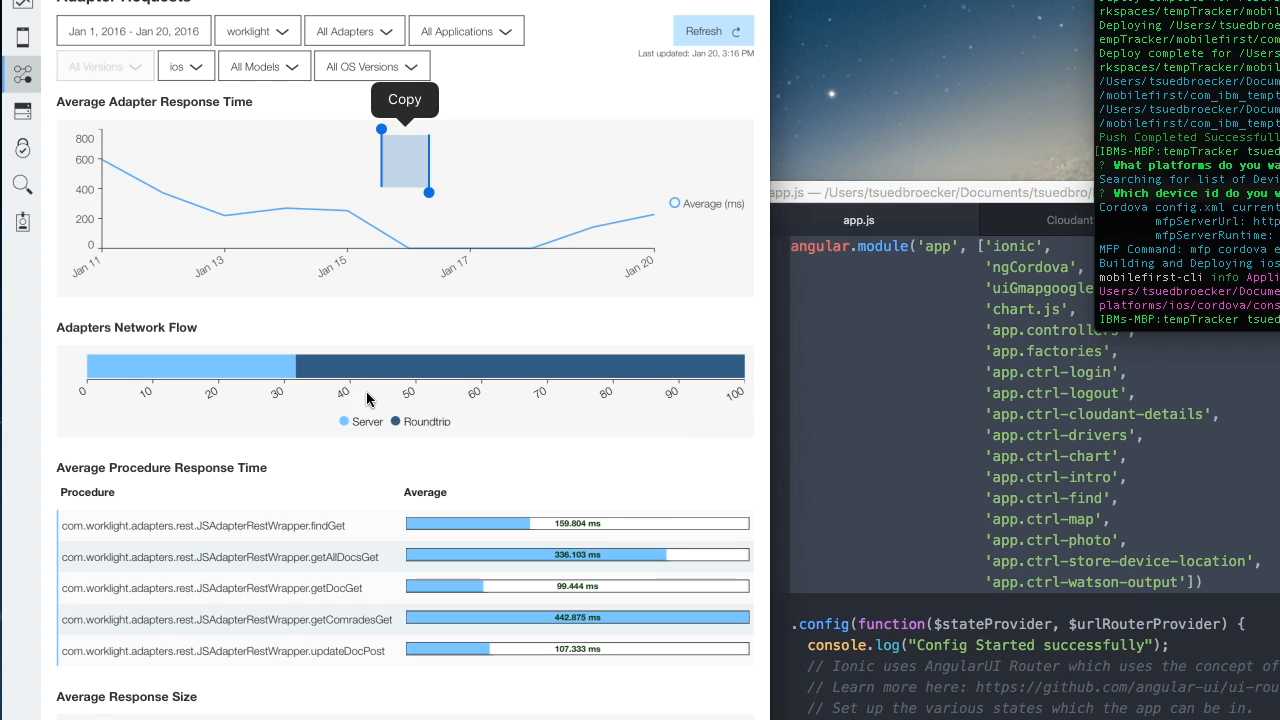
pyautogui.scroll(-3)
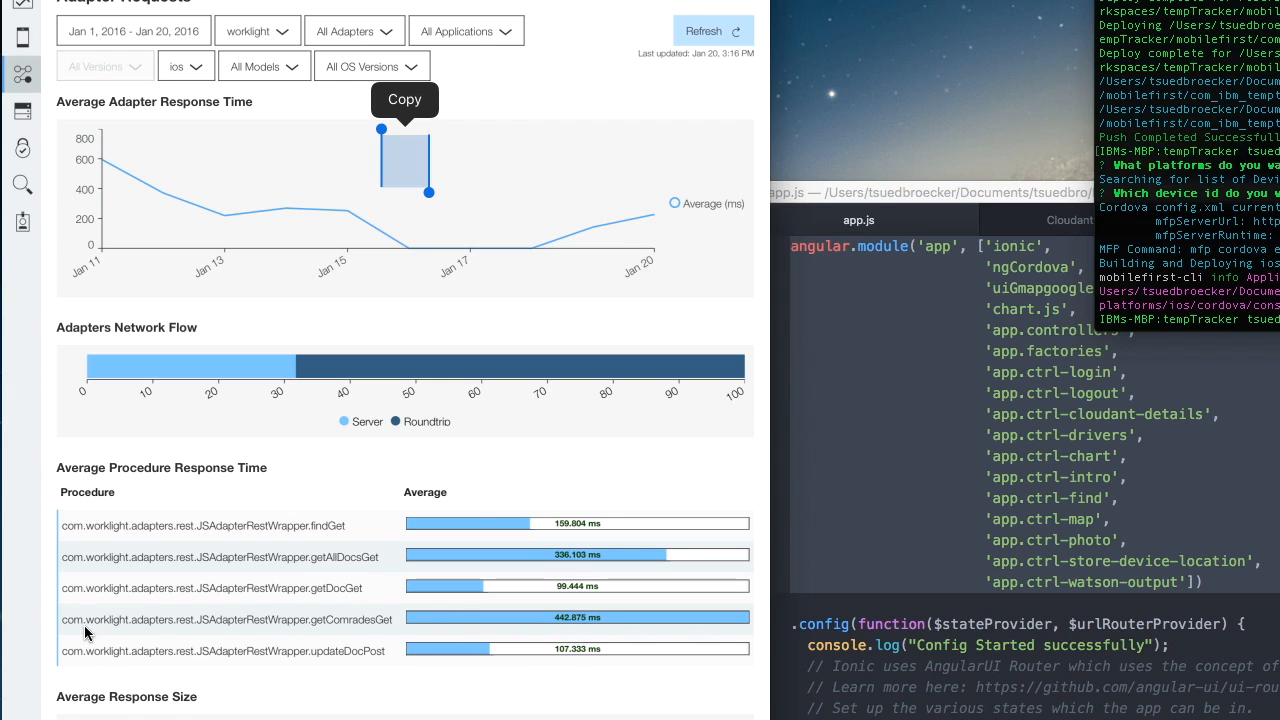
pyautogui.moveTo(326, 634)
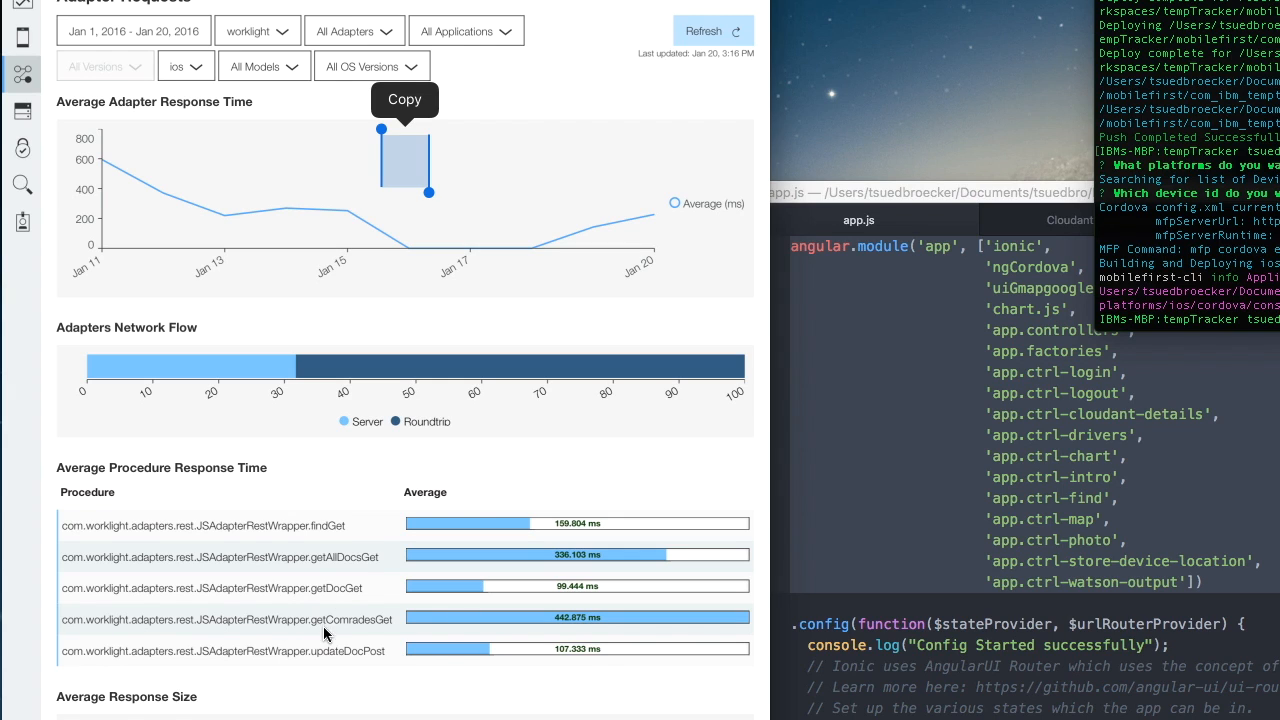
pyautogui.moveTo(380, 598)
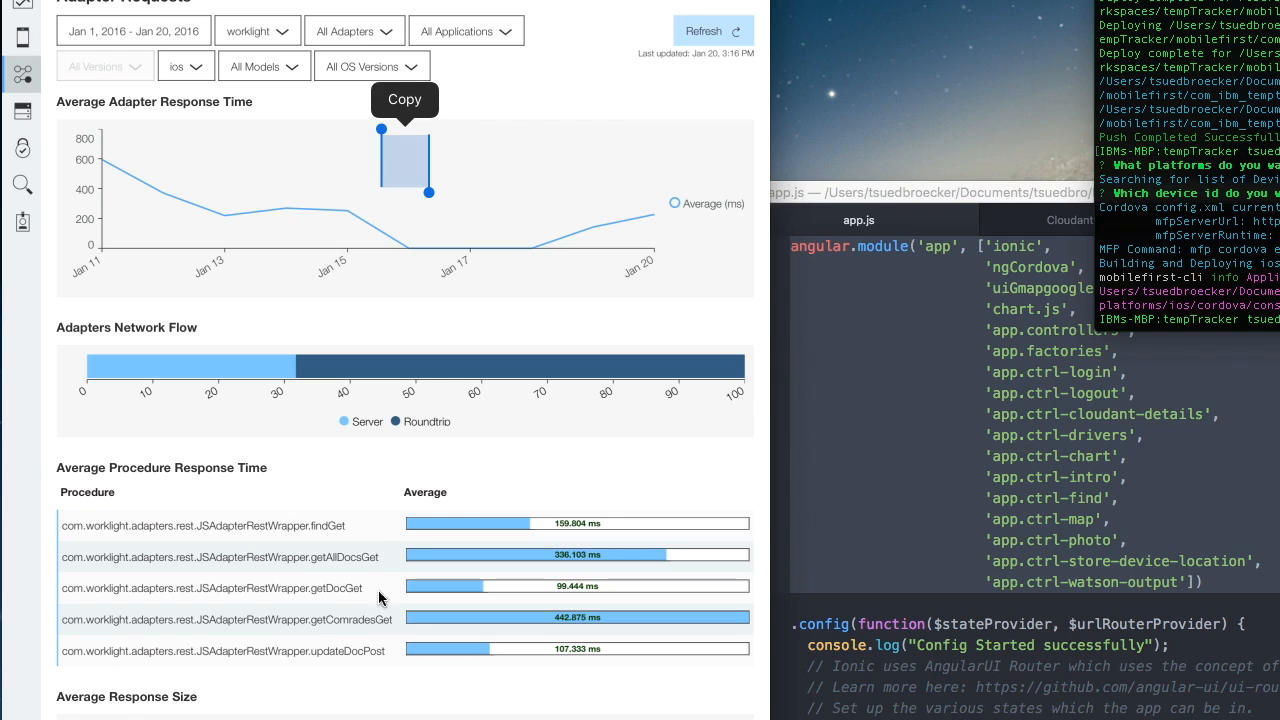
pyautogui.moveTo(428, 628)
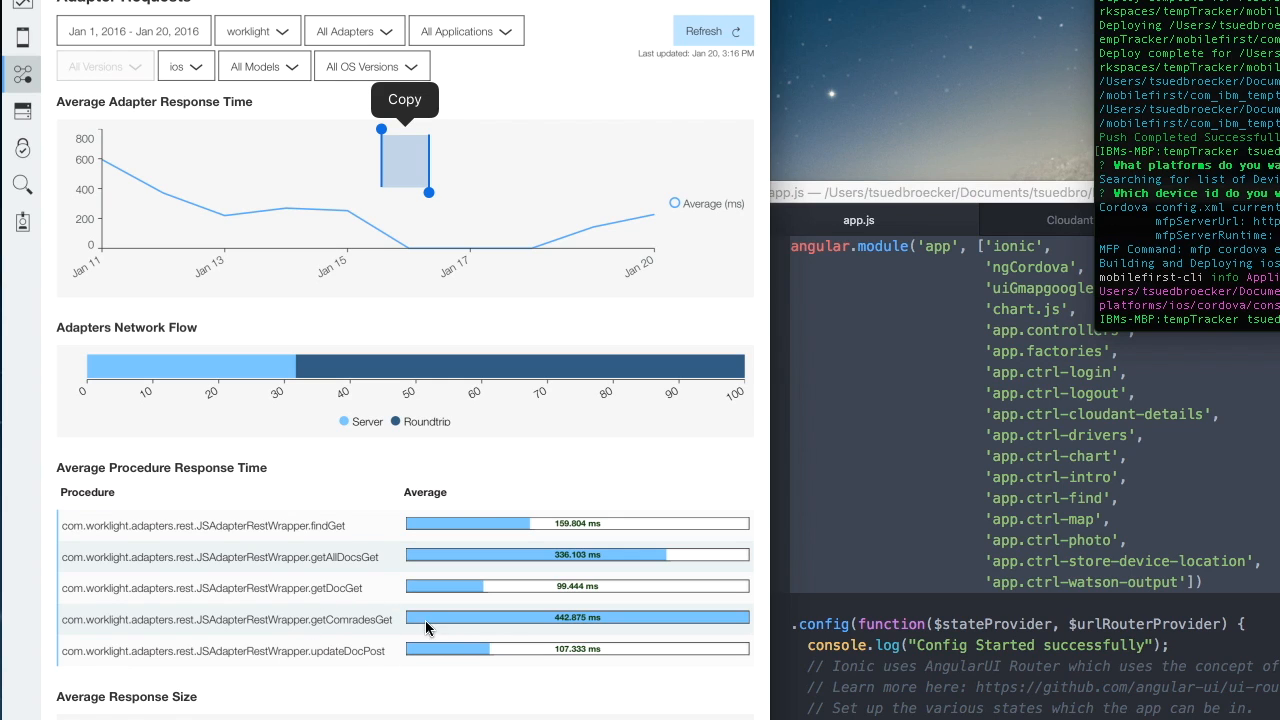
pyautogui.moveTo(548, 620)
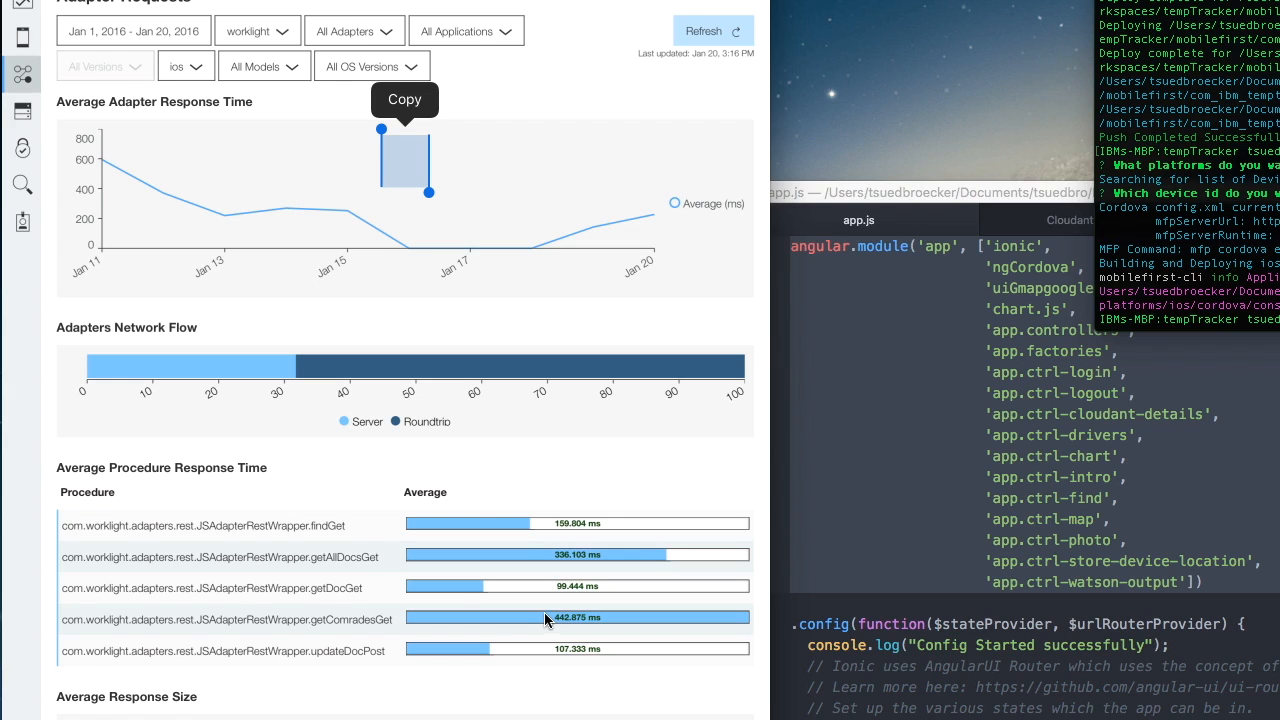
pyautogui.moveTo(318, 598)
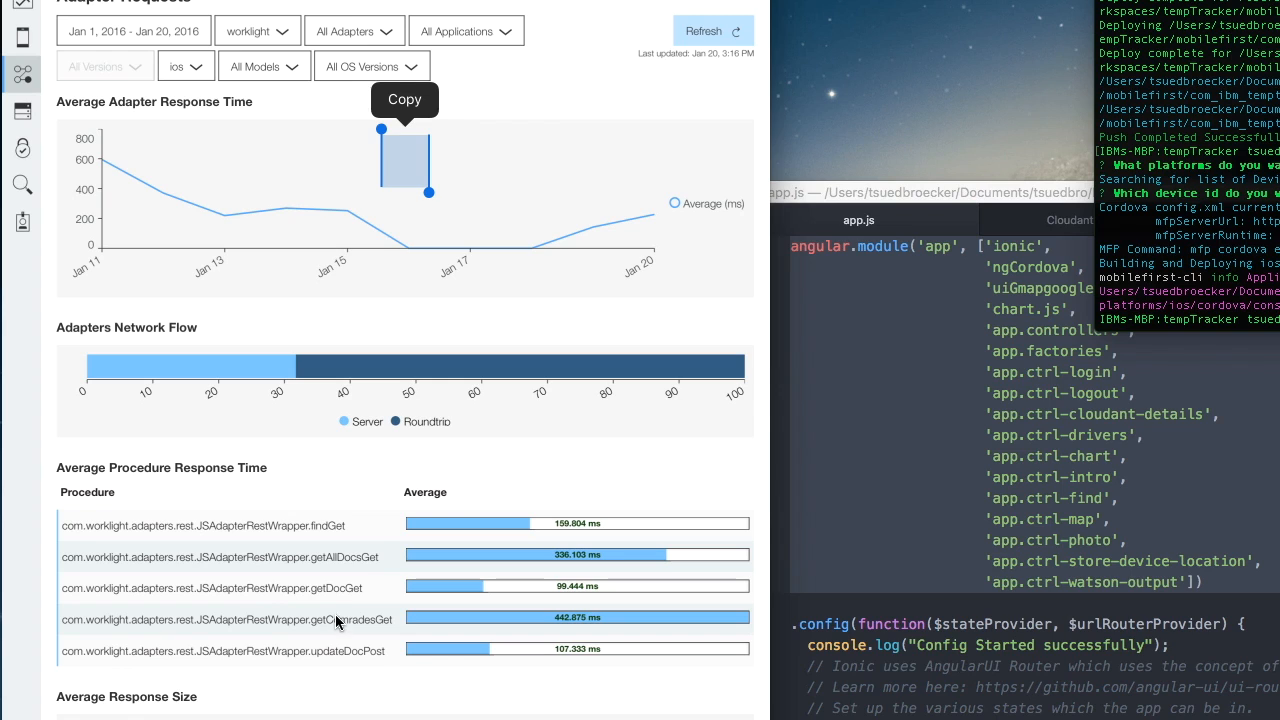
pyautogui.moveTo(366, 528)
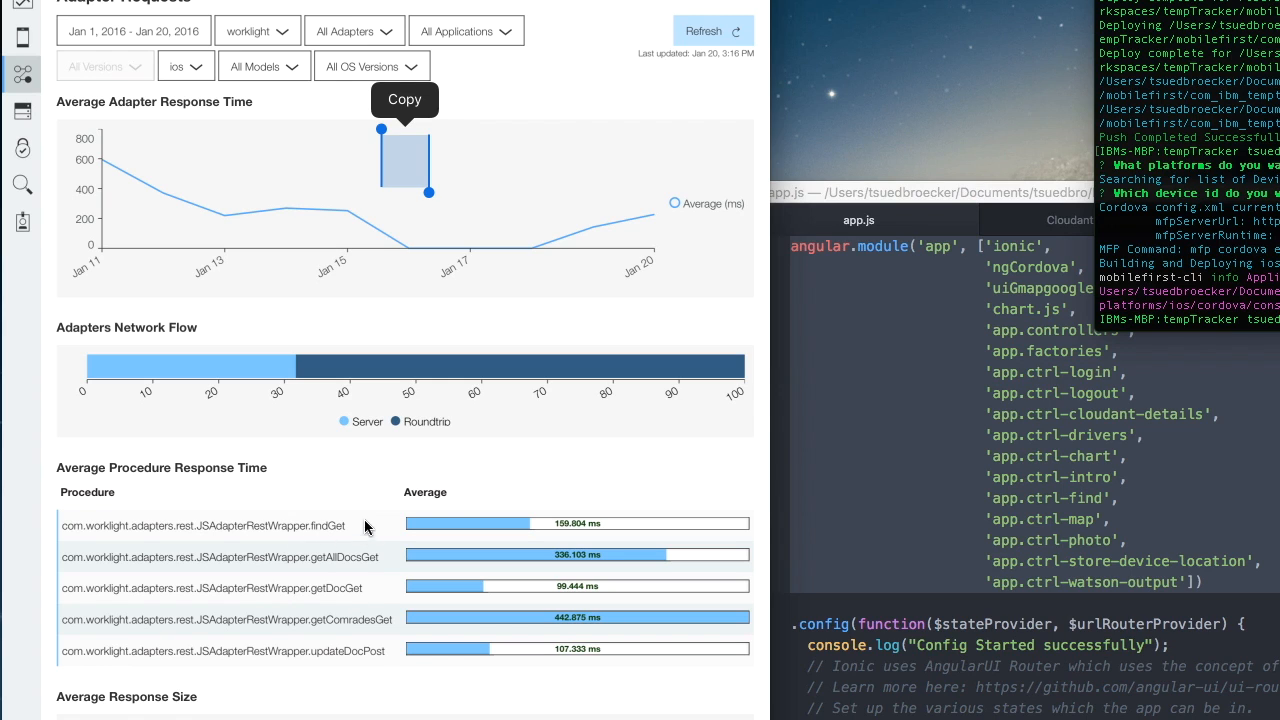
pyautogui.moveTo(322, 576)
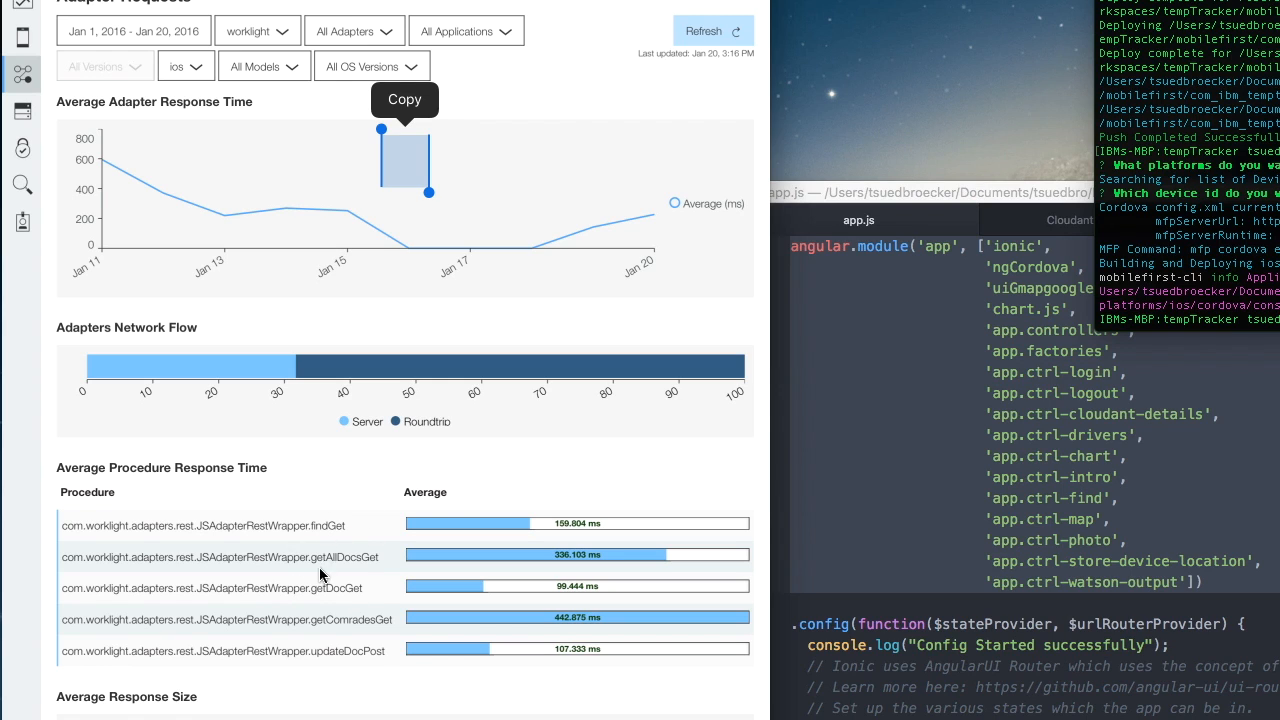
pyautogui.moveTo(304, 624)
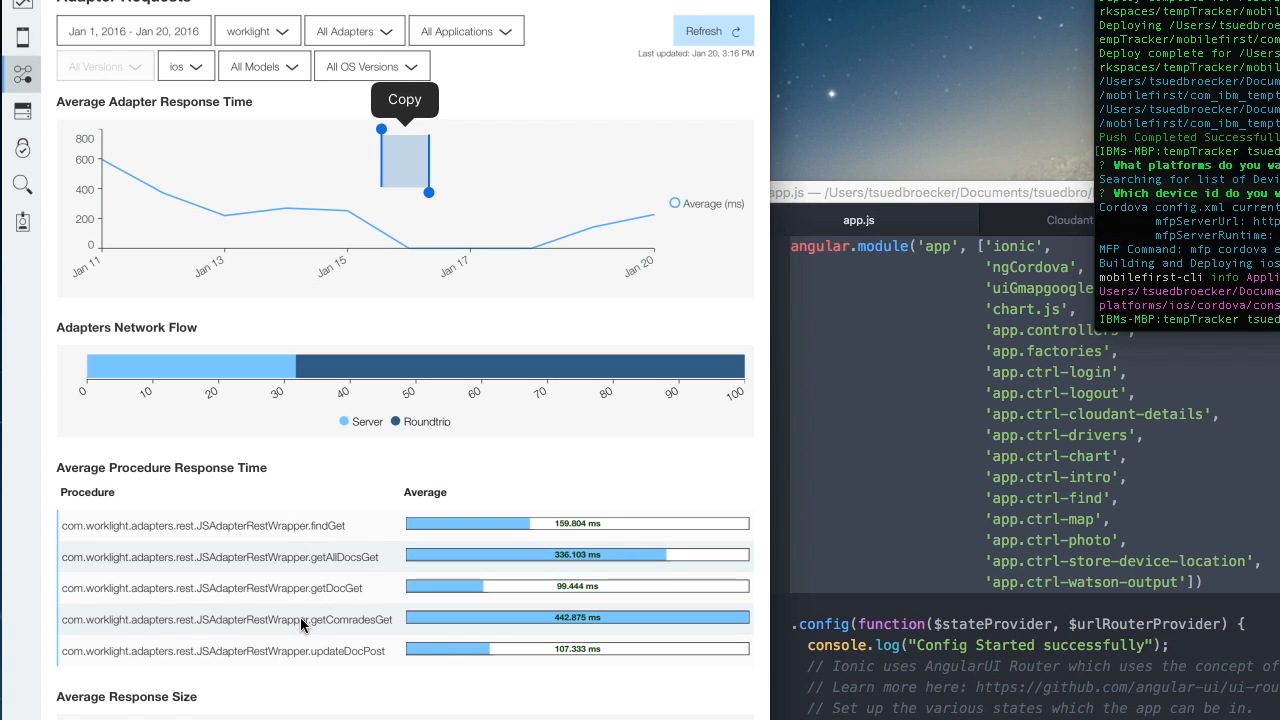
pyautogui.moveTo(548, 168)
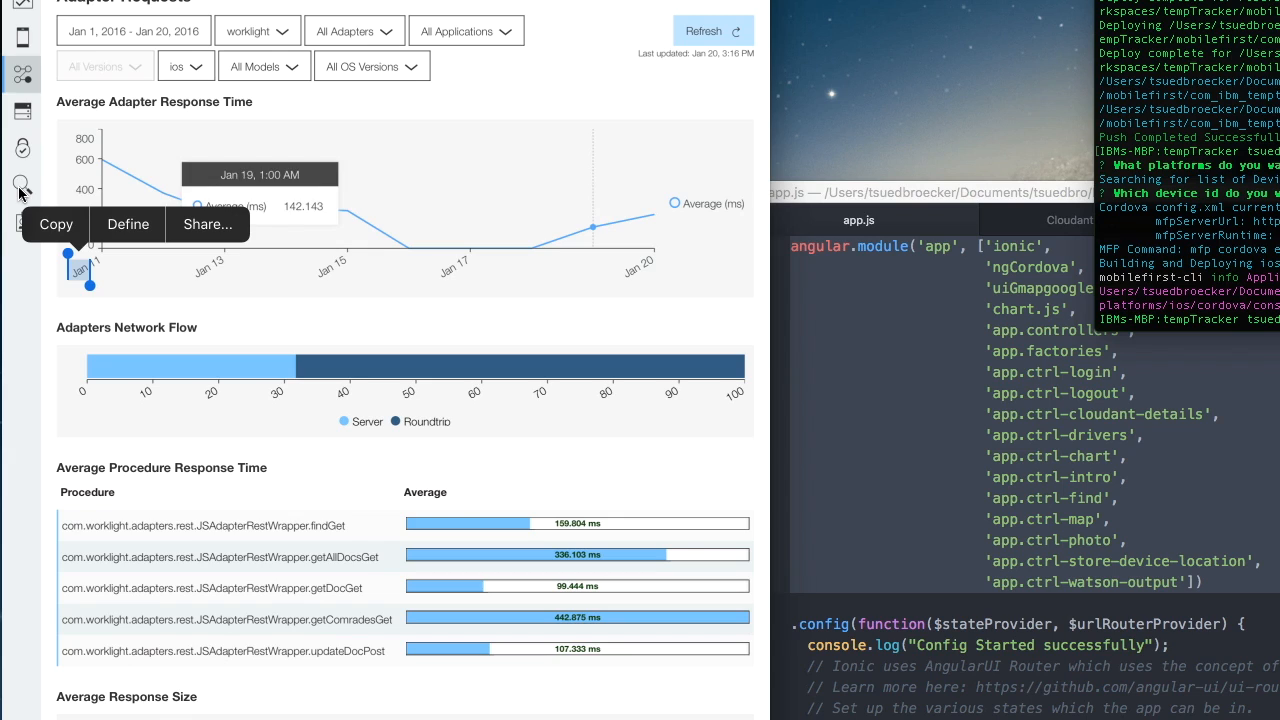
# Step: Search client logs filtered to iOS and WARN for Jan 1–20, 2016, returning 31 results
pyautogui.click(20, 184)
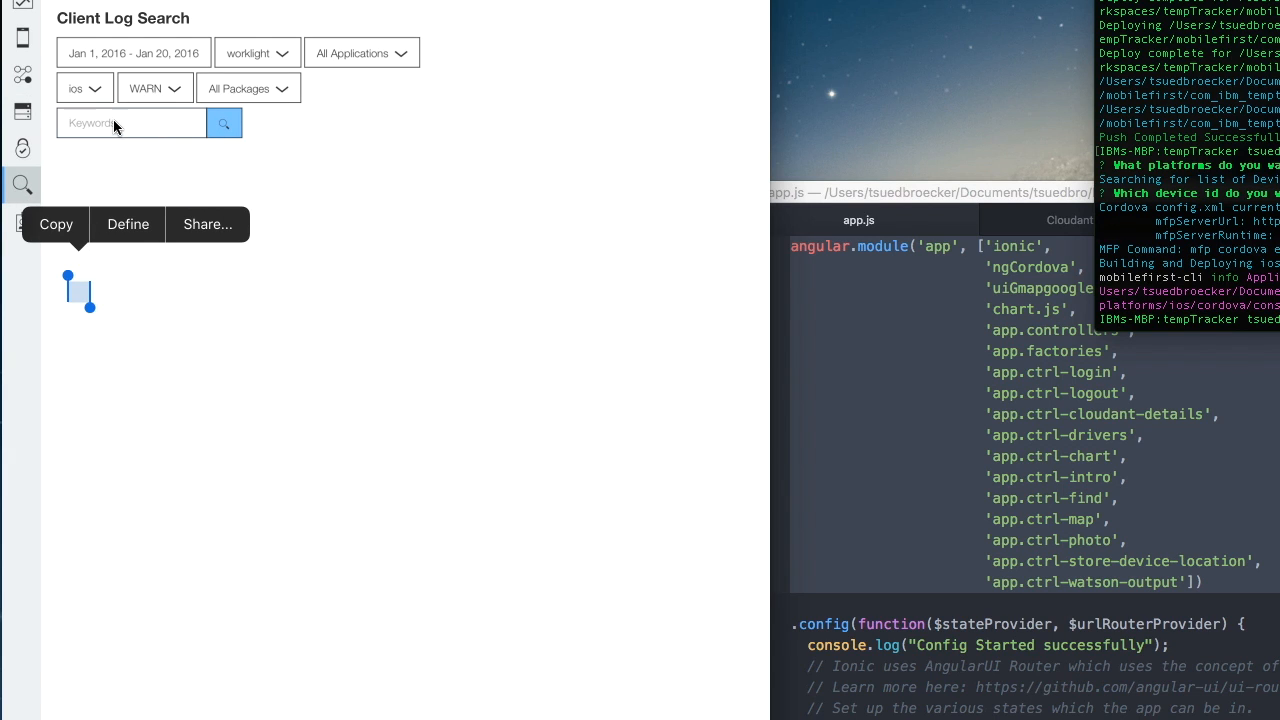
pyautogui.click(224, 122)
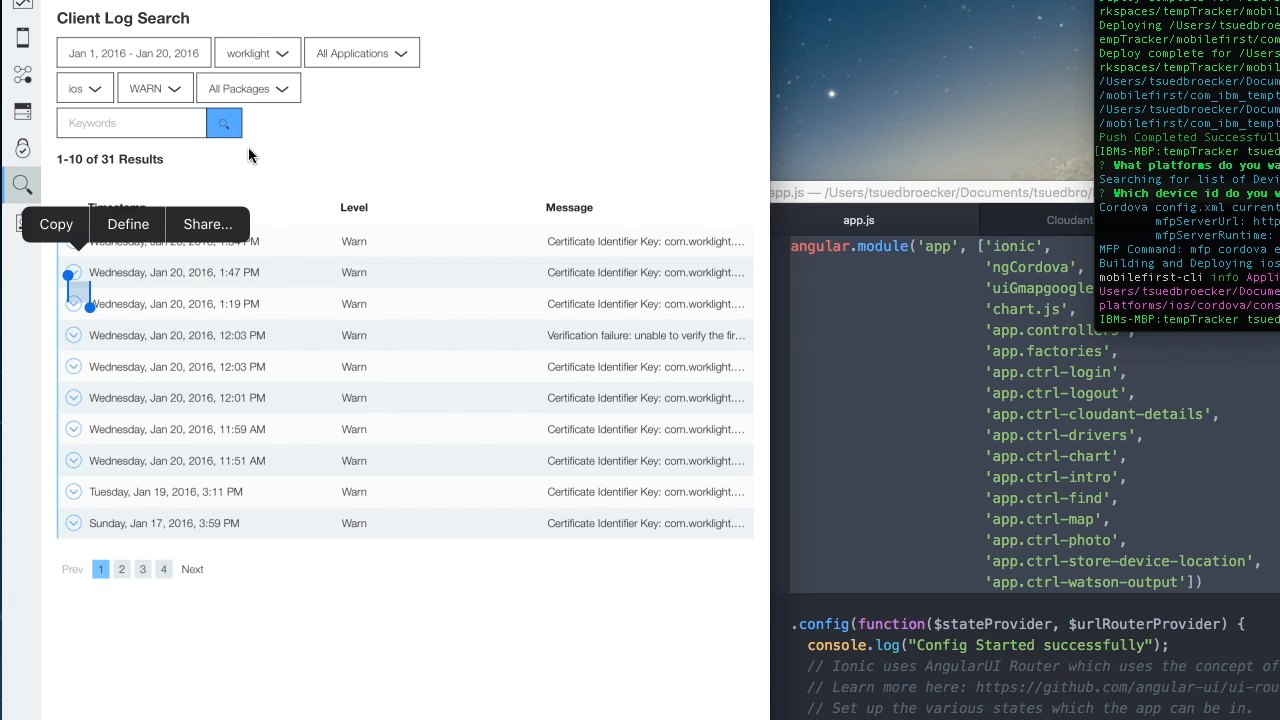
pyautogui.moveTo(384, 402)
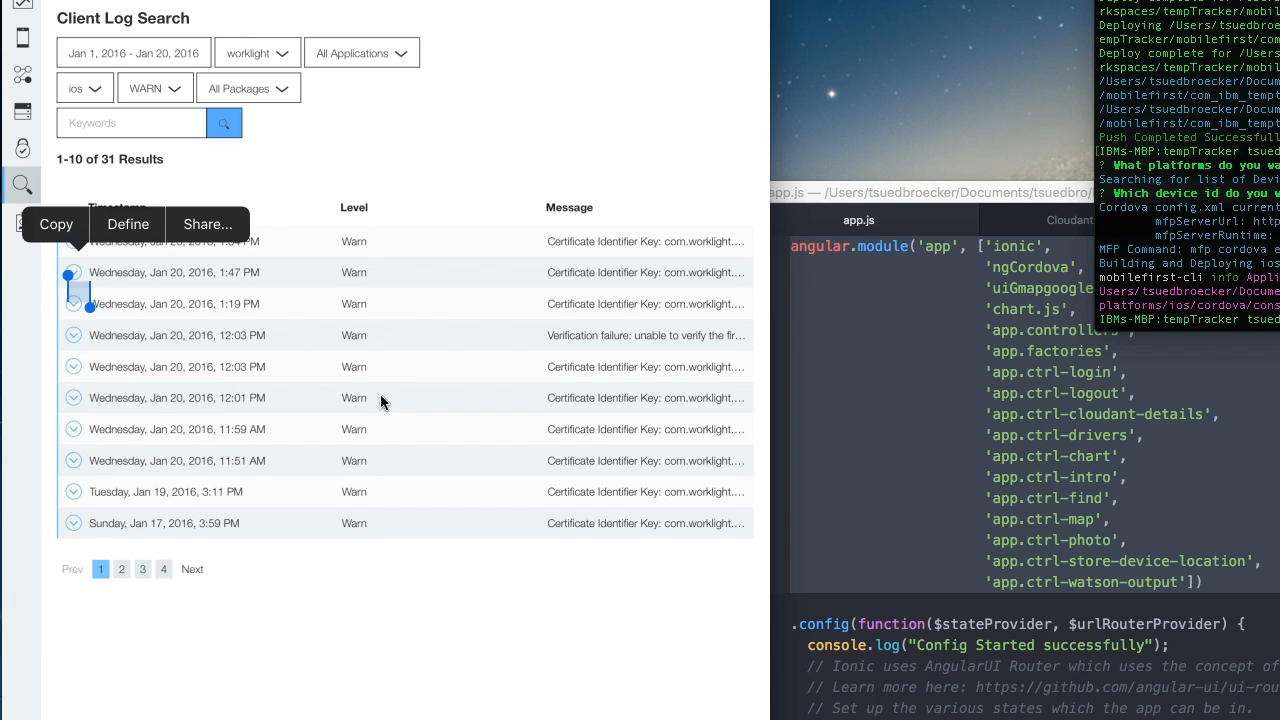
pyautogui.moveTo(700, 364)
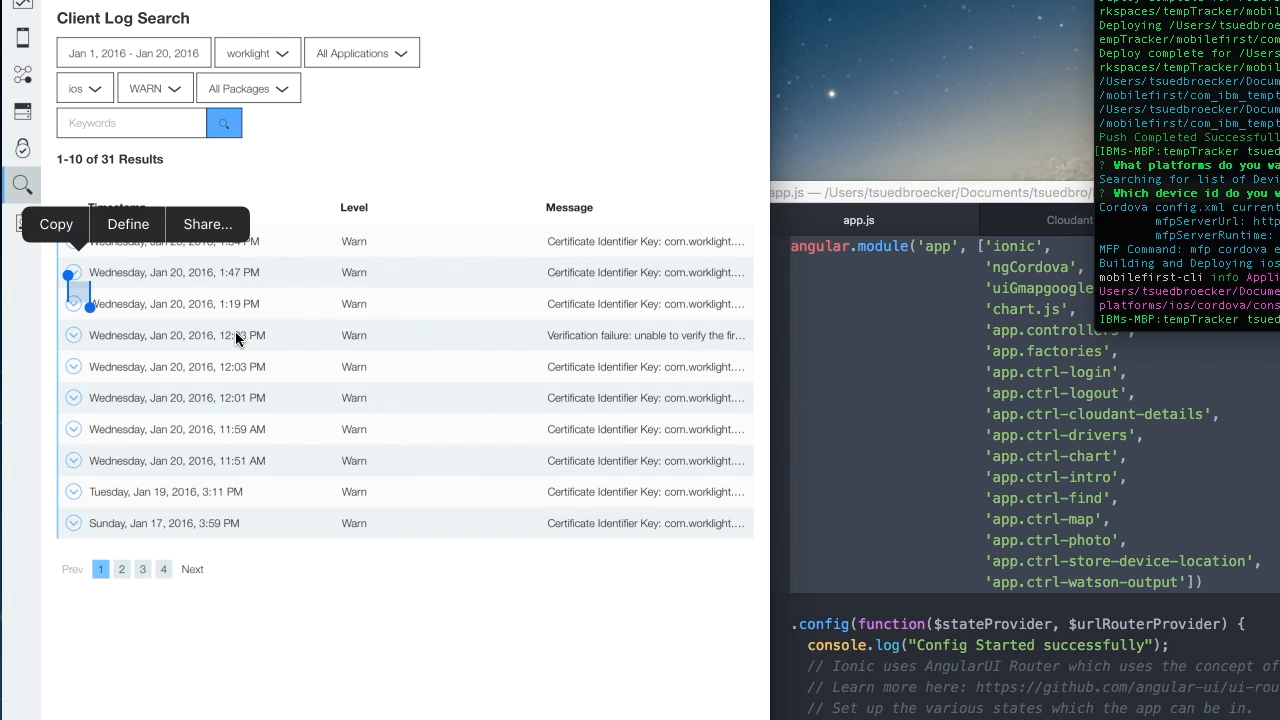
pyautogui.moveTo(1060, 498)
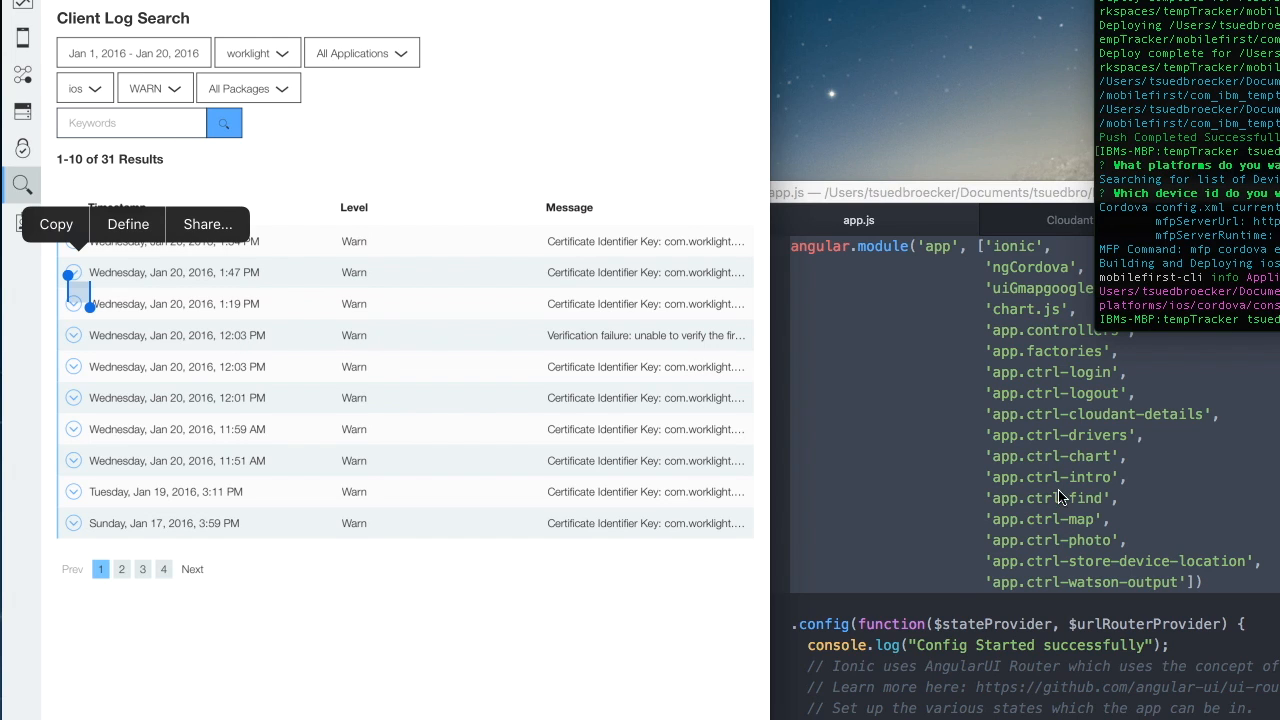
pyautogui.moveTo(880, 474)
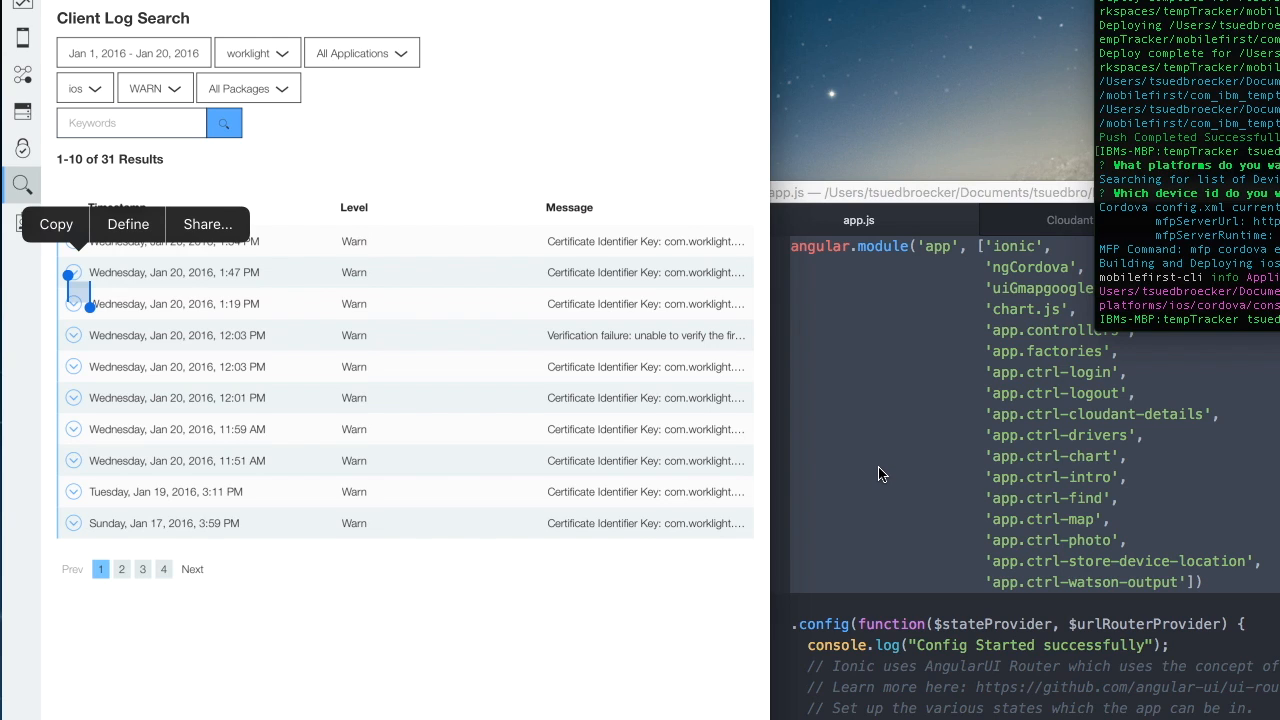
pyautogui.moveTo(930, 540)
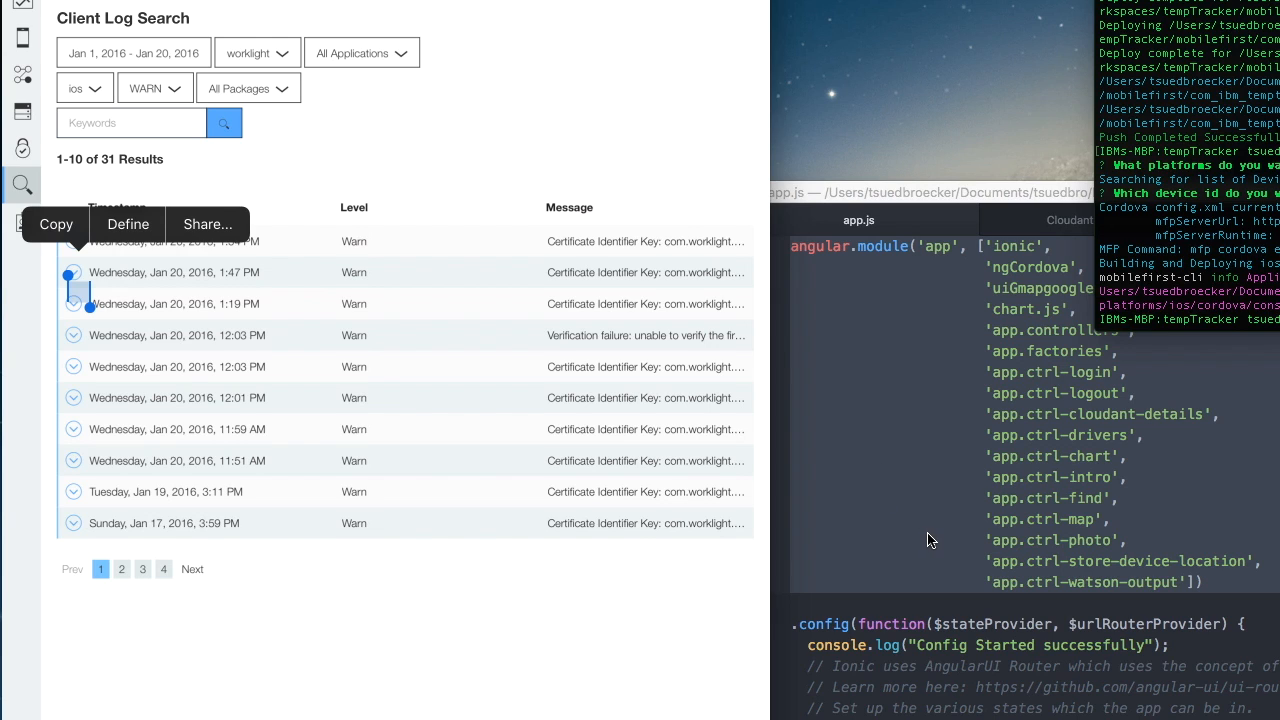
pyautogui.moveTo(690, 488)
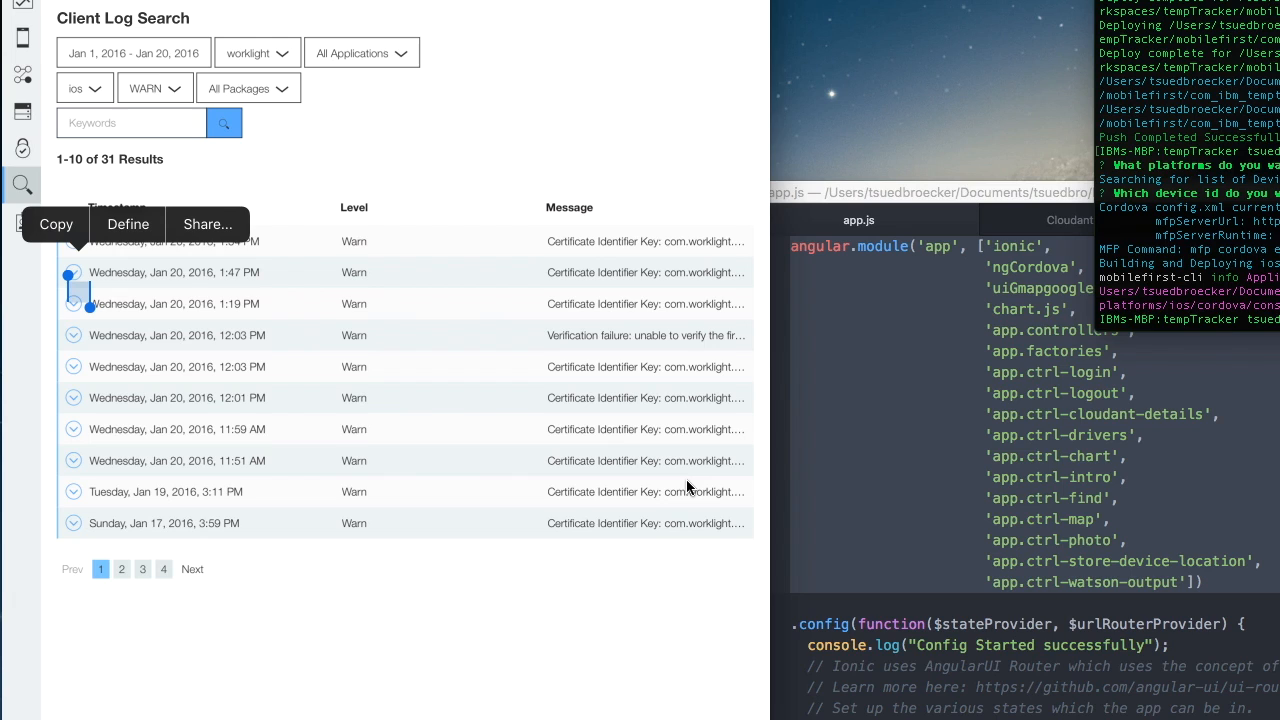
pyautogui.moveTo(312, 388)
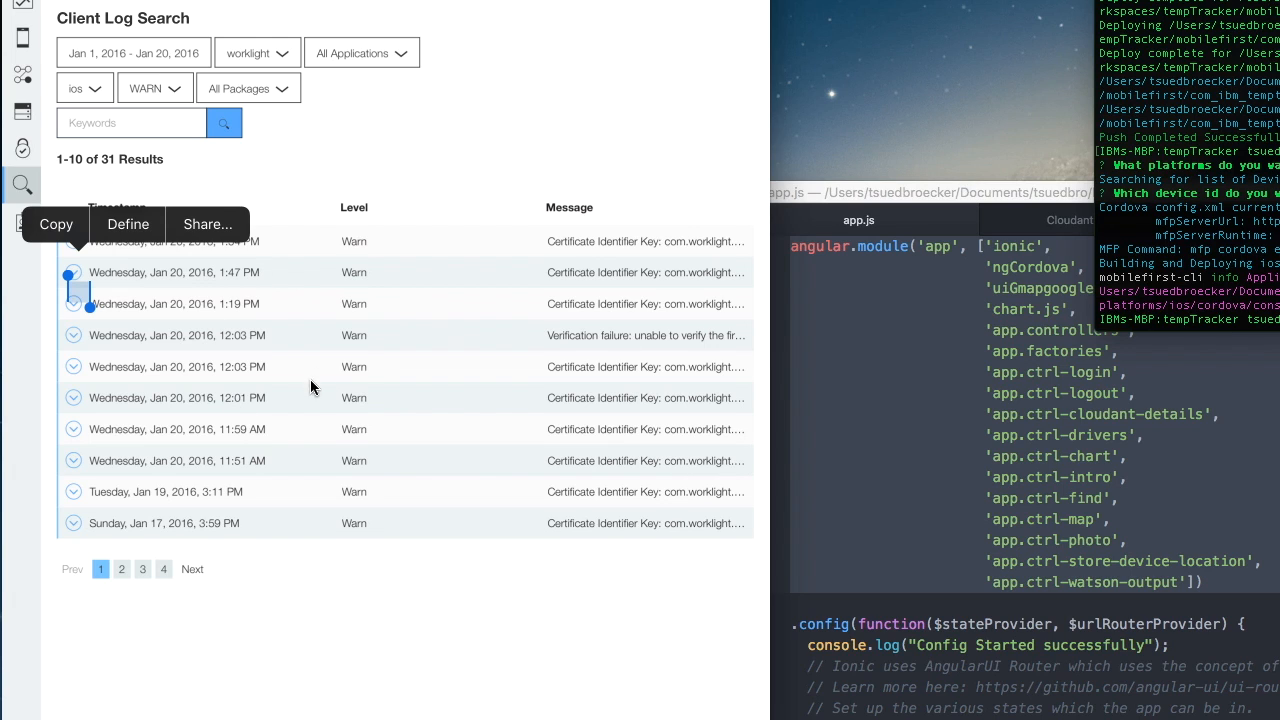
pyautogui.moveTo(598, 350)
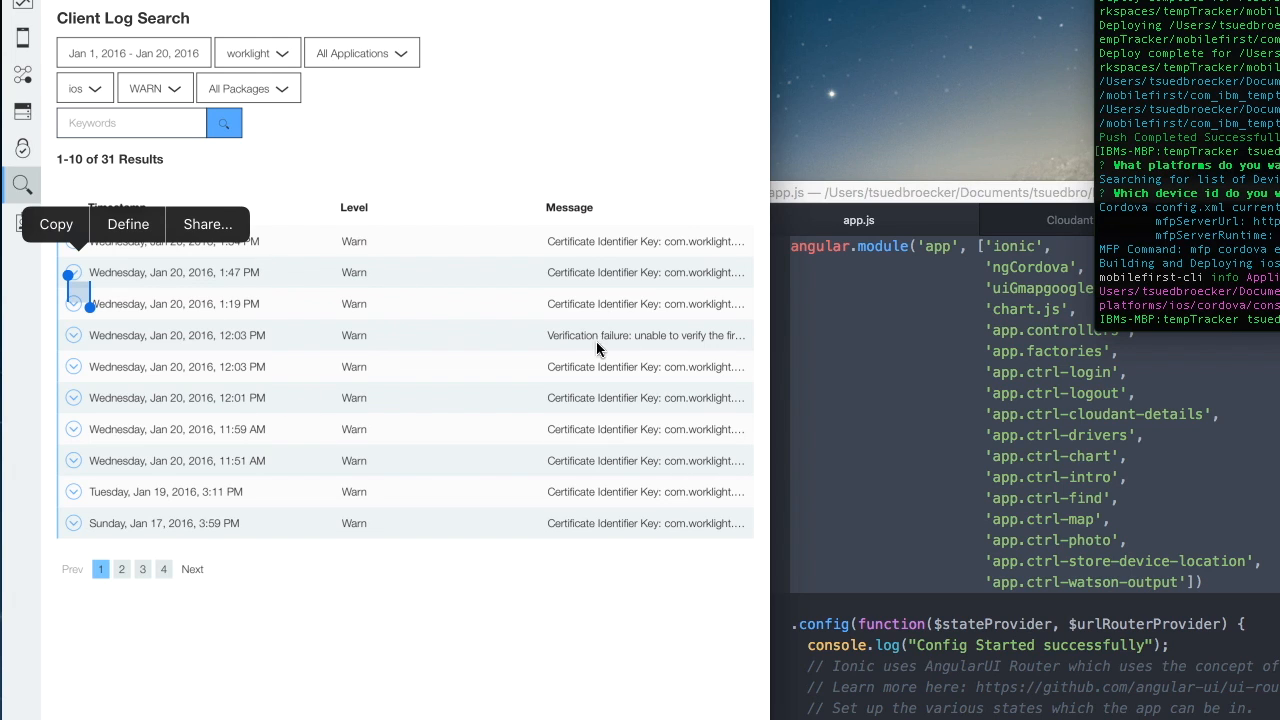
pyautogui.moveTo(558, 252)
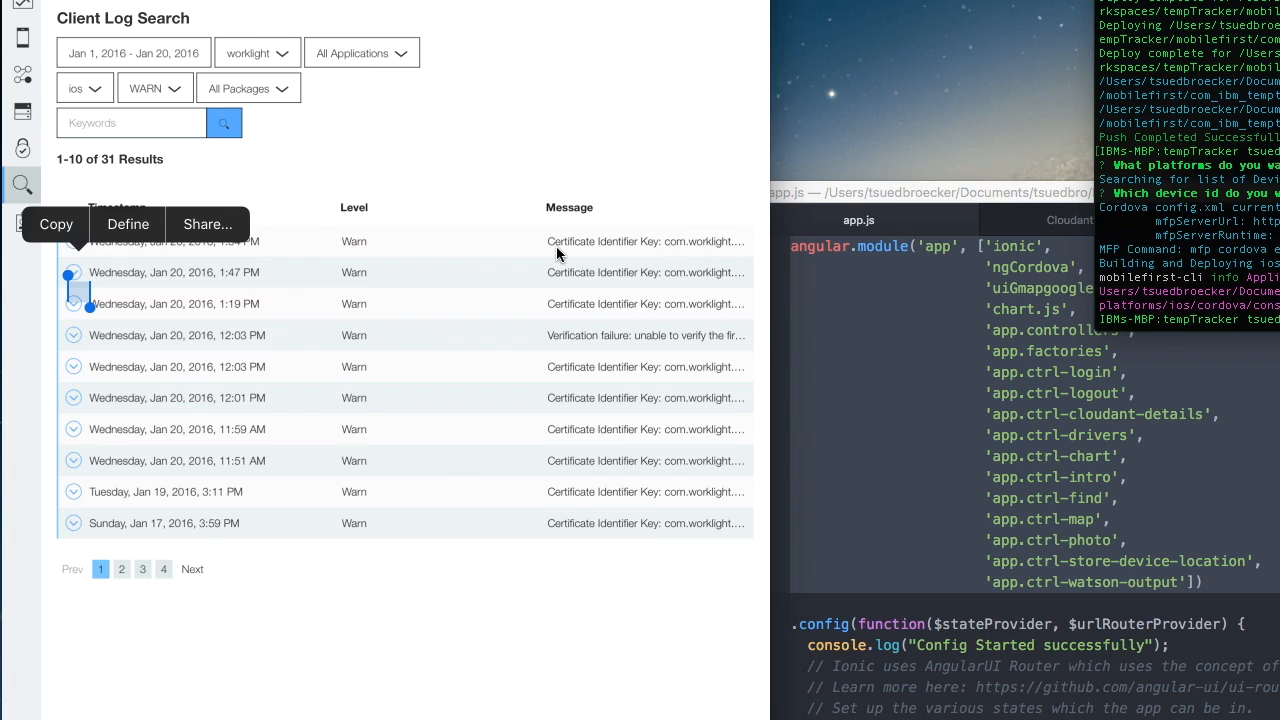
pyautogui.moveTo(614, 348)
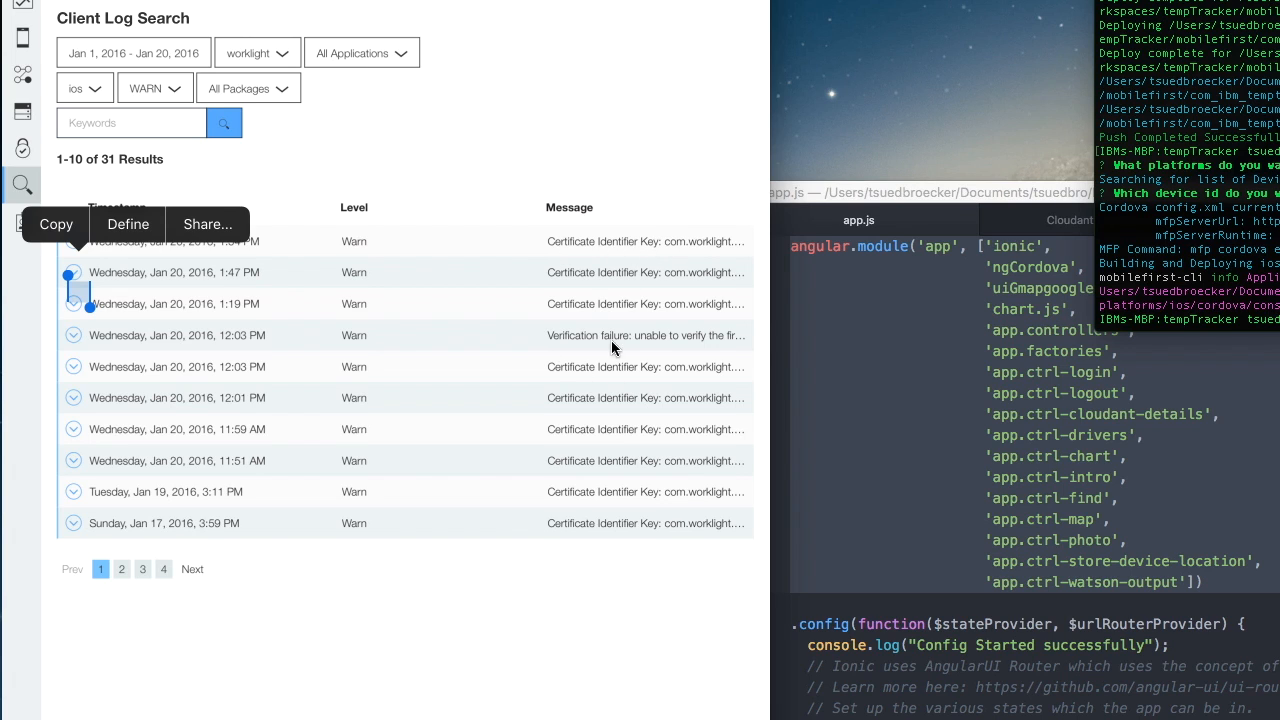
pyautogui.moveTo(10, 264)
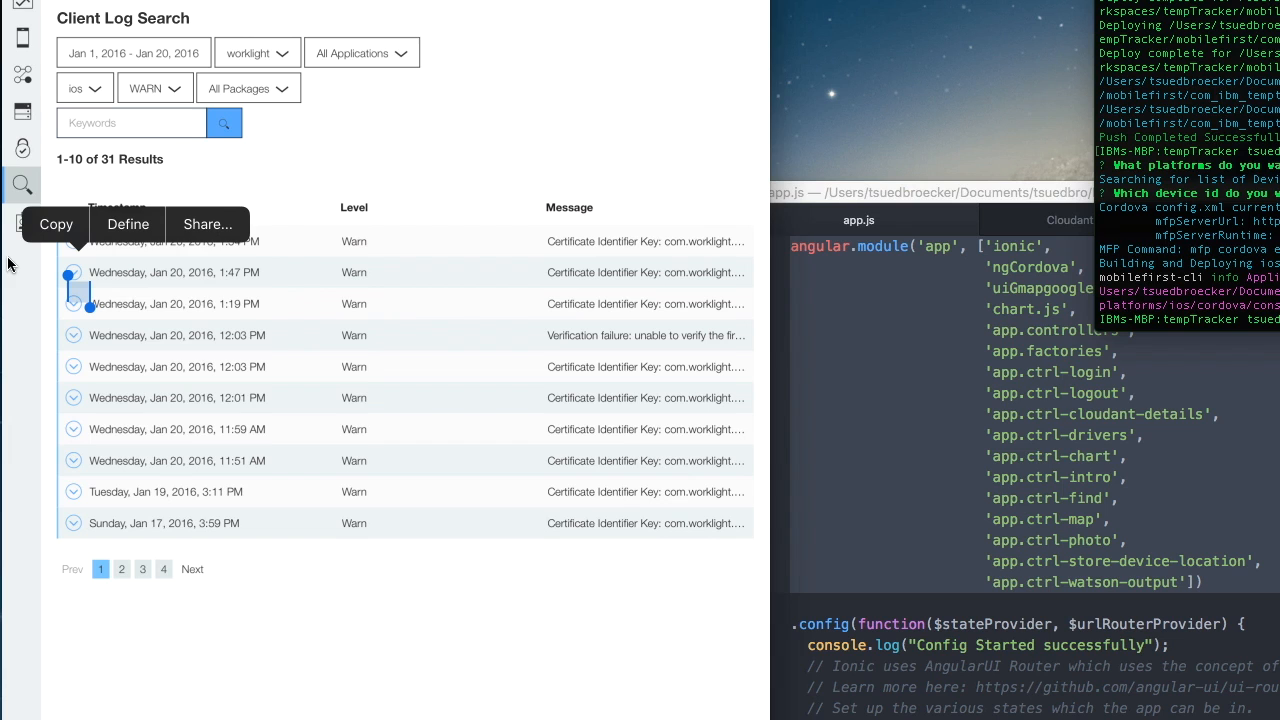
pyautogui.moveTo(358, 482)
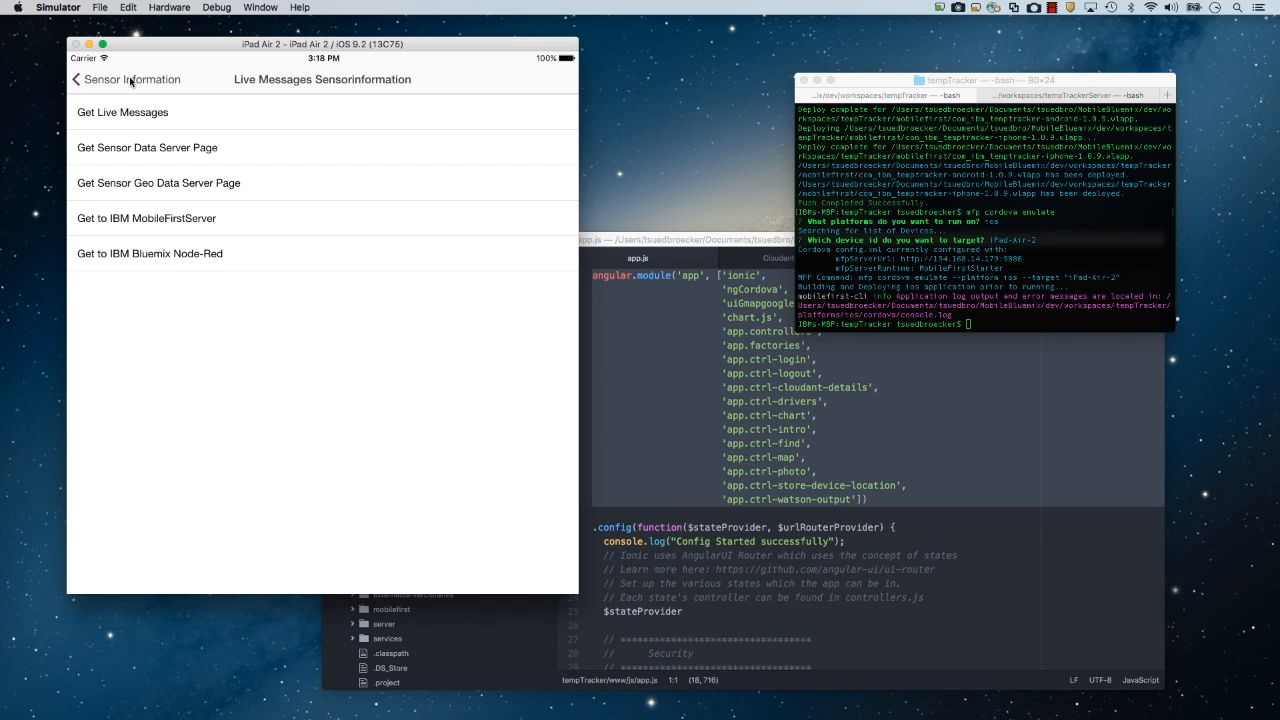
# Step: Return from the Sensor Information page to the 'Get the data from the Sensors' welcome screen
pyautogui.click(76, 80)
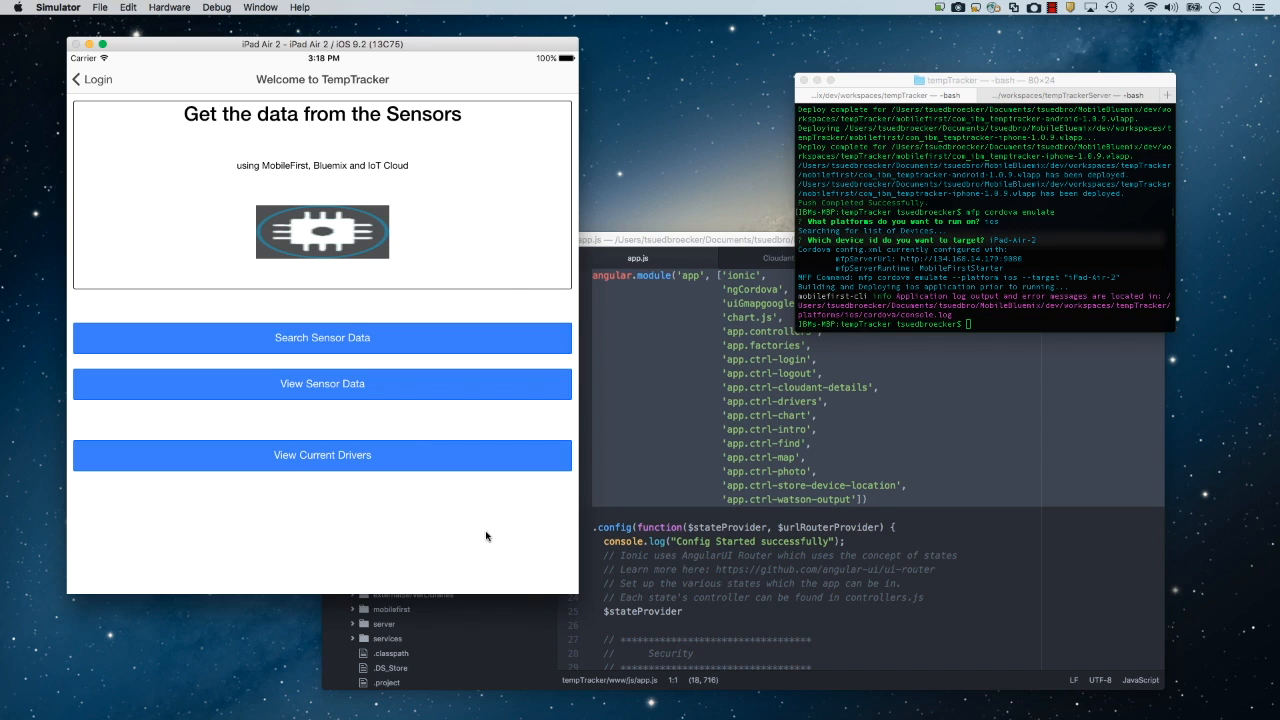
pyautogui.moveTo(314, 532)
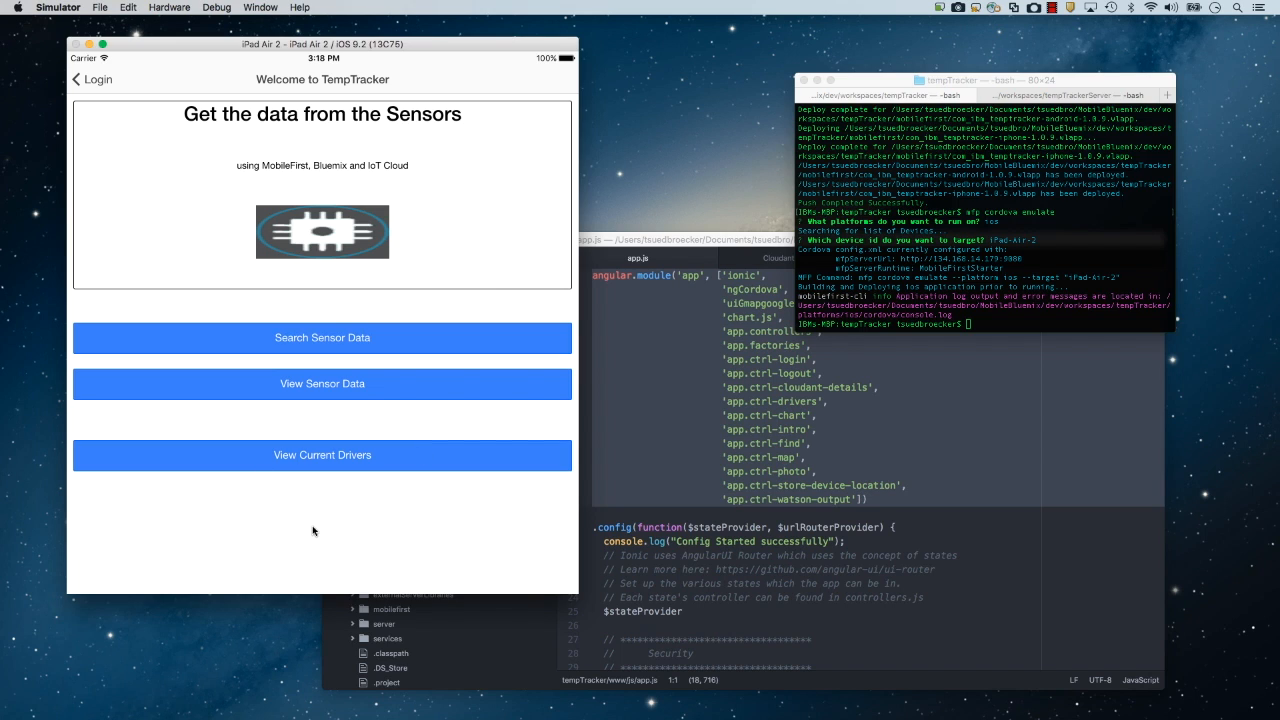